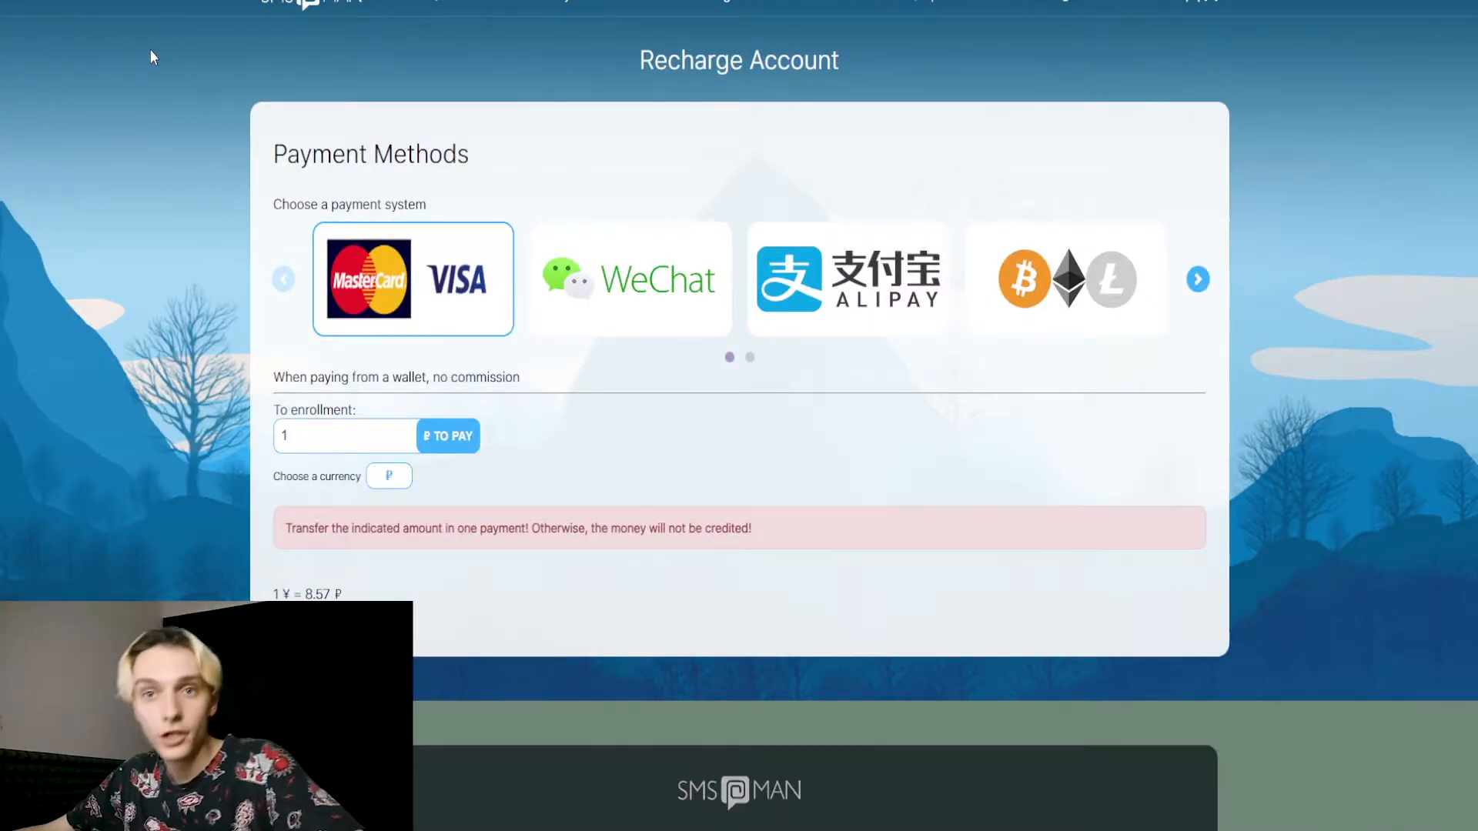
mouse_move(171, 120)
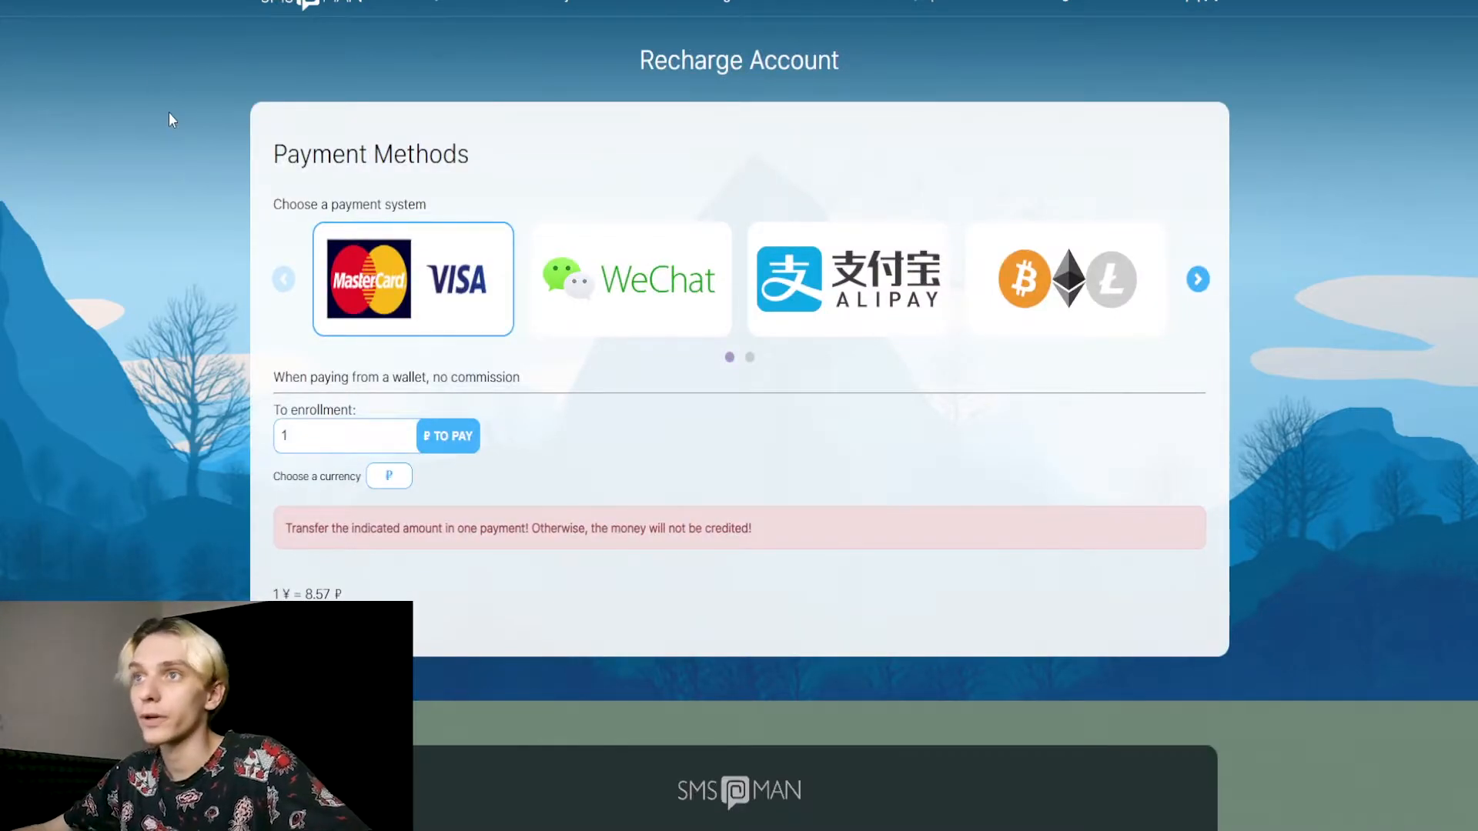
mouse_move(745, 274)
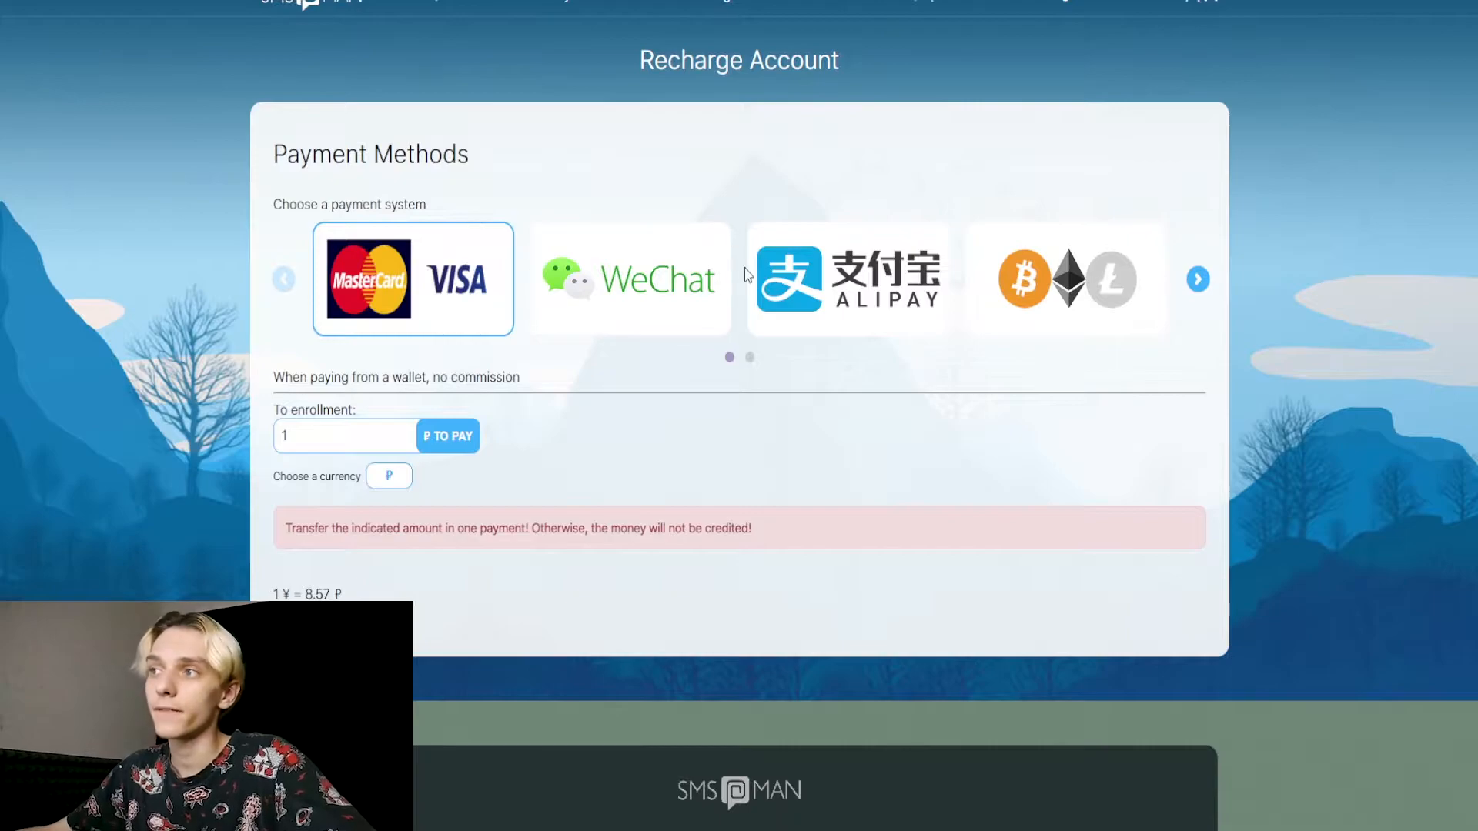
Browse the payment methods carousel to the QIWI, Payeer, AdvCash and Tether options.
click(1198, 279)
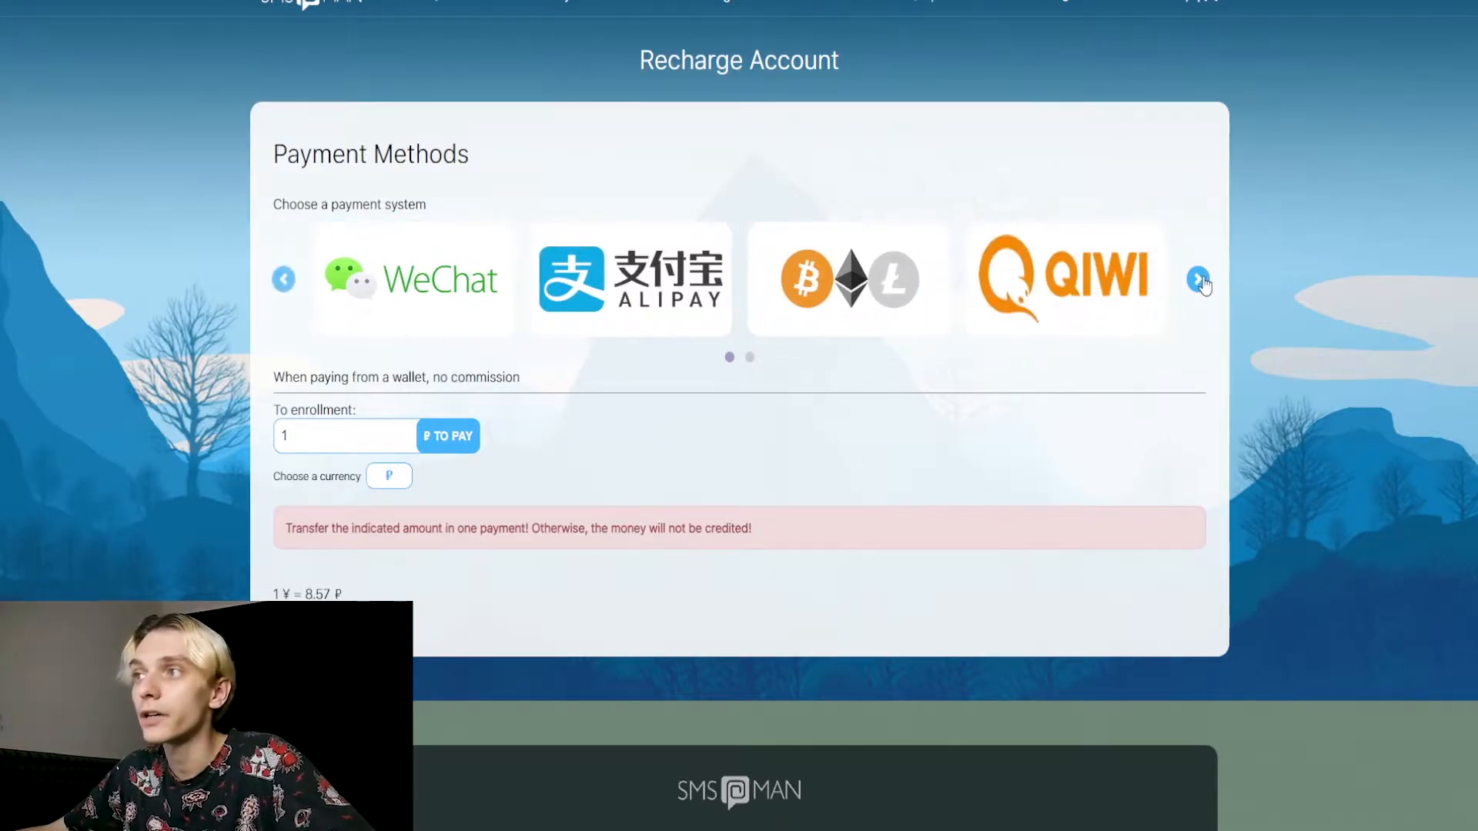
click(1199, 280)
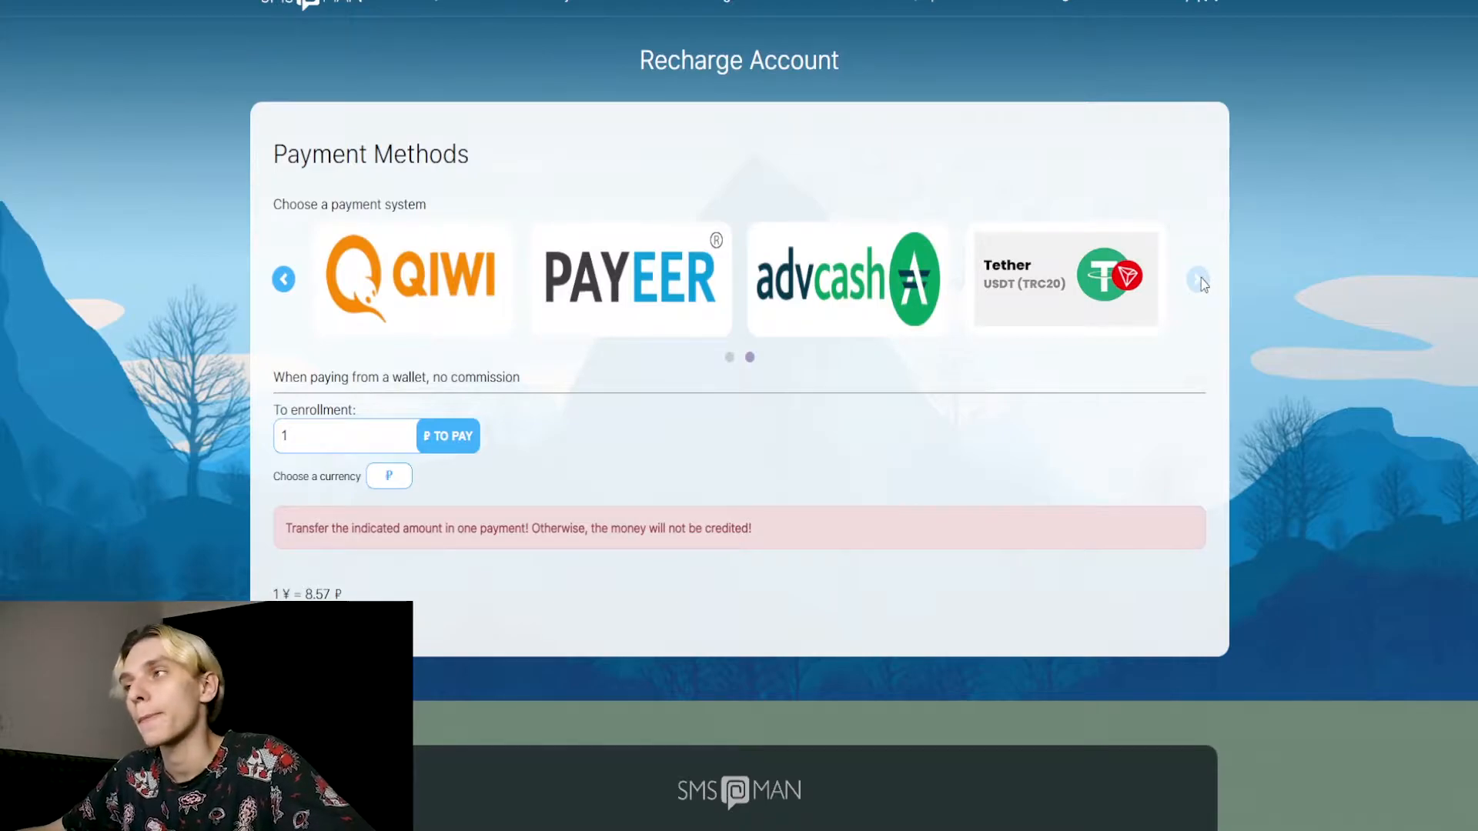
mouse_move(1199, 281)
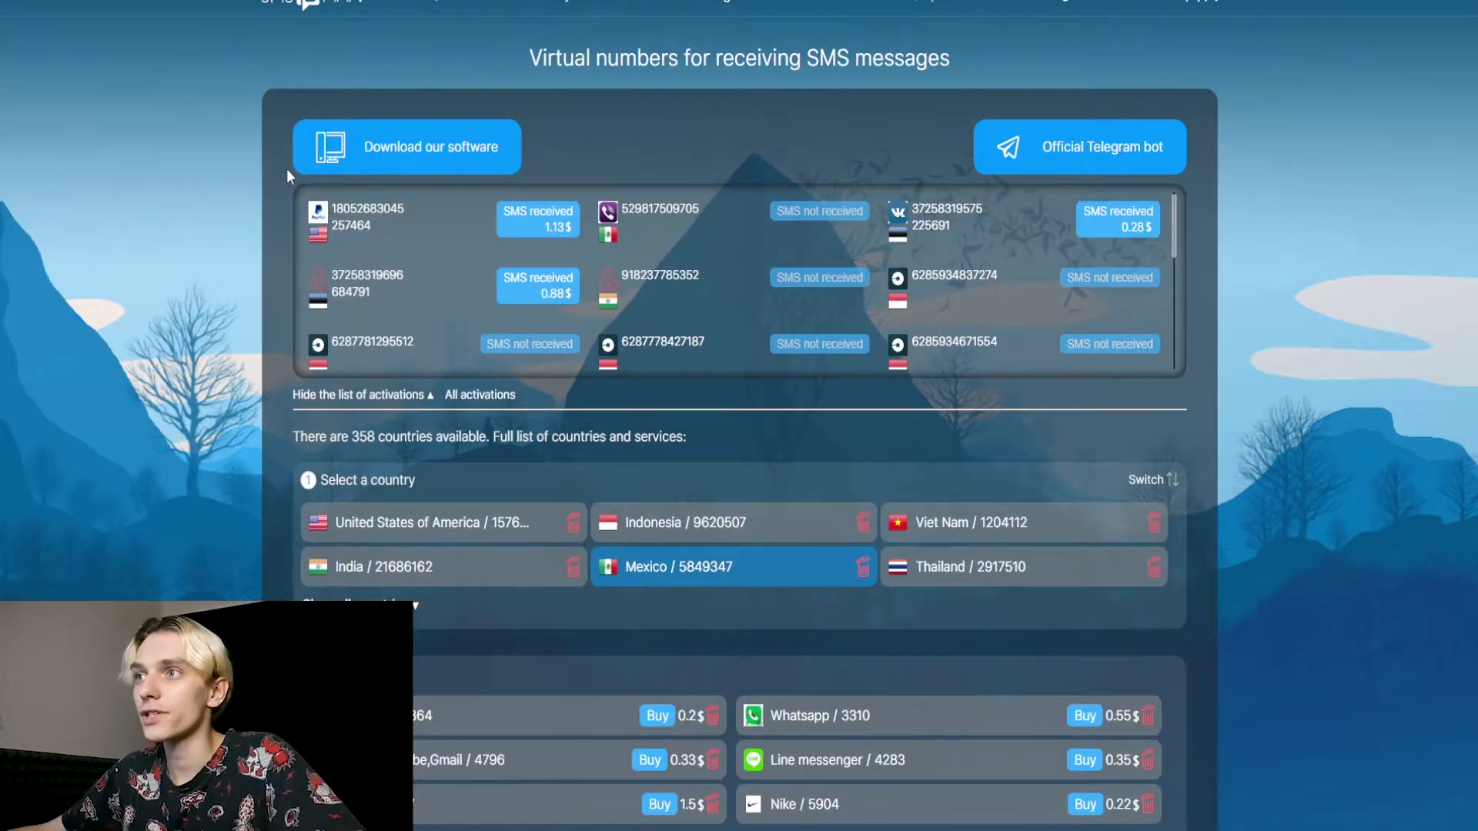
mouse_move(262, 283)
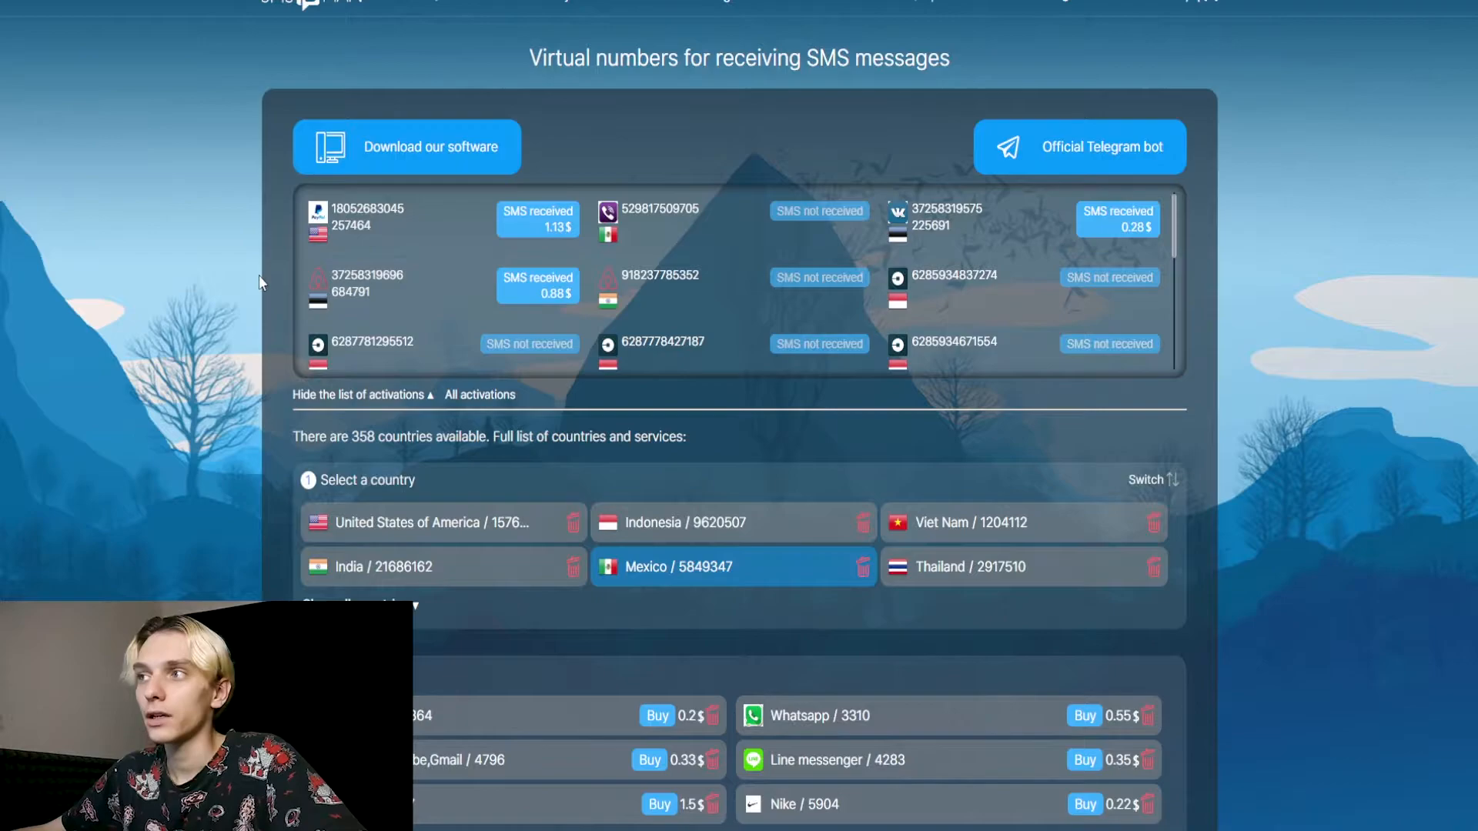
mouse_move(1166, 400)
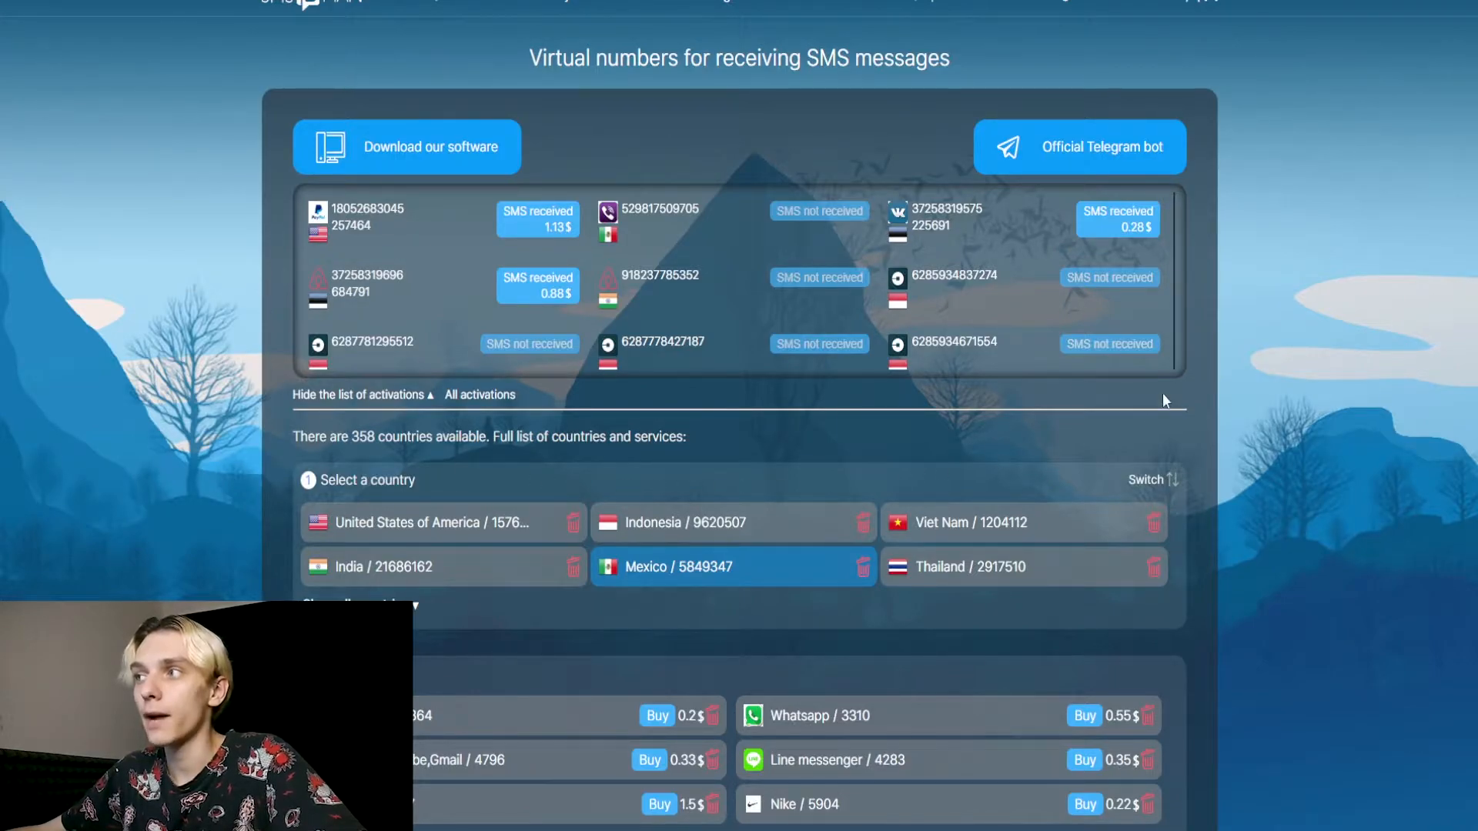
mouse_move(825, 429)
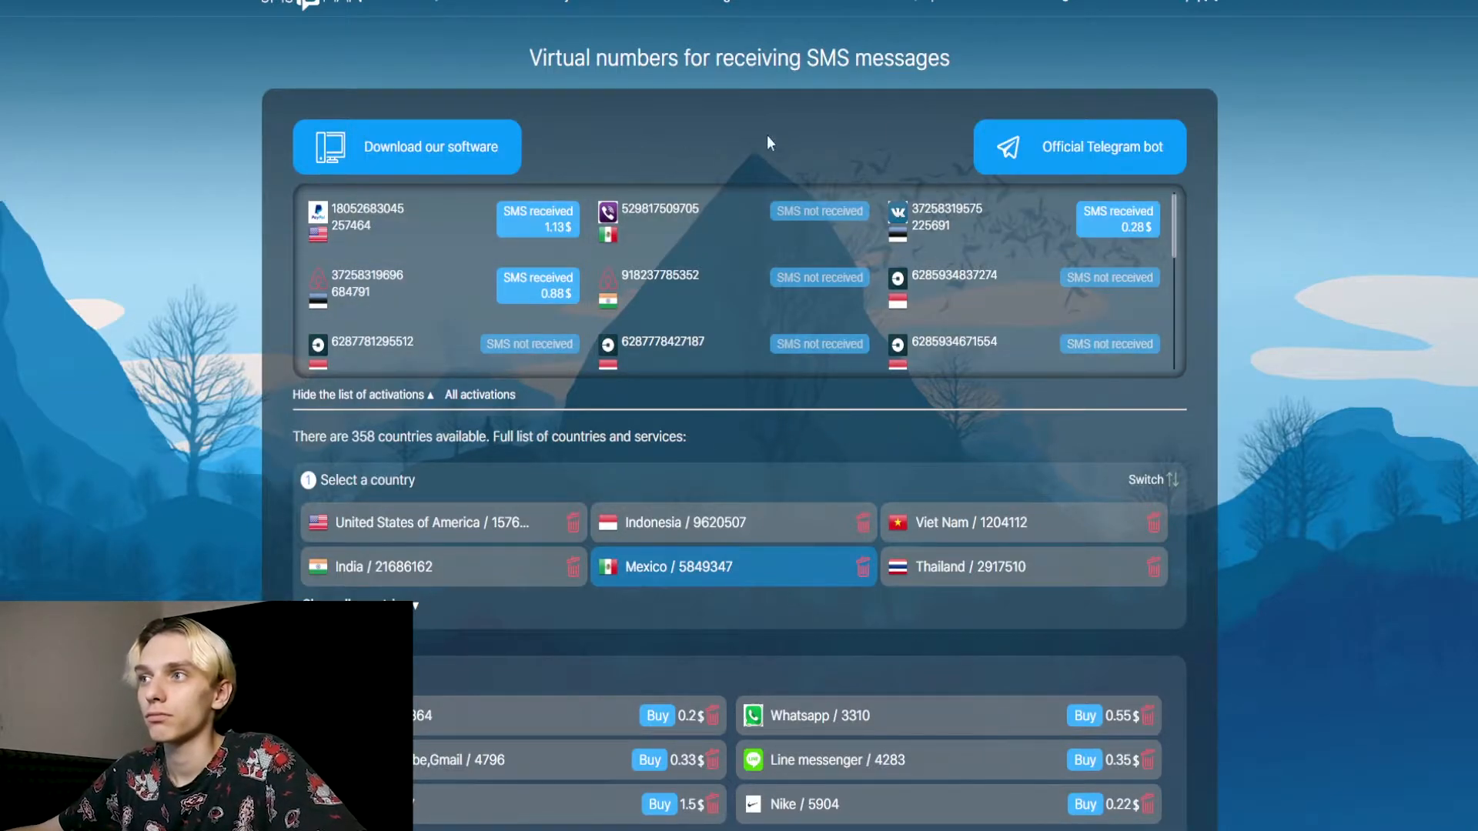
mouse_move(506, 323)
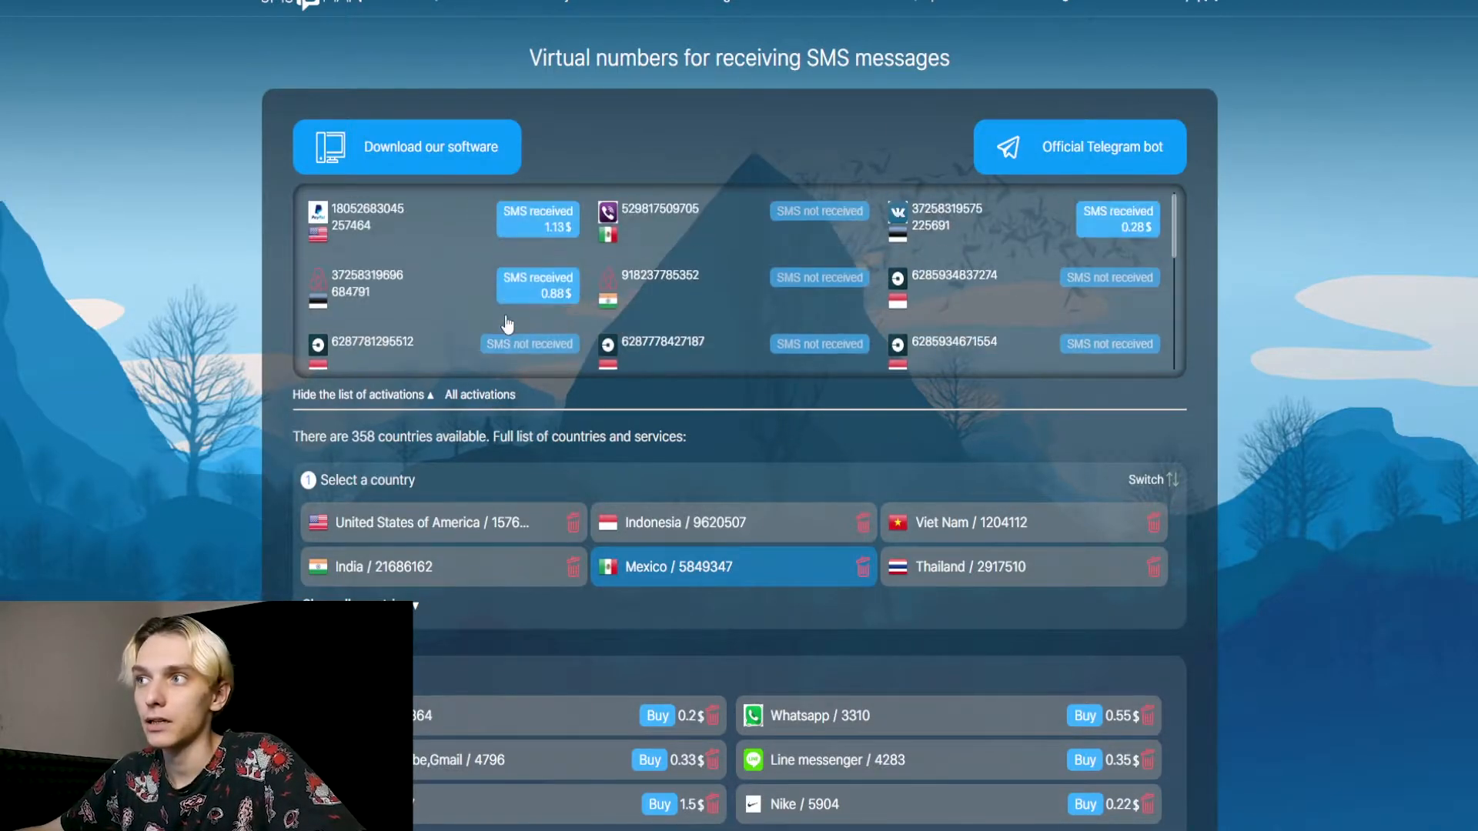
Scroll down the virtual-numbers home page to the country list.
scroll(down, 3)
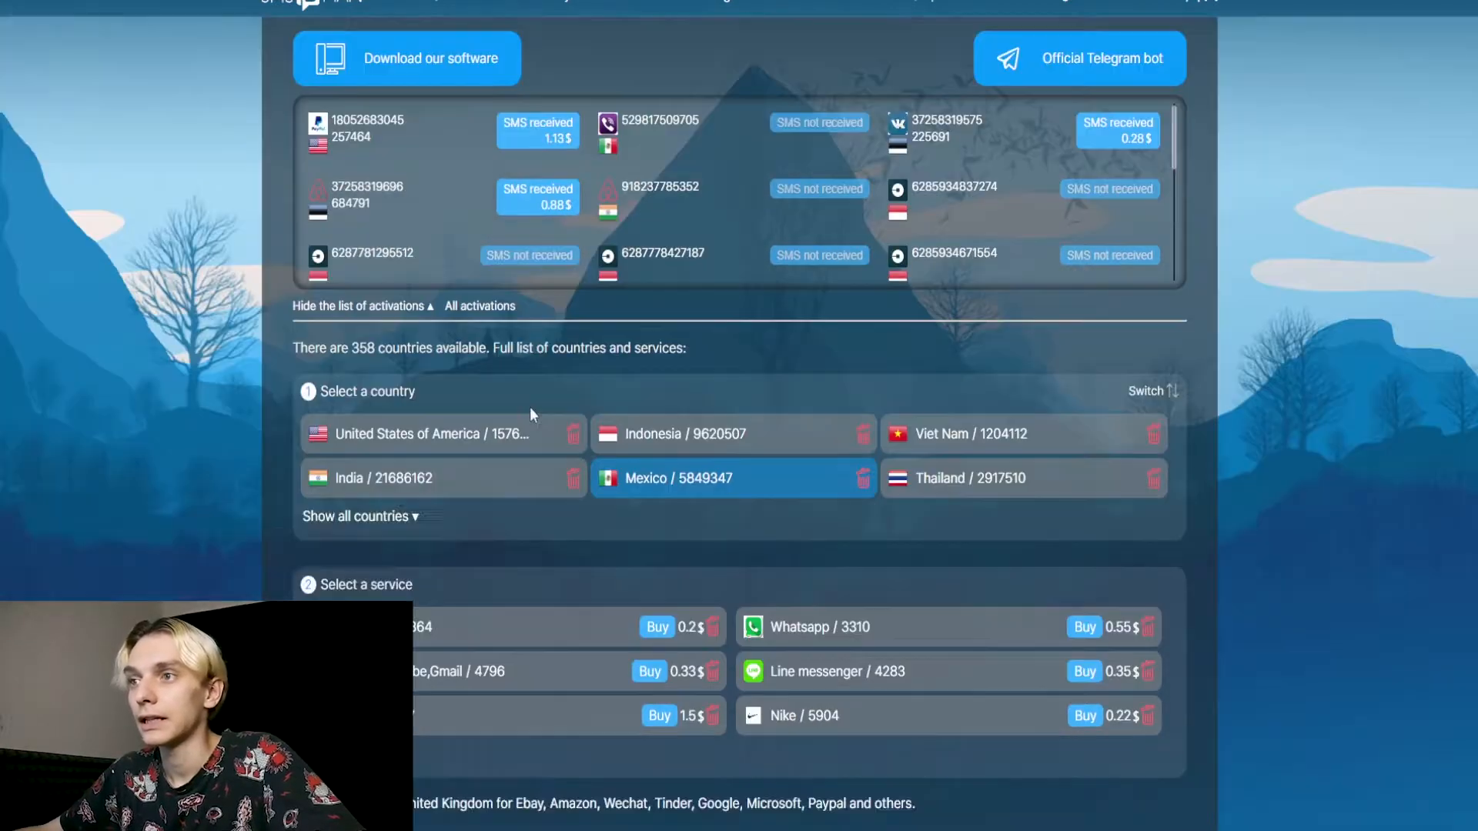
scroll(down, 3)
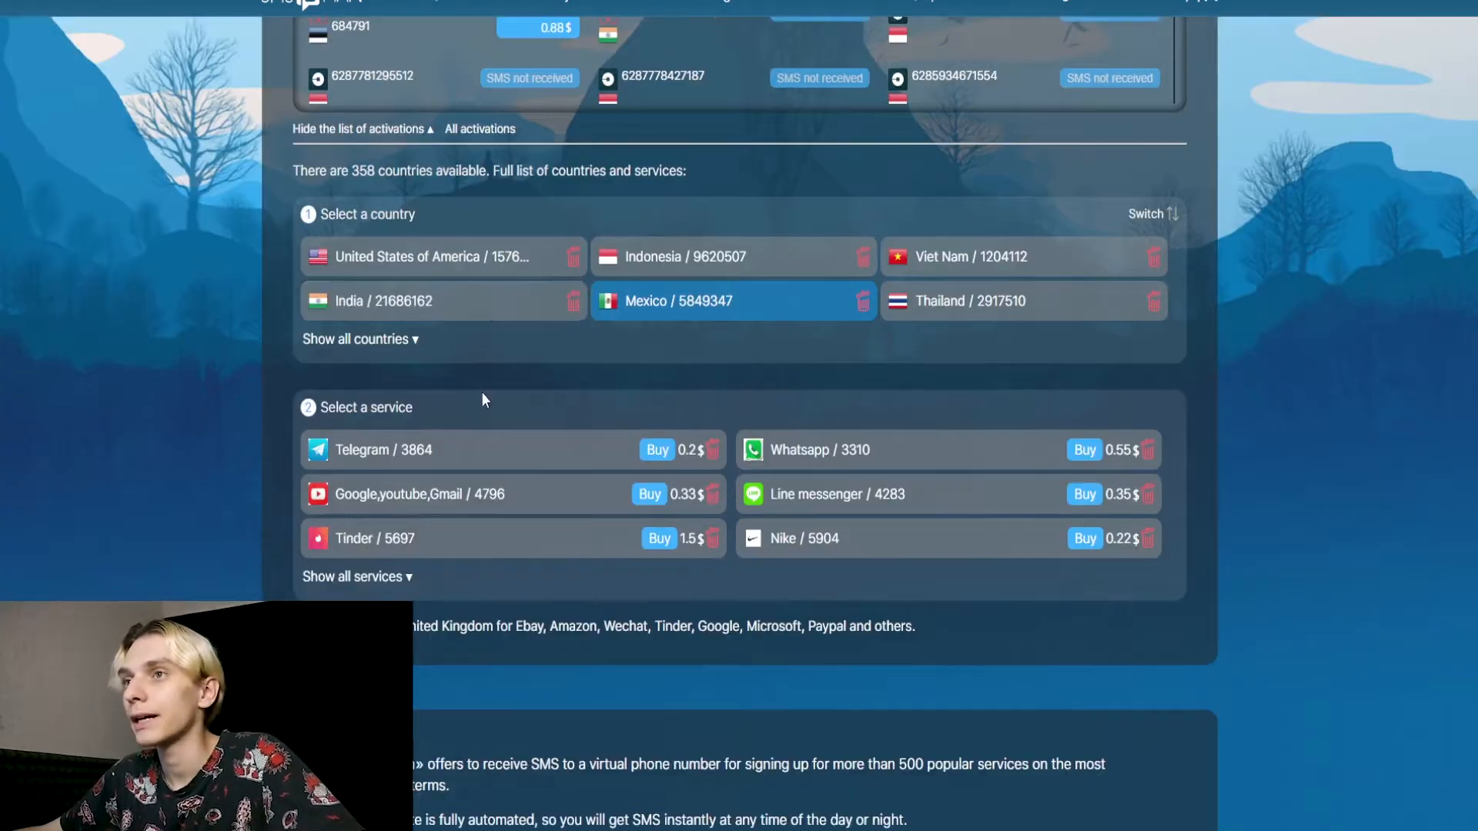
mouse_move(471, 394)
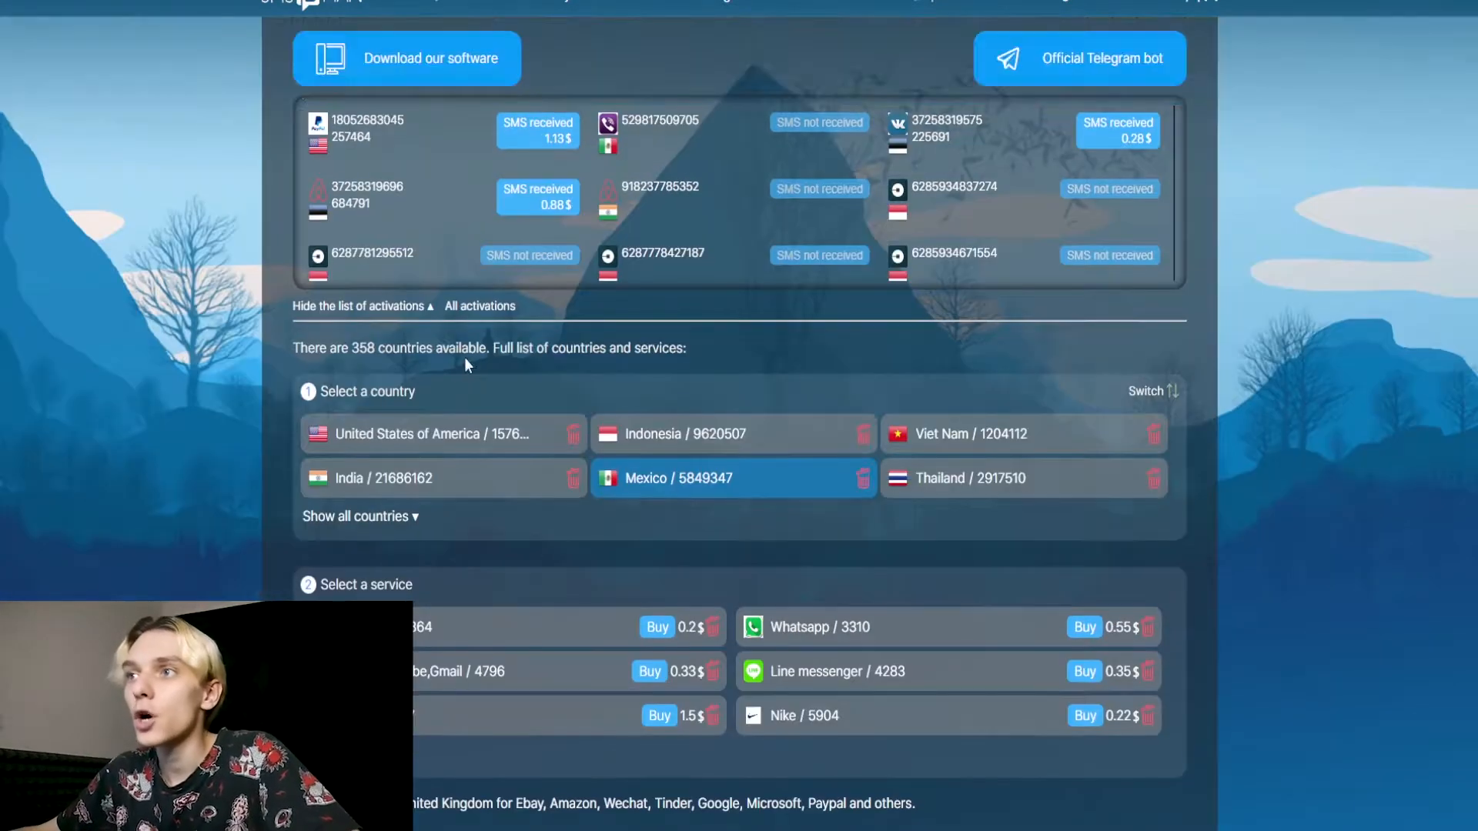
scroll(down, 3)
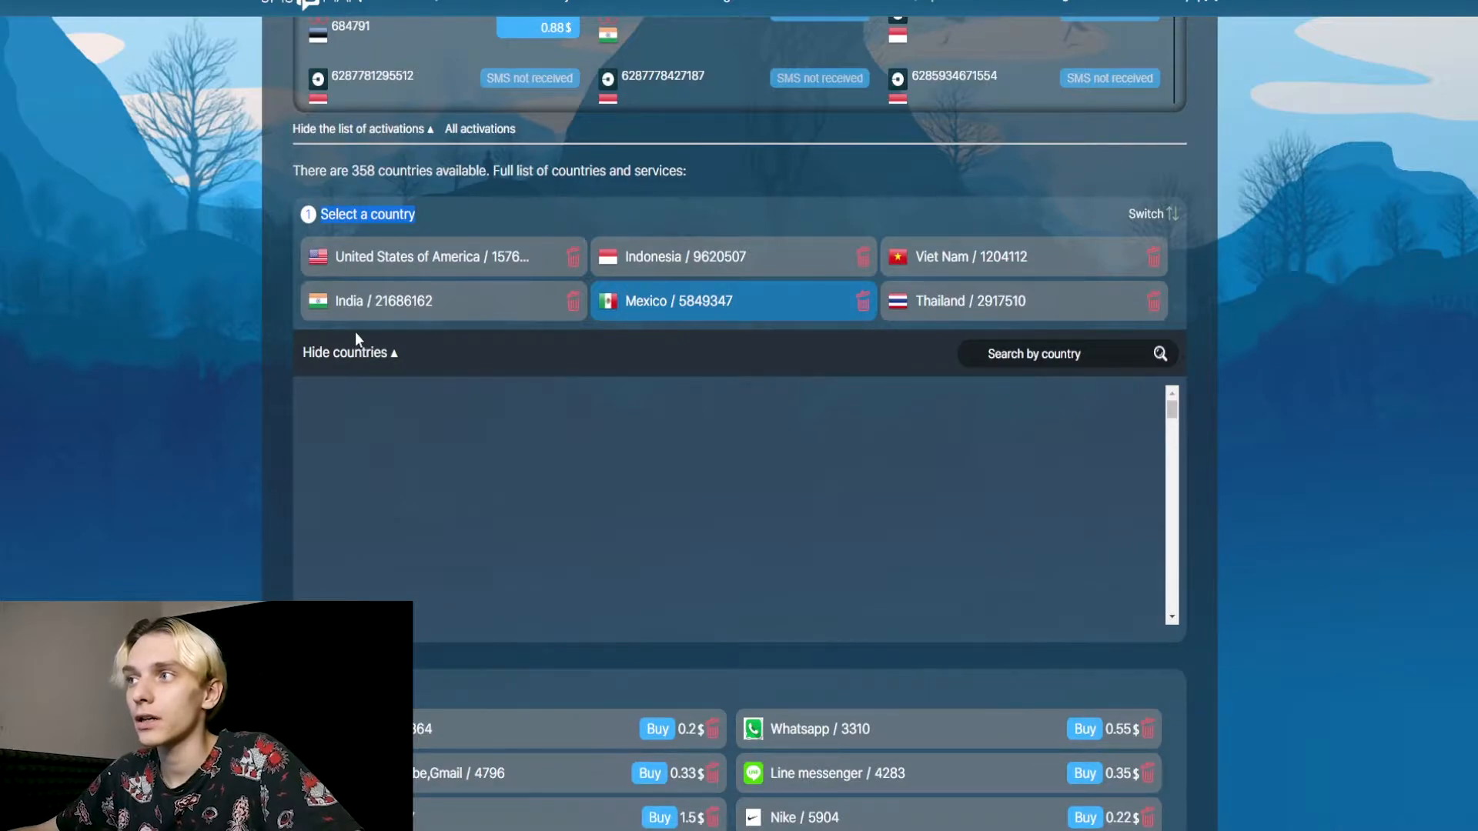
mouse_move(374, 333)
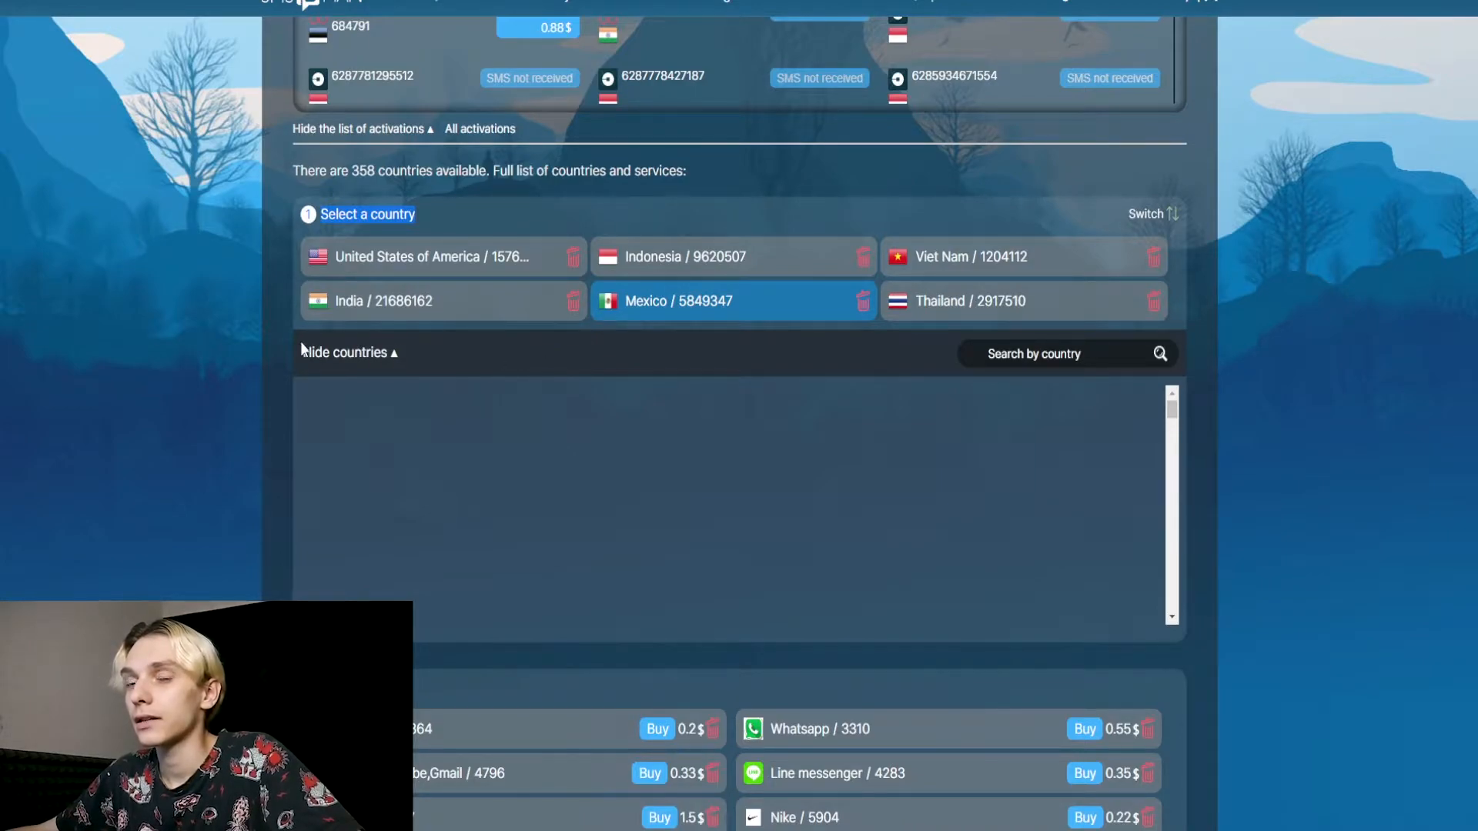
Search the country list for 'mal' and select Malaysia as the number's country.
click(346, 351)
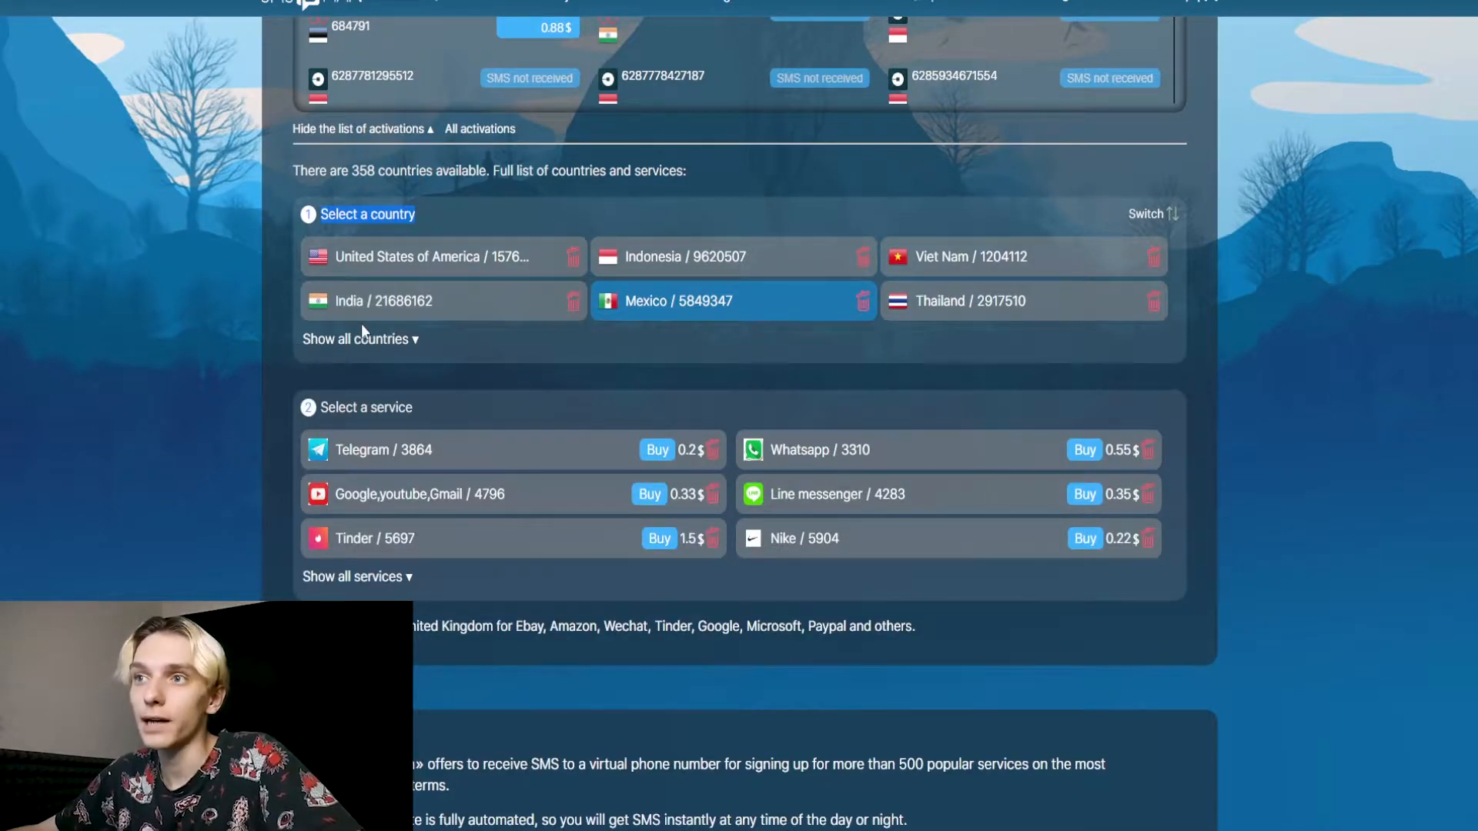
click(356, 338)
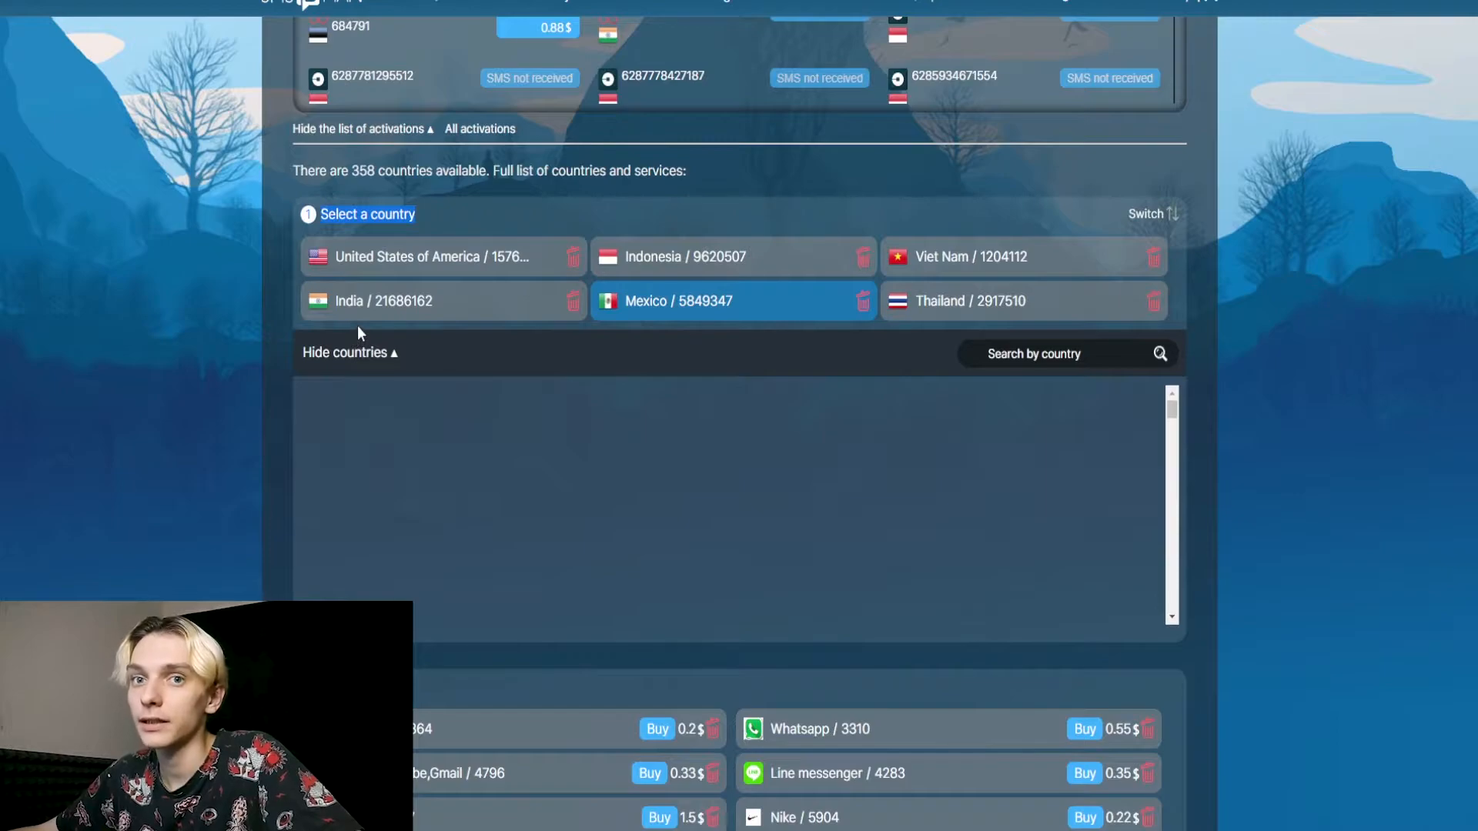
click(1036, 354)
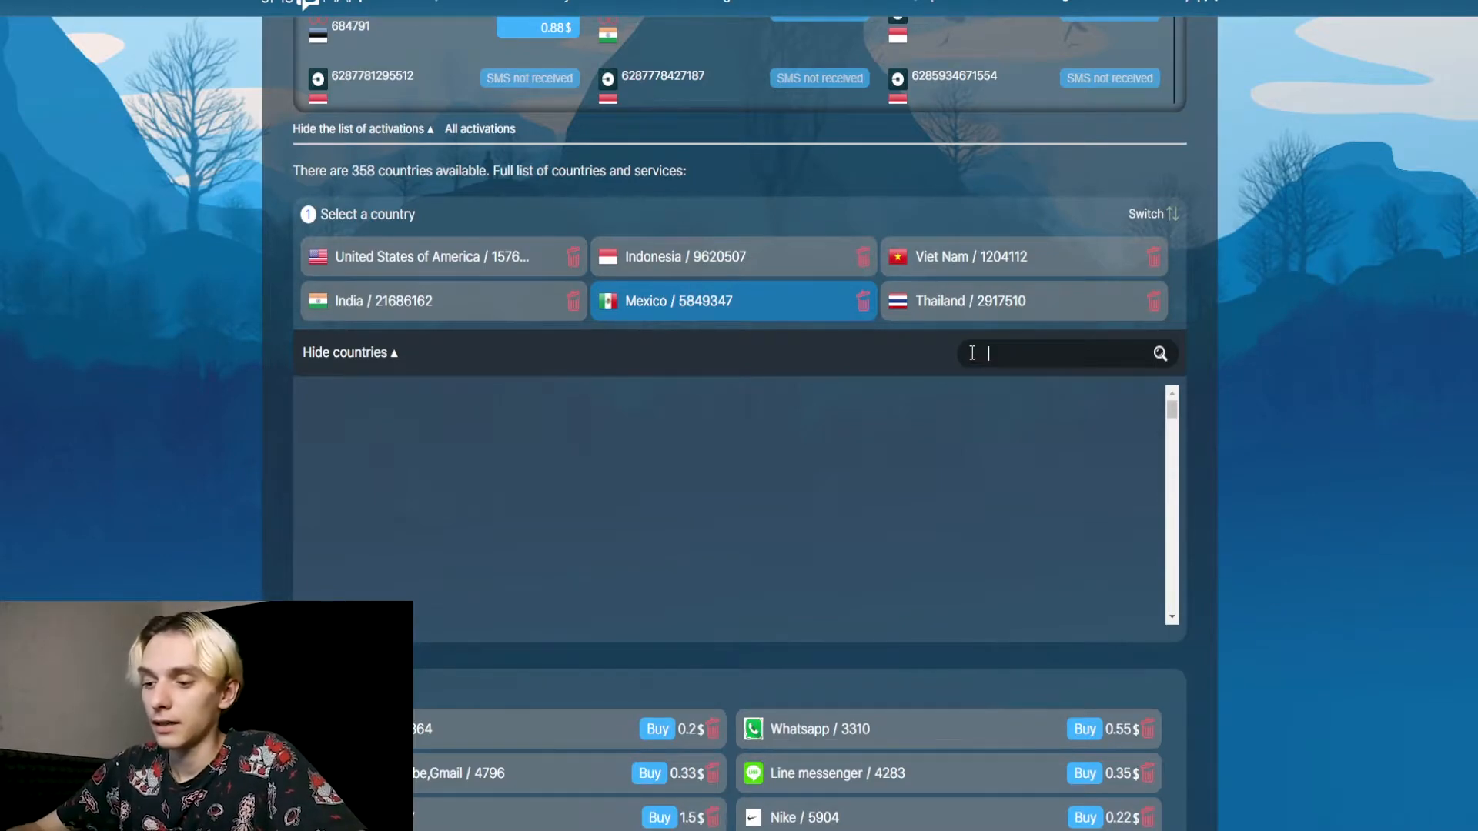
text(malaysi)
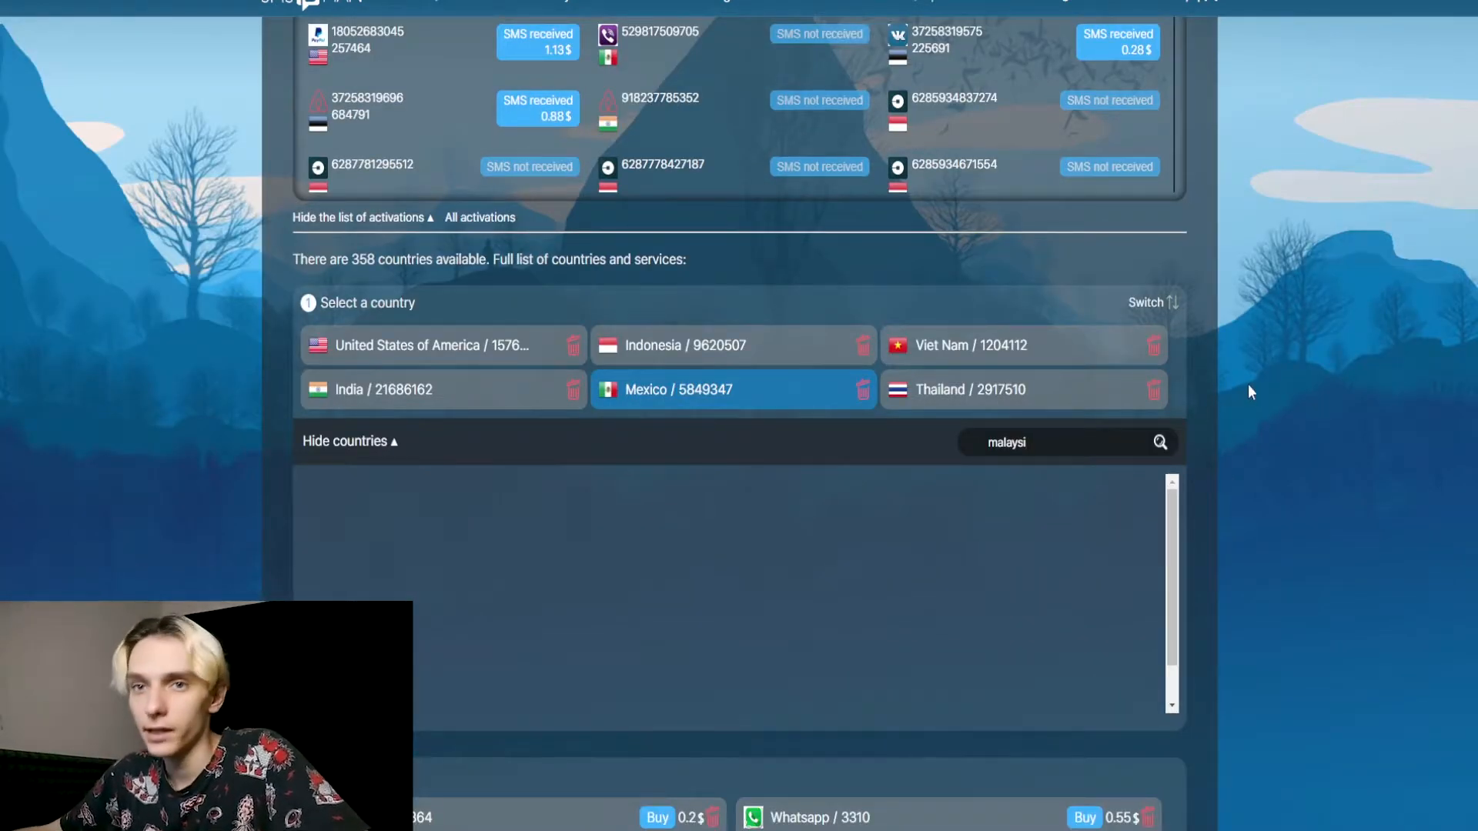
scroll(down, 3)
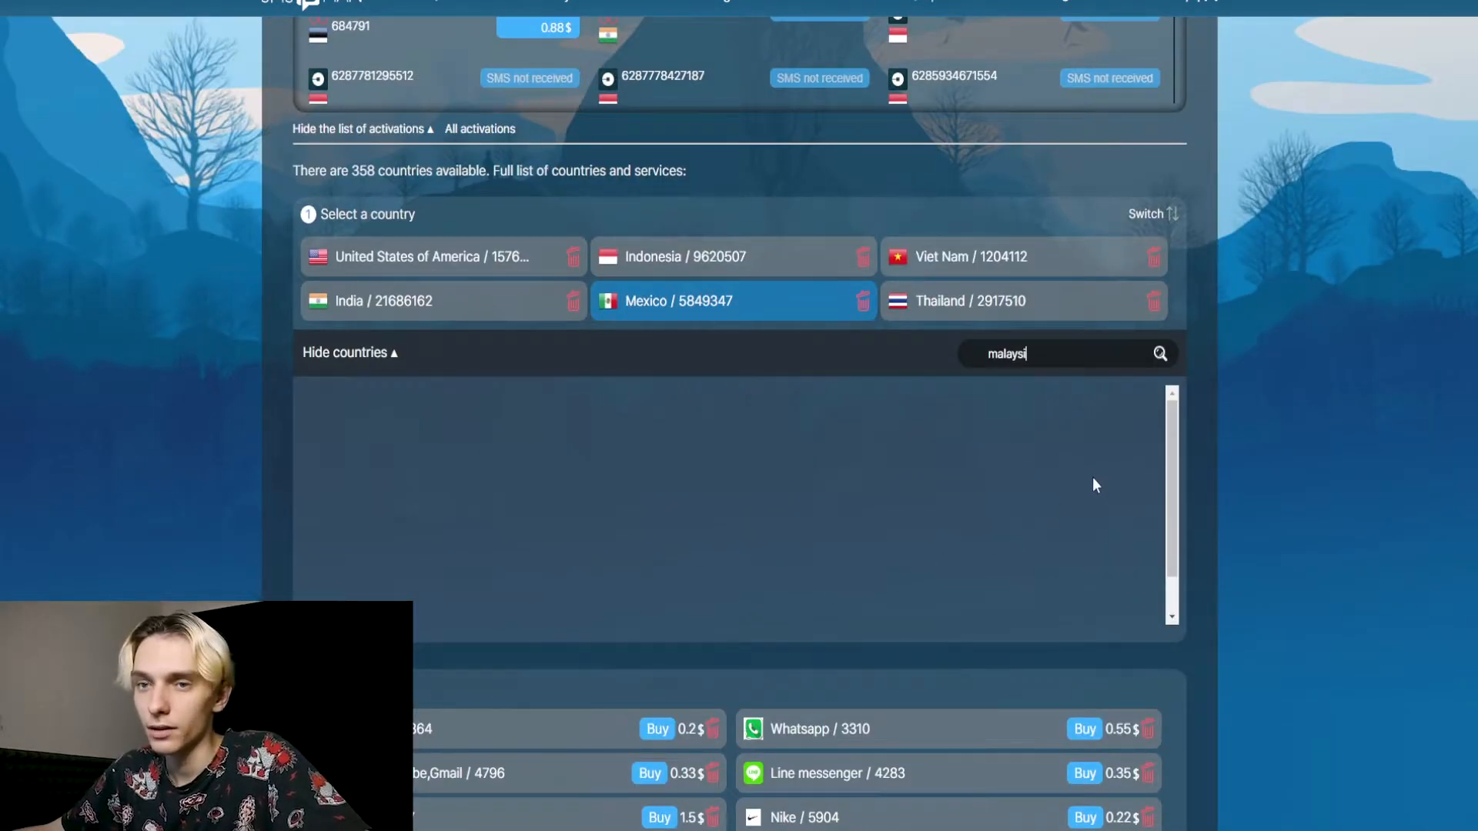
mouse_move(1185, 368)
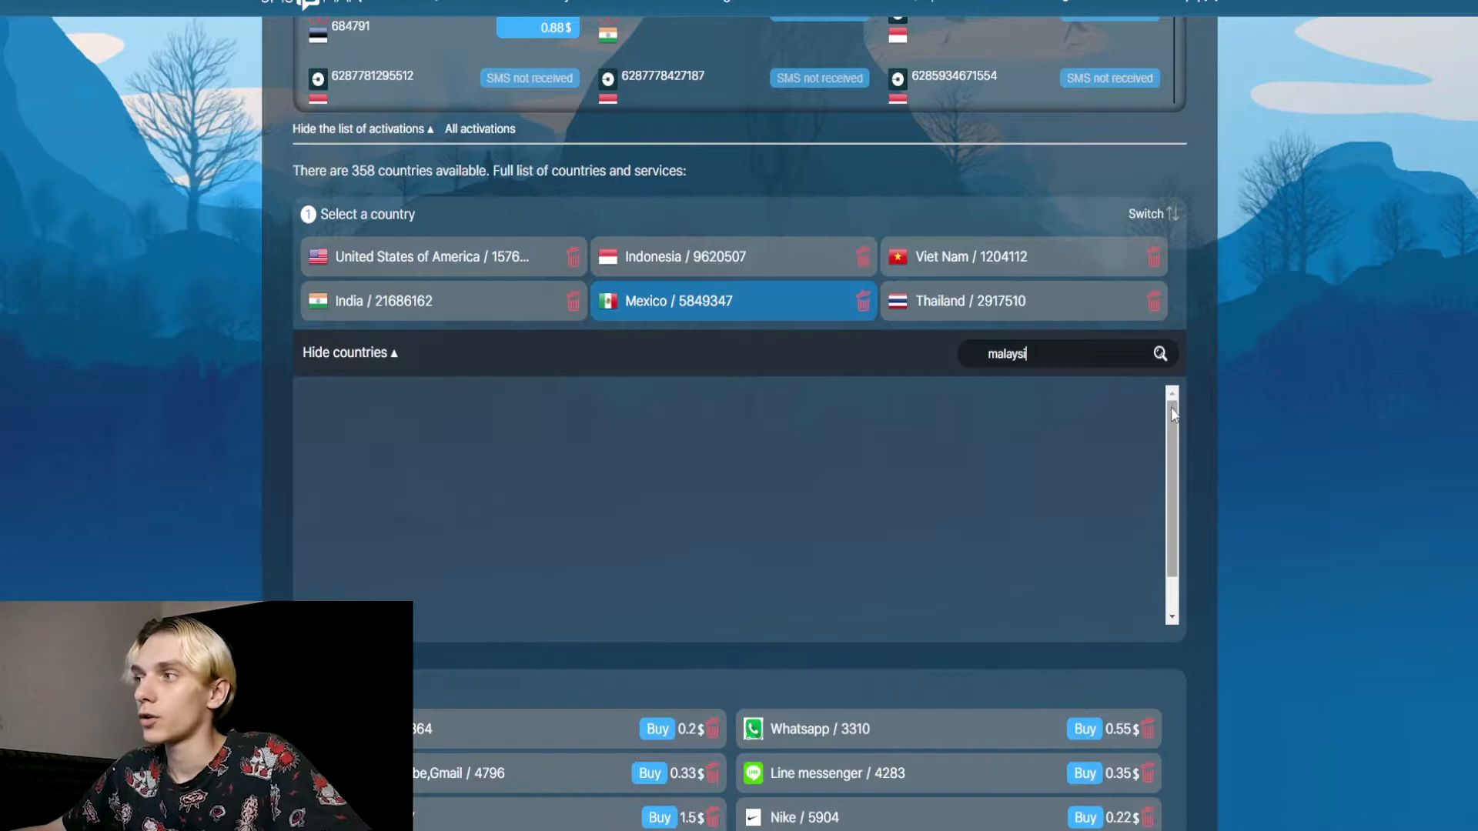
scroll(down, 3)
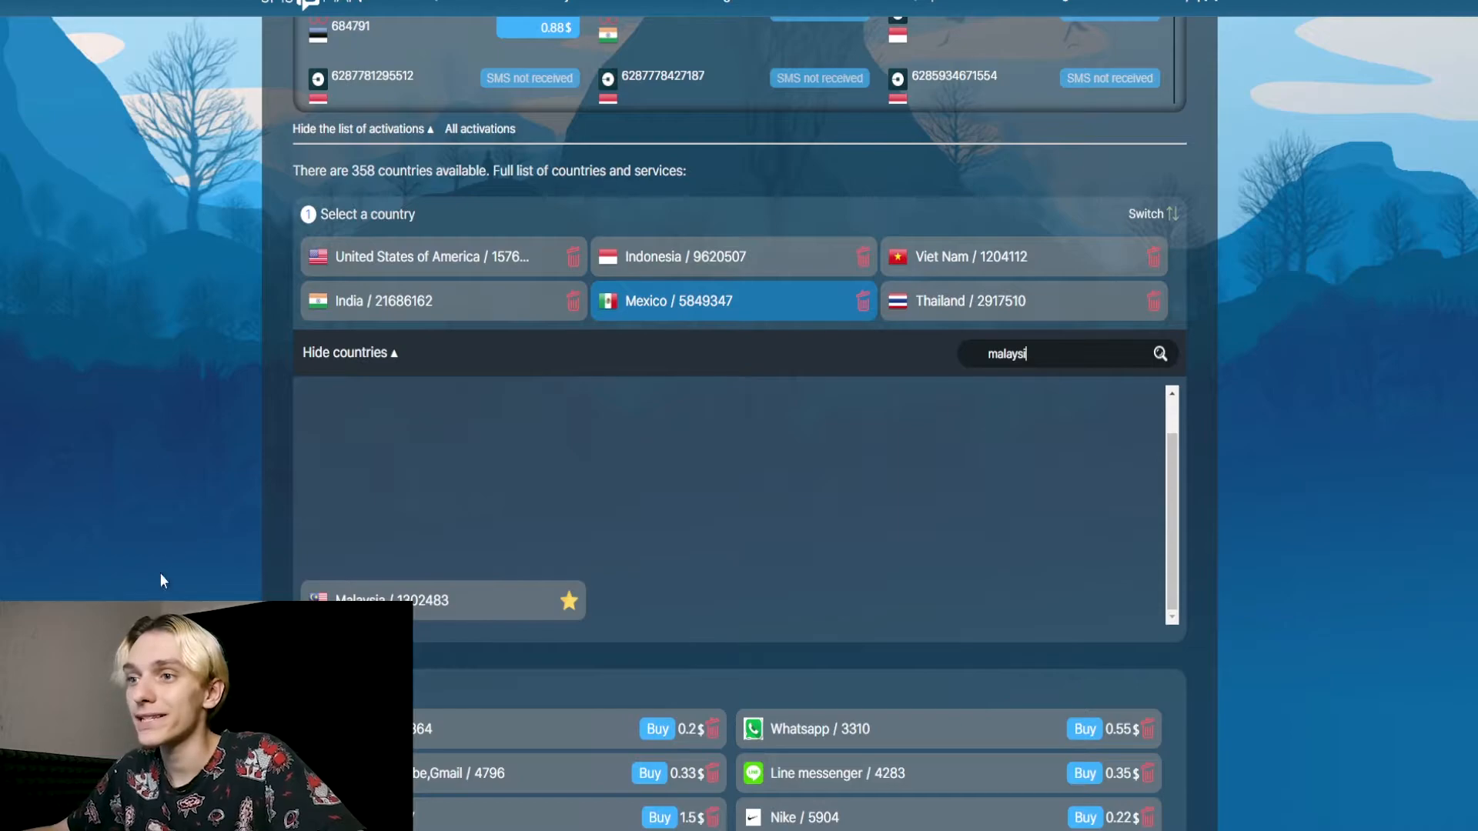
click(425, 600)
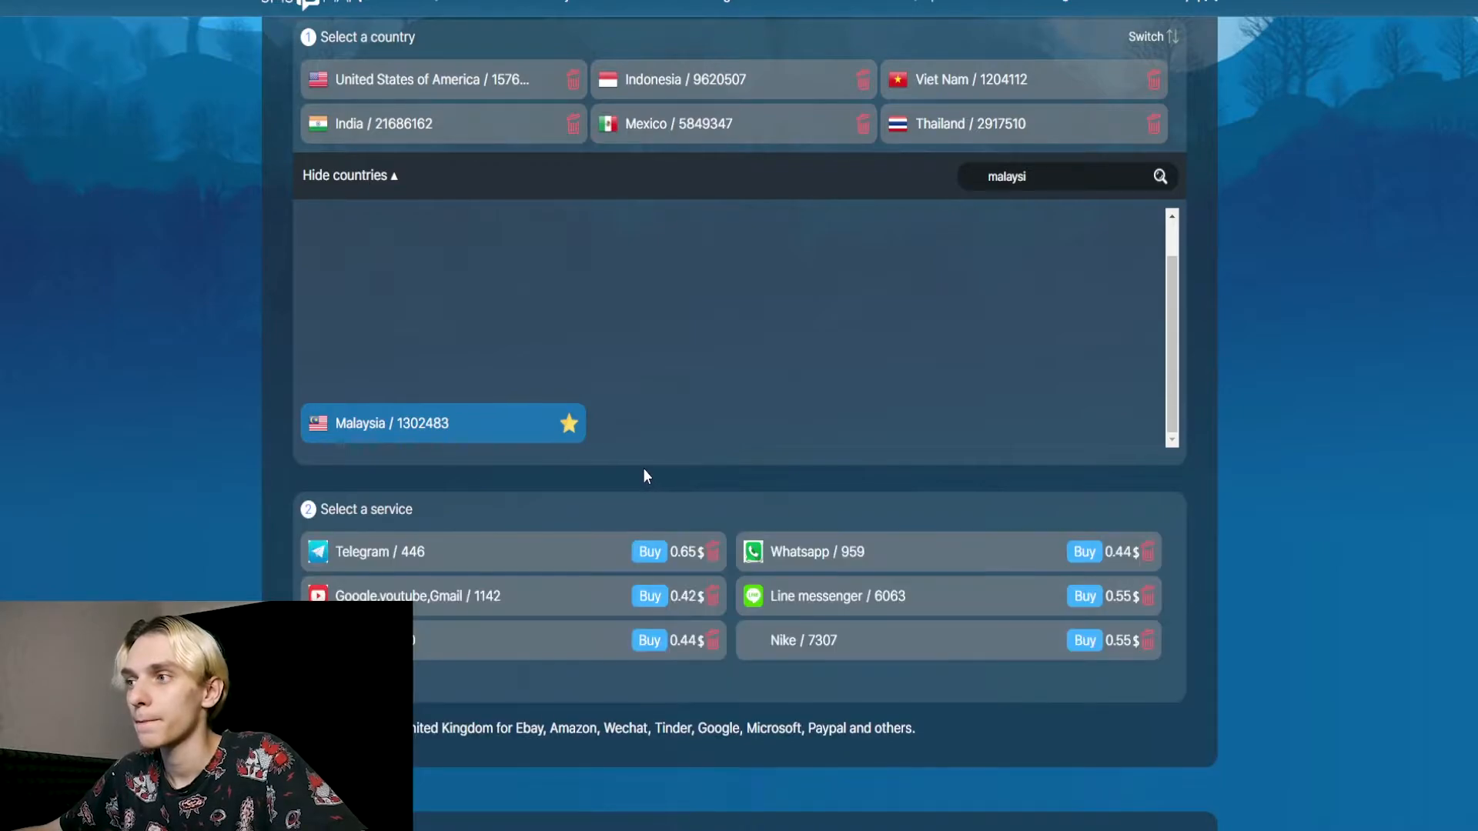
Expand 'Show all services' to list every service and price for Malaysian numbers.
scroll(down, 3)
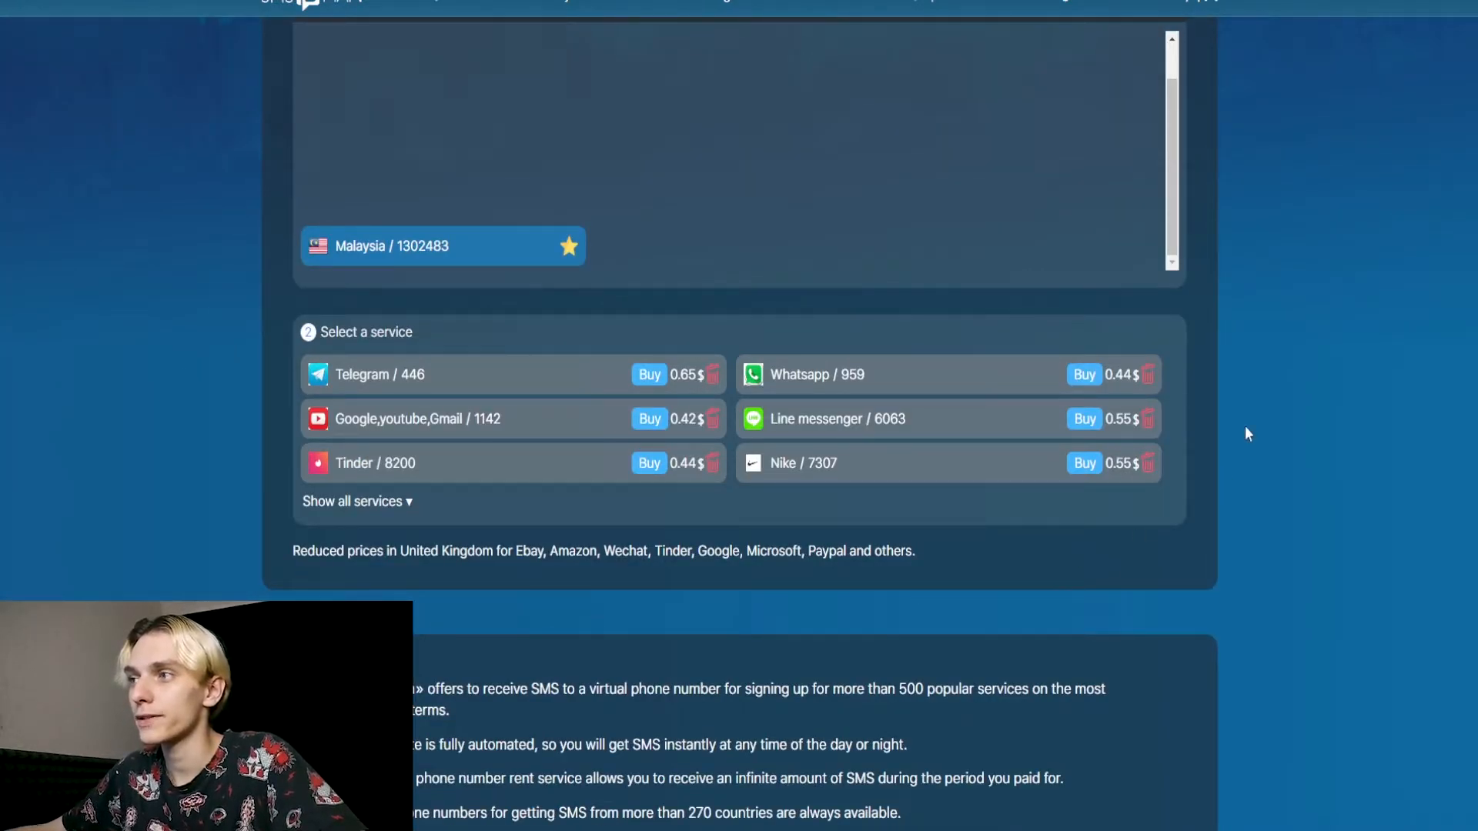
mouse_move(276, 575)
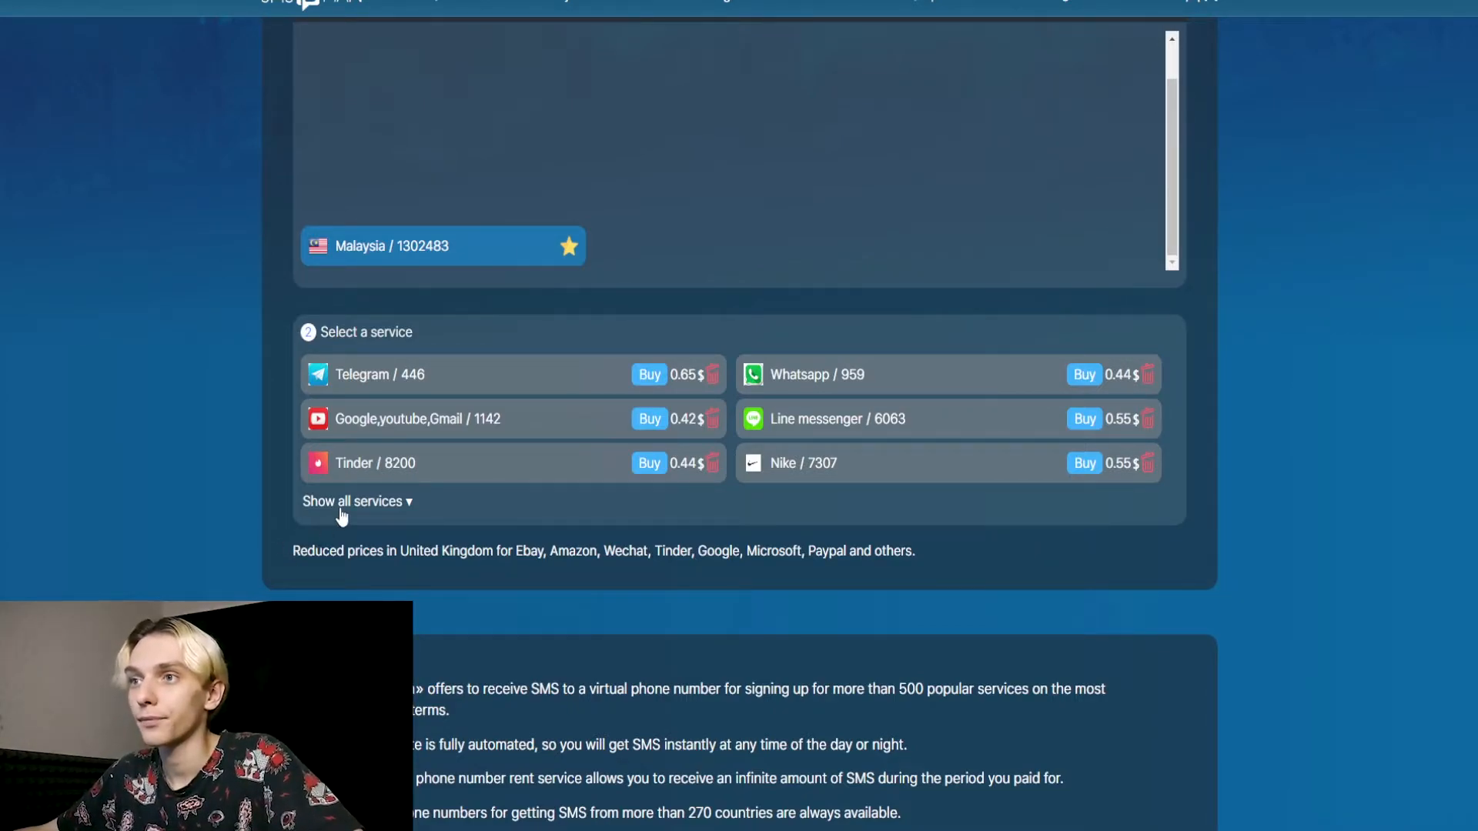
click(356, 500)
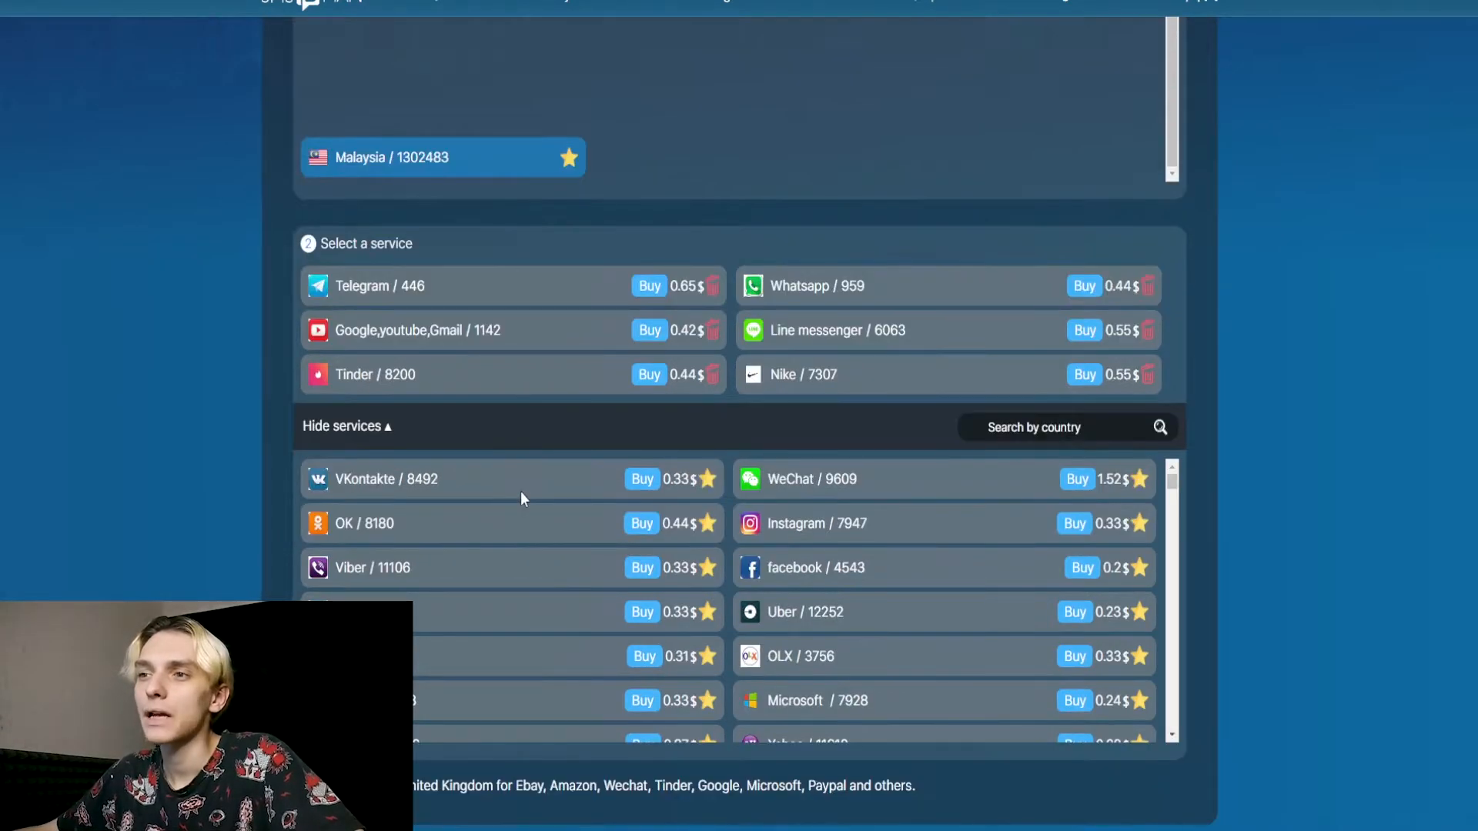
mouse_move(830, 499)
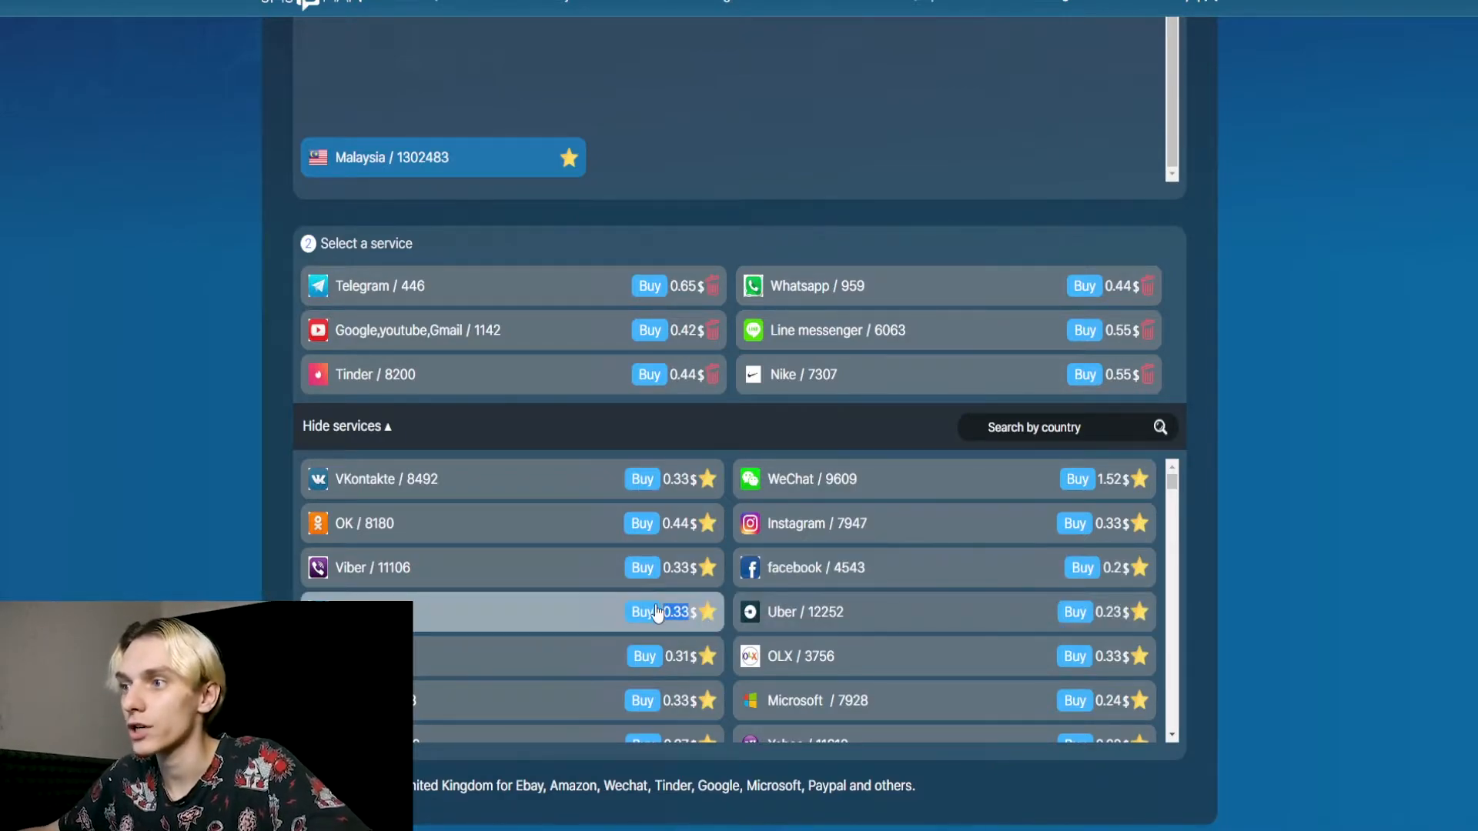
mouse_move(395, 568)
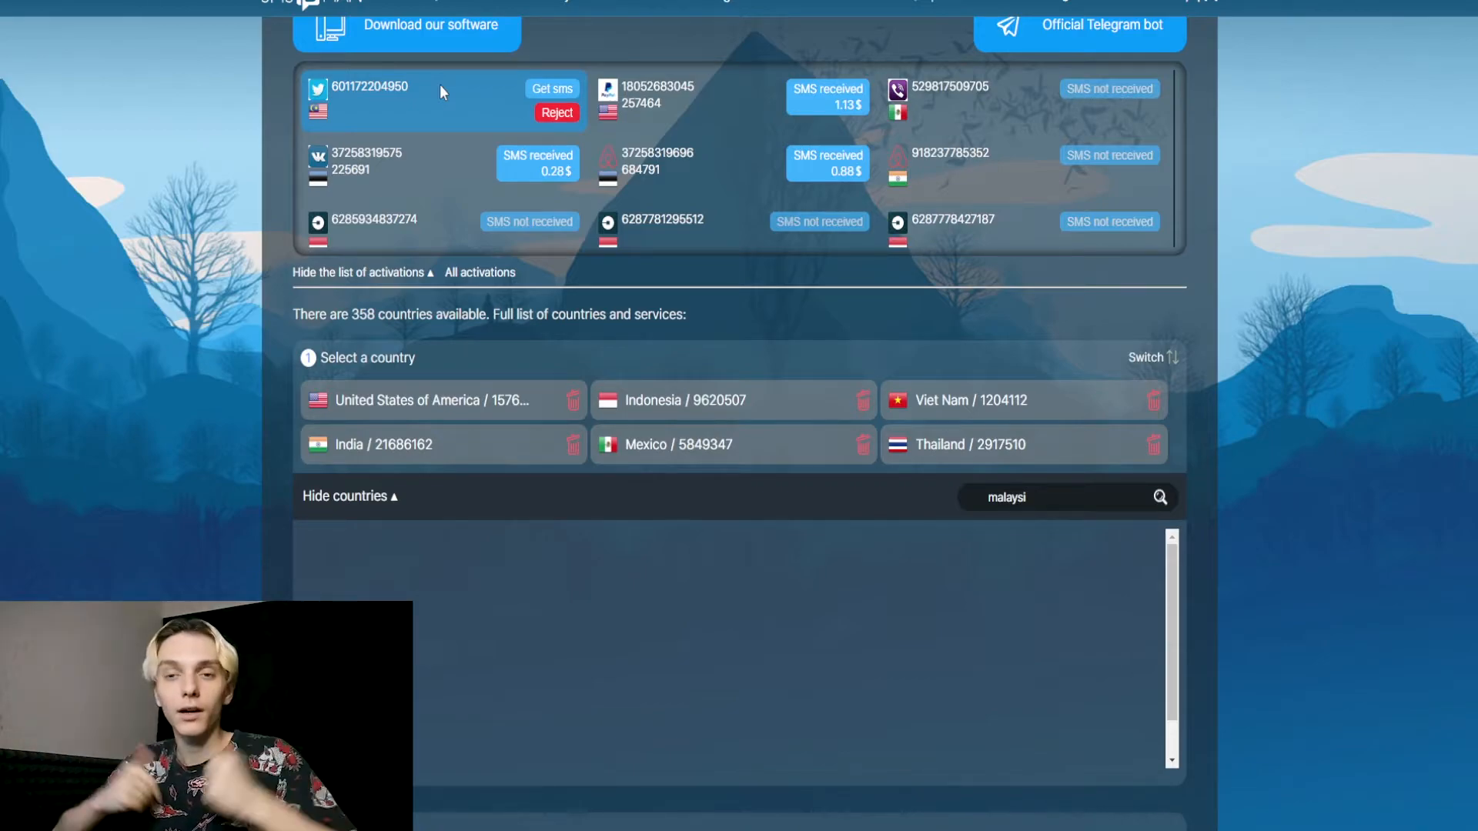
mouse_move(599, 524)
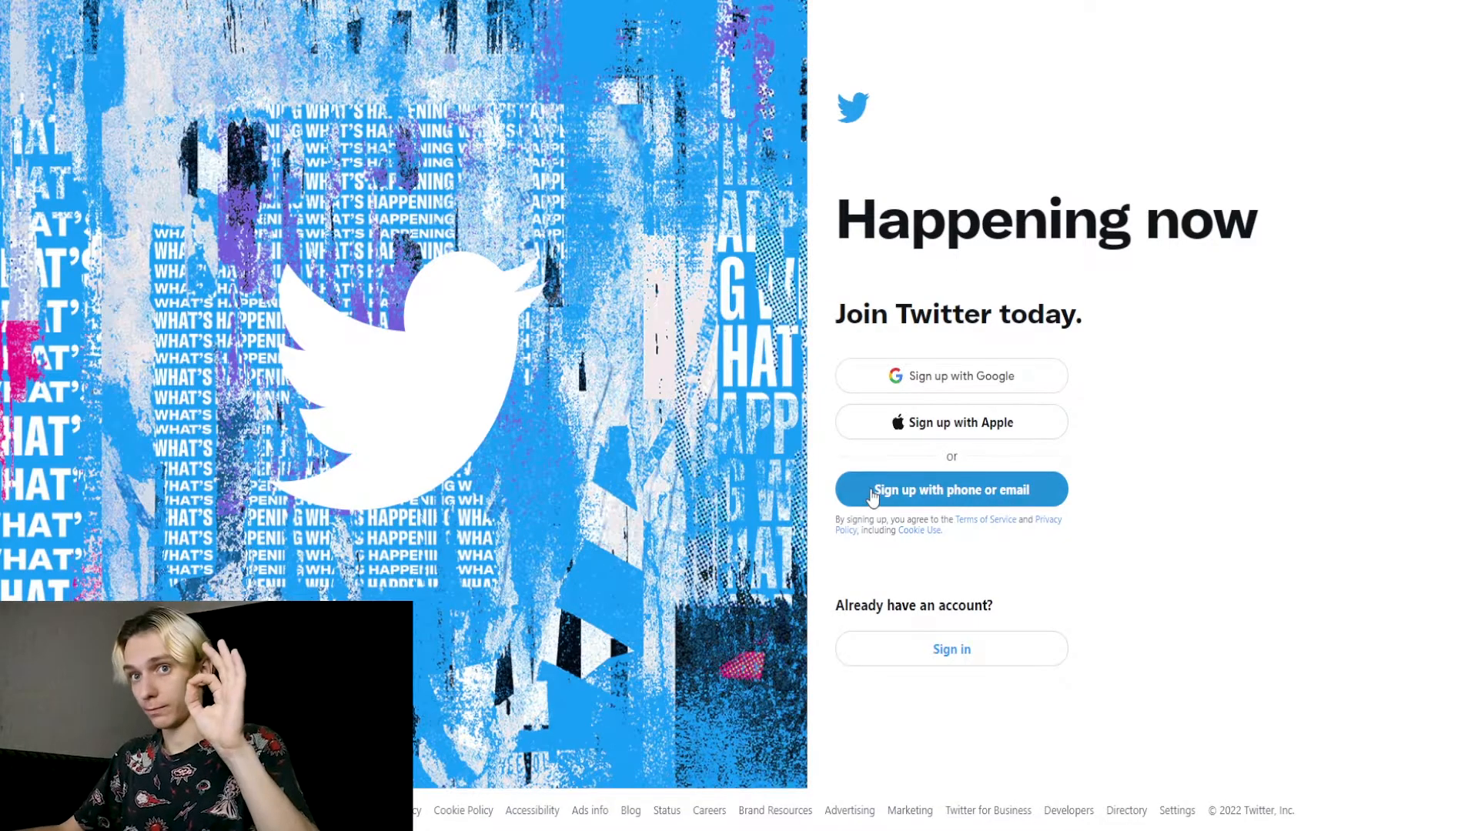
Start Twitter sign-up with phone or email and focus the Name field.
click(951, 490)
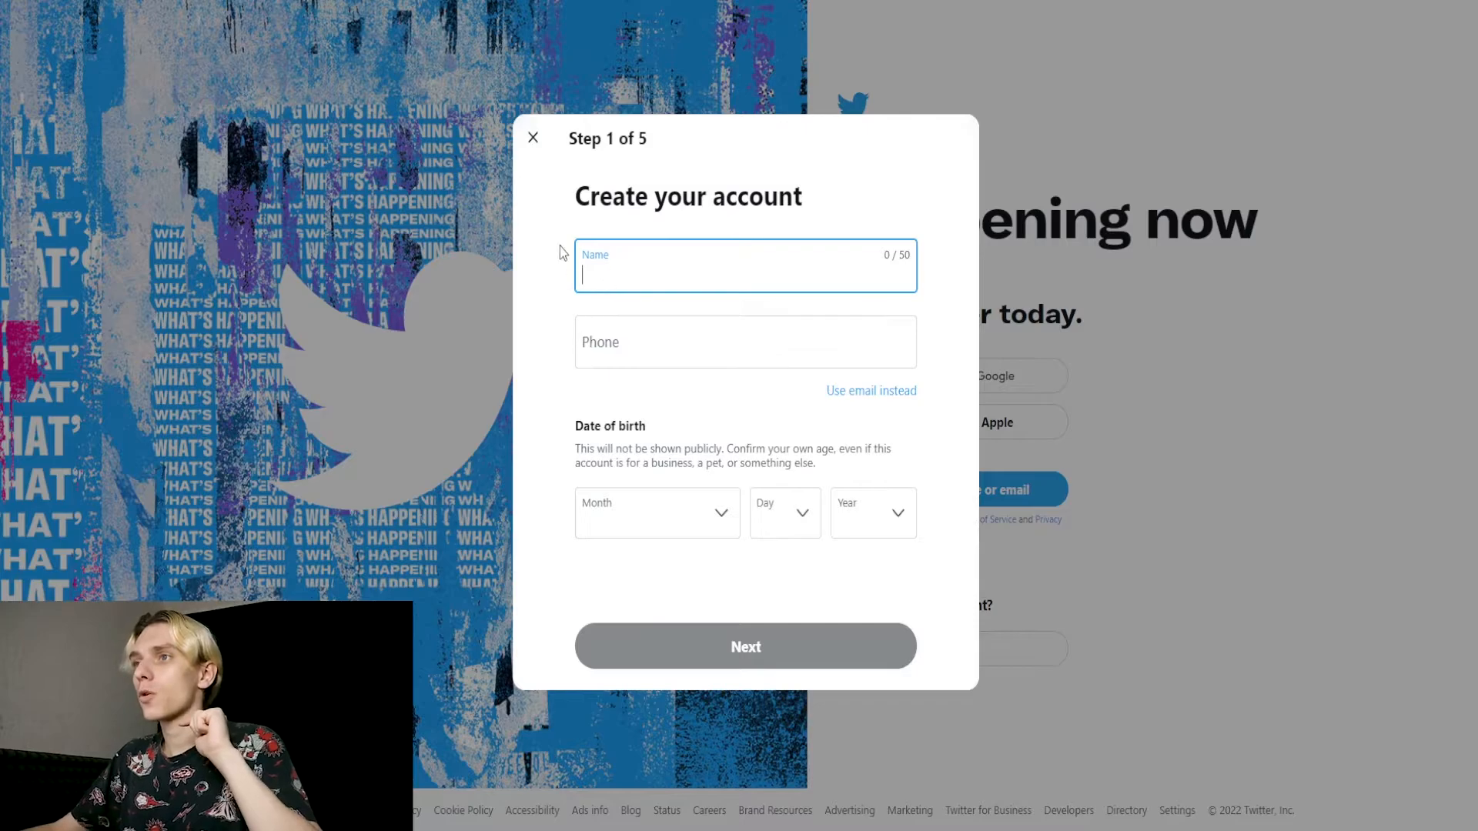
click(533, 139)
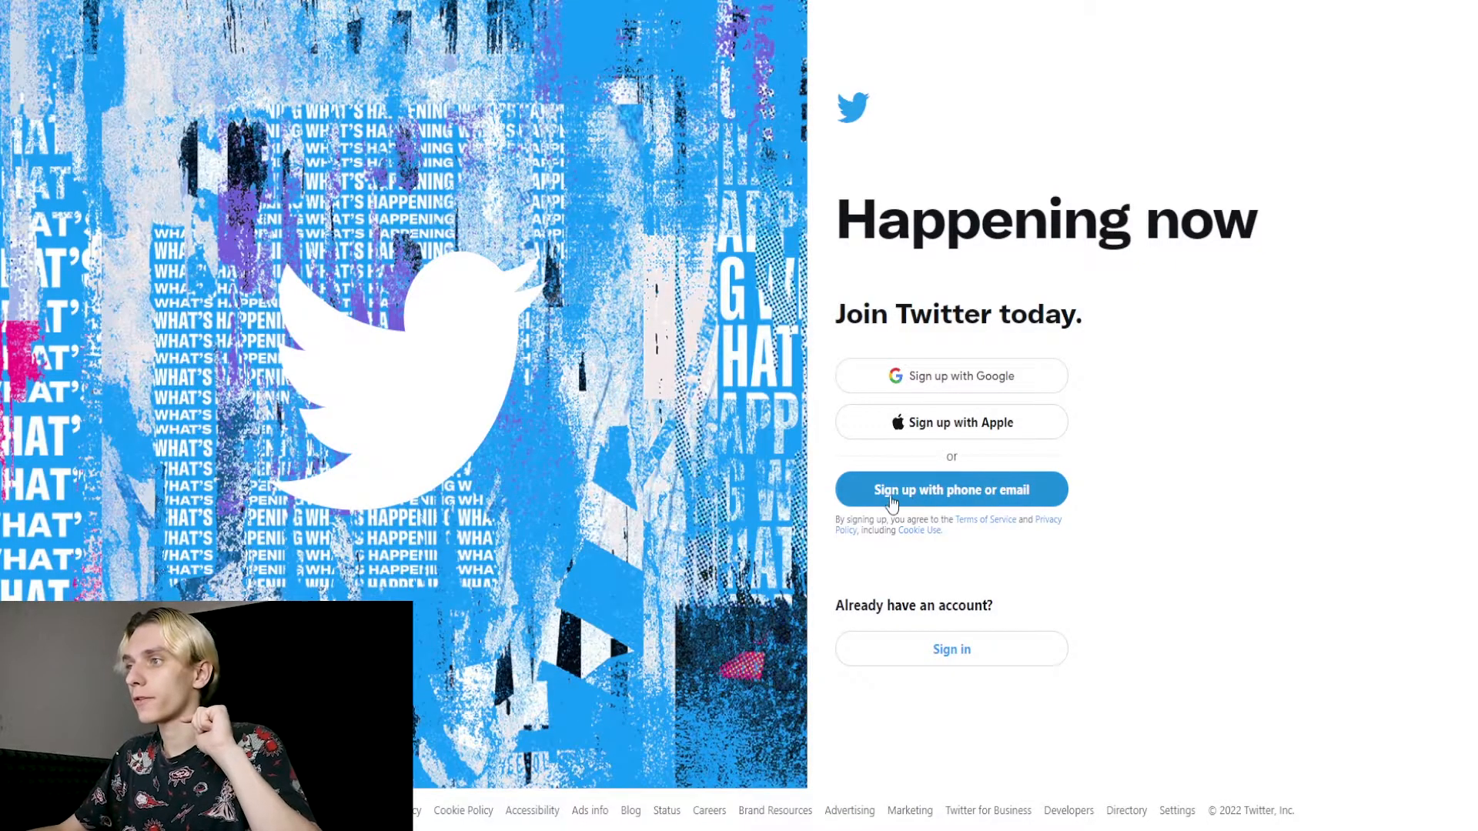
click(951, 489)
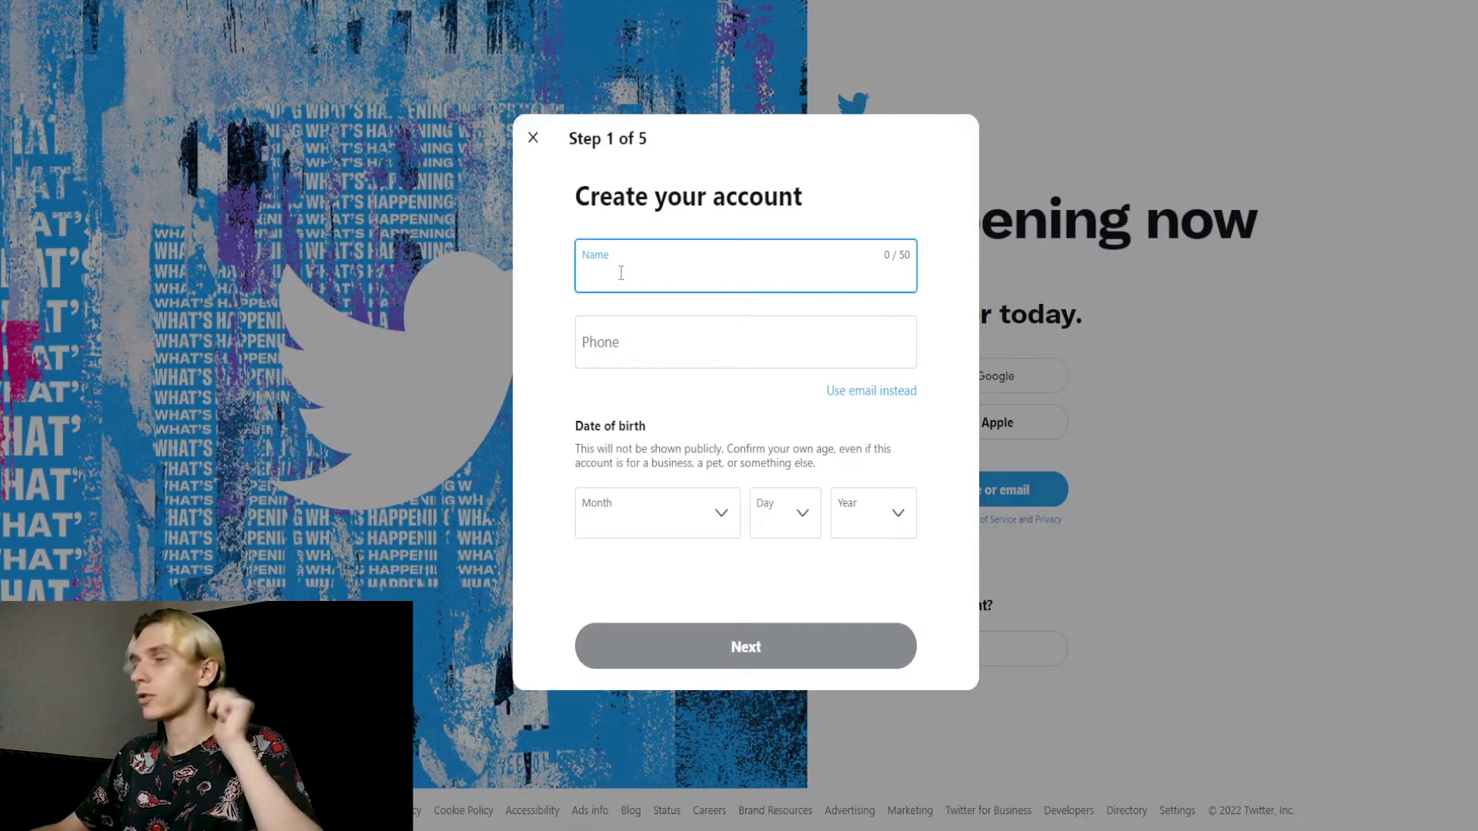
click(745, 274)
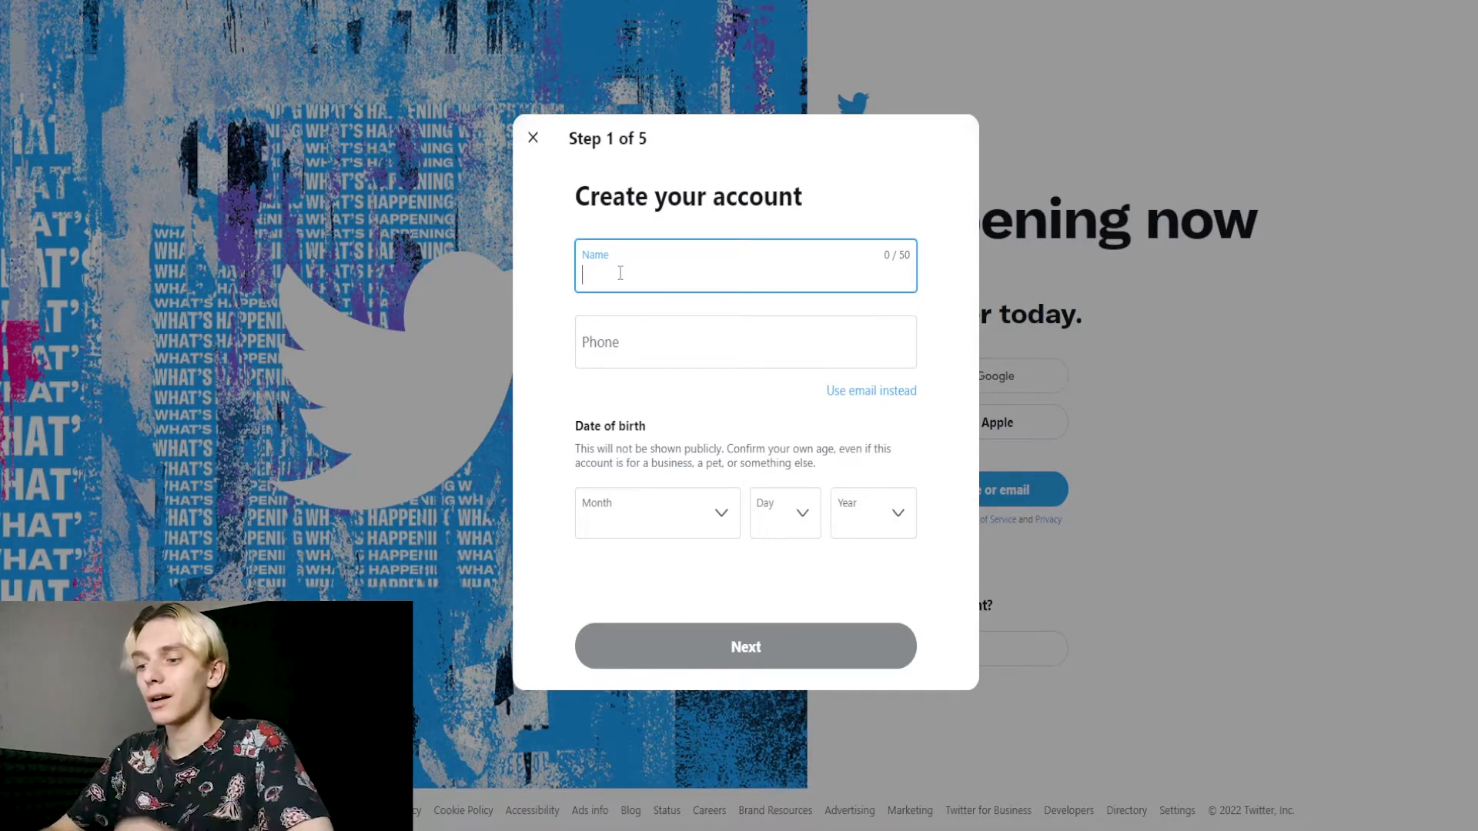
Enter the name David and move on to the Phone field.
text(Dav)
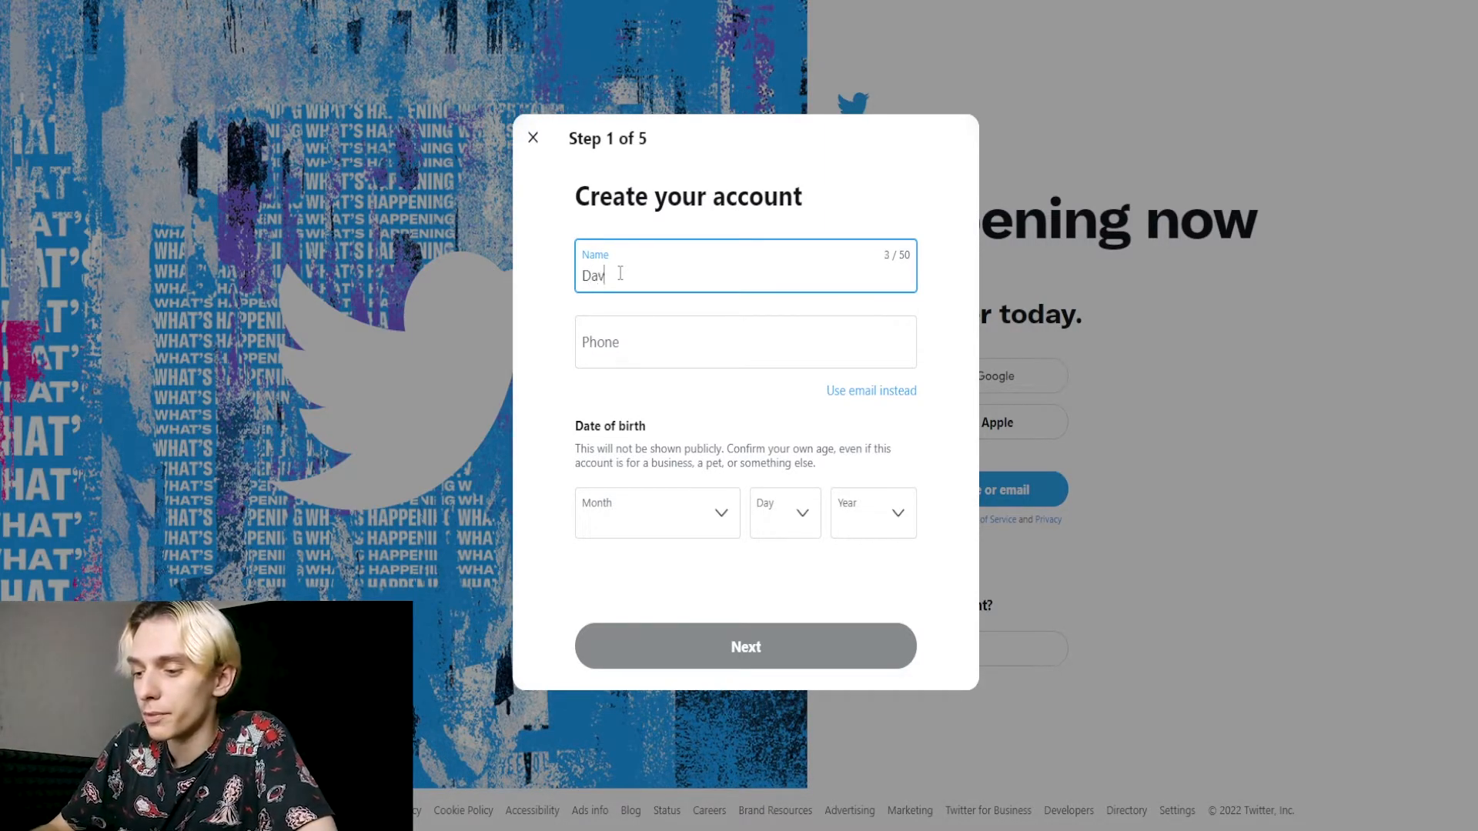
text(id)
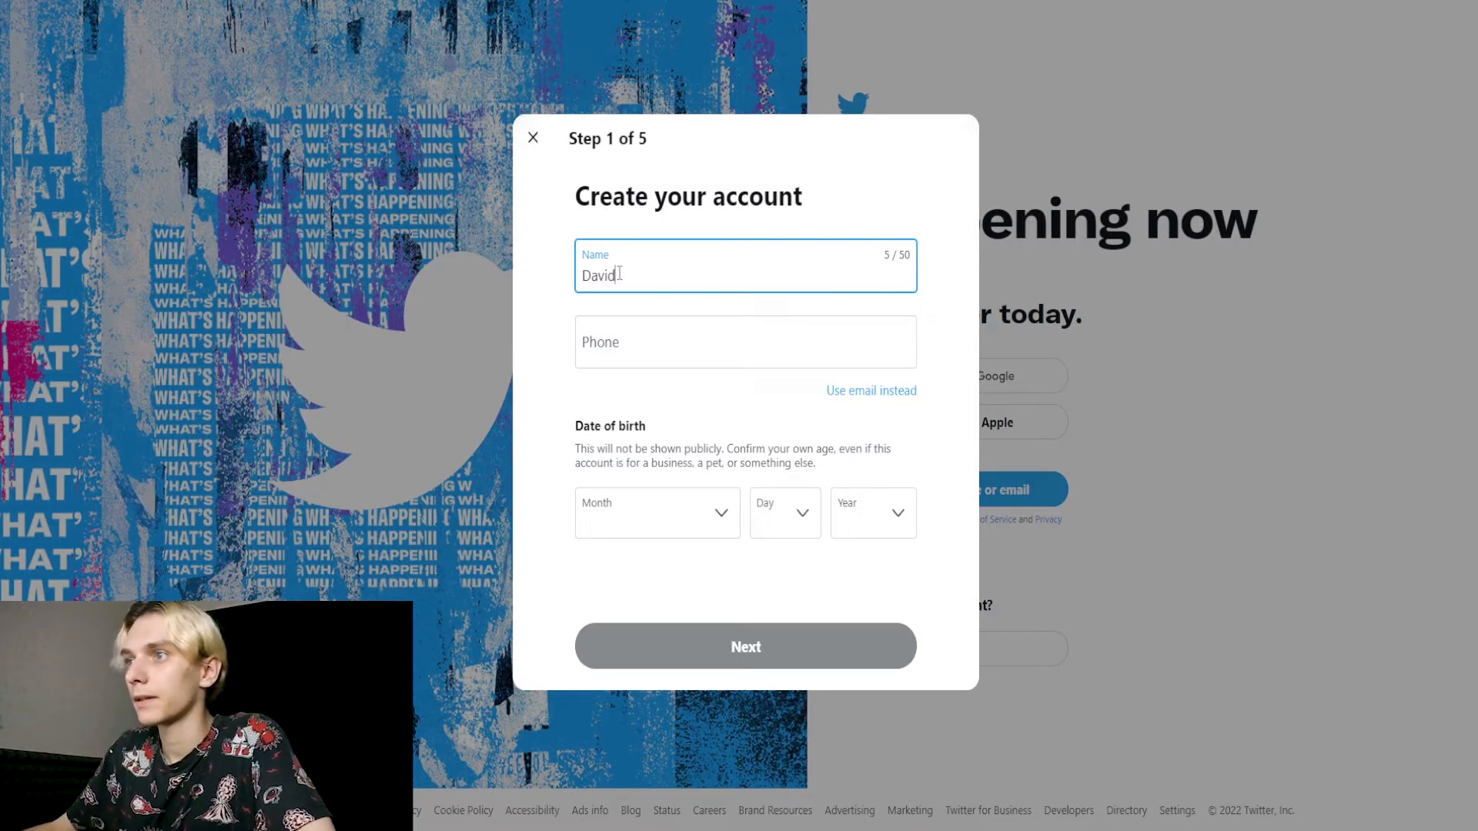
click(745, 342)
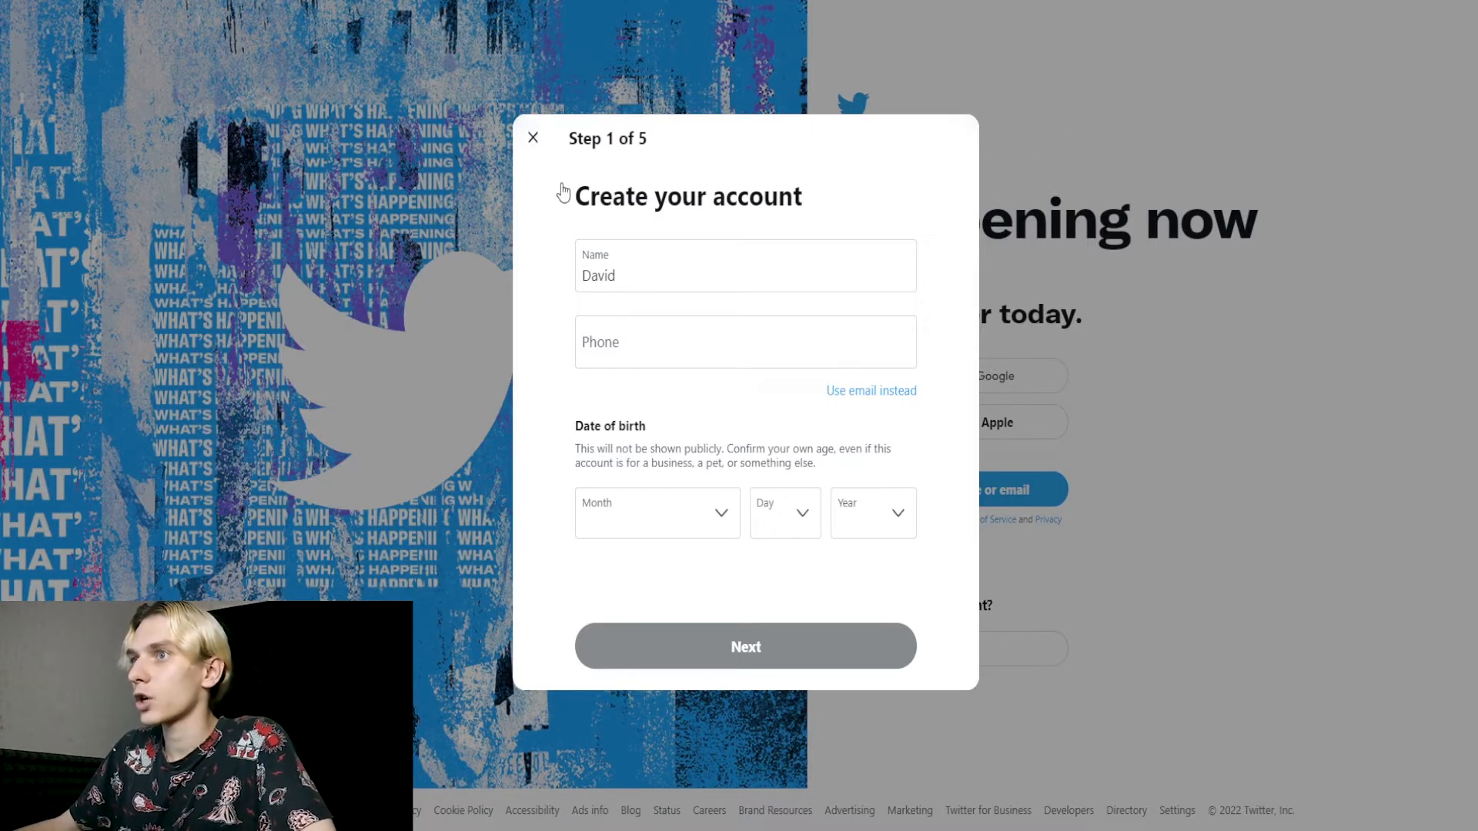
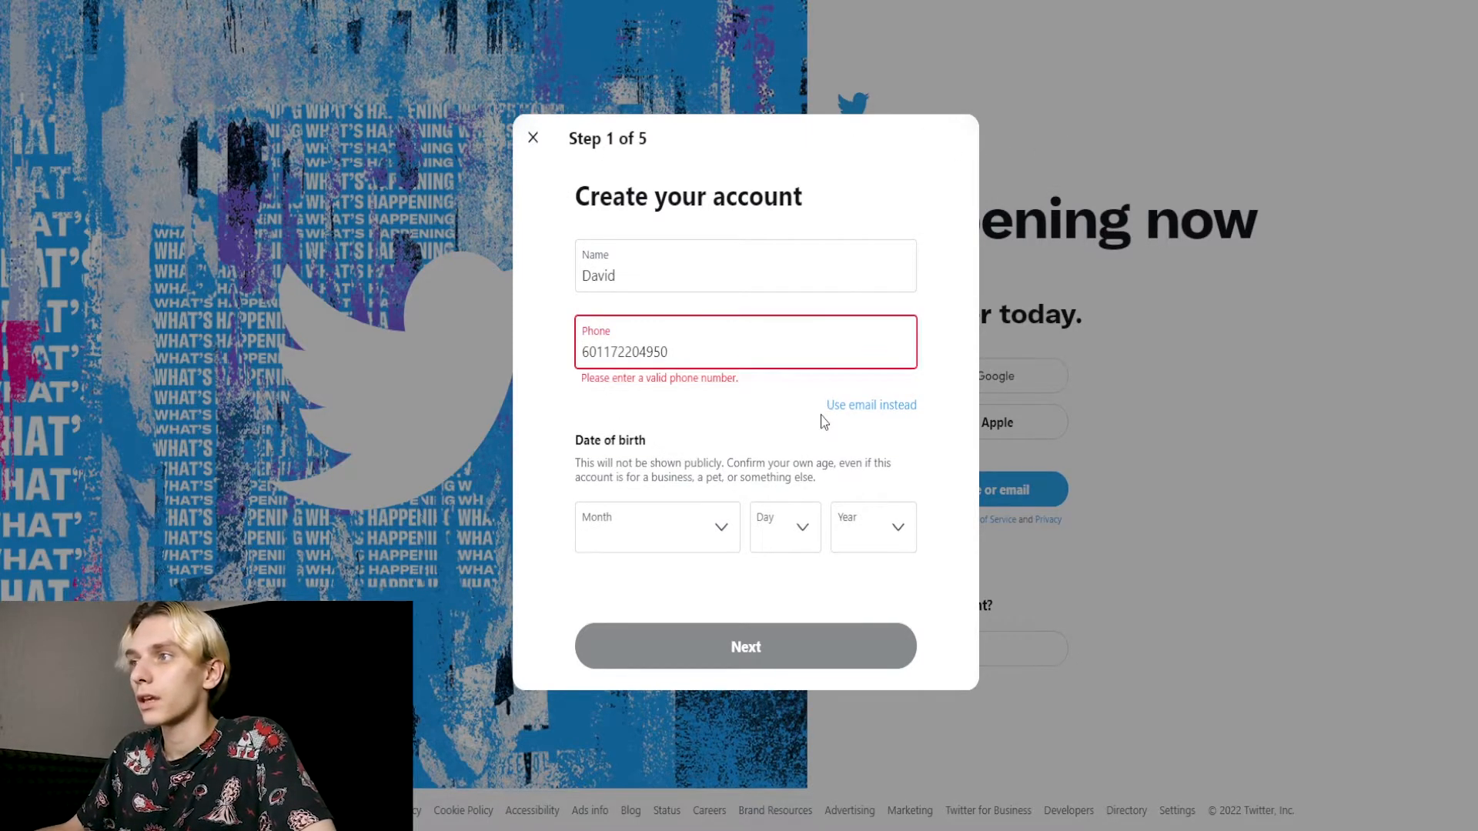
mouse_move(648, 395)
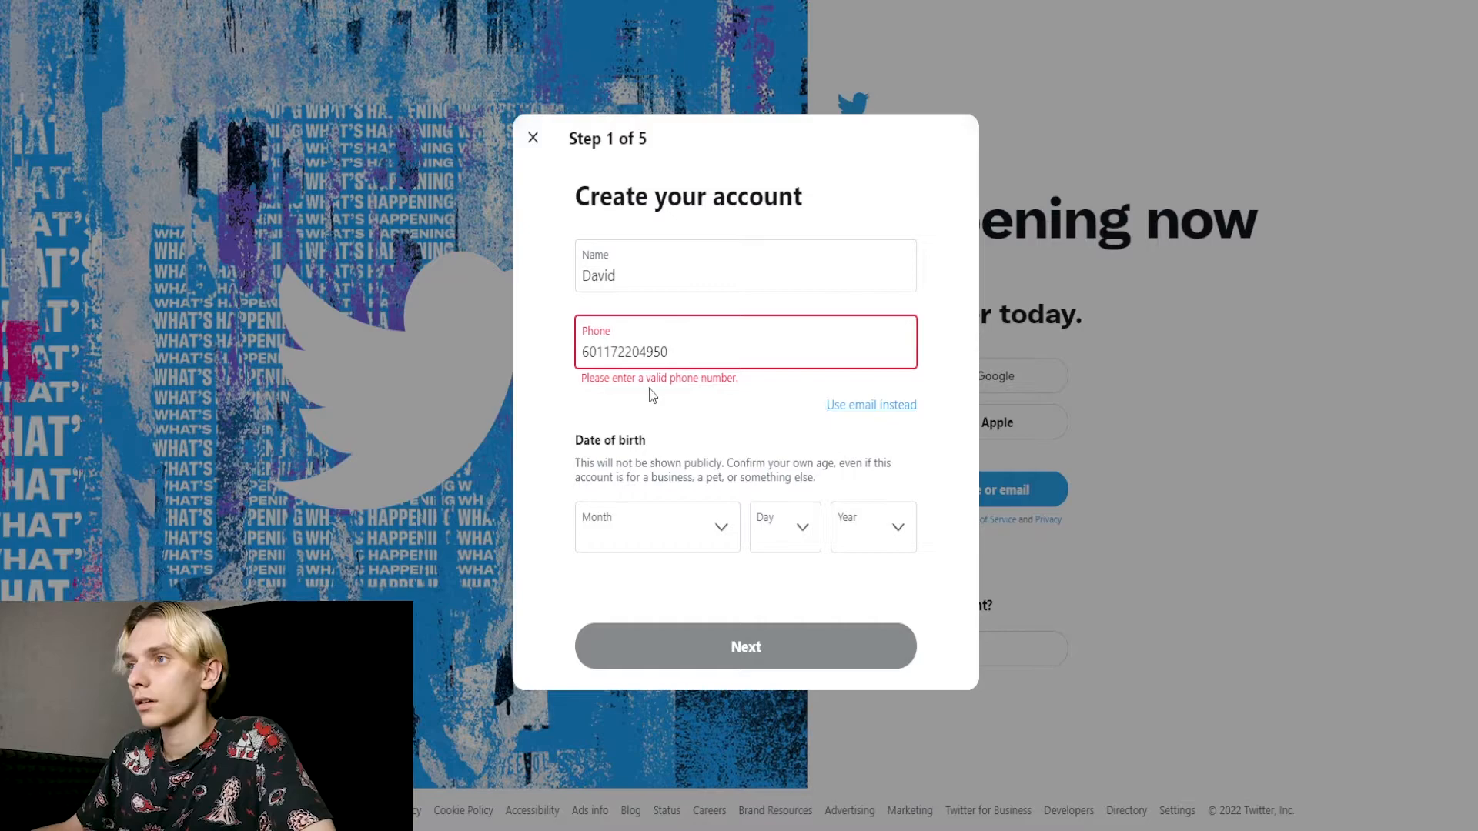
click(584, 351)
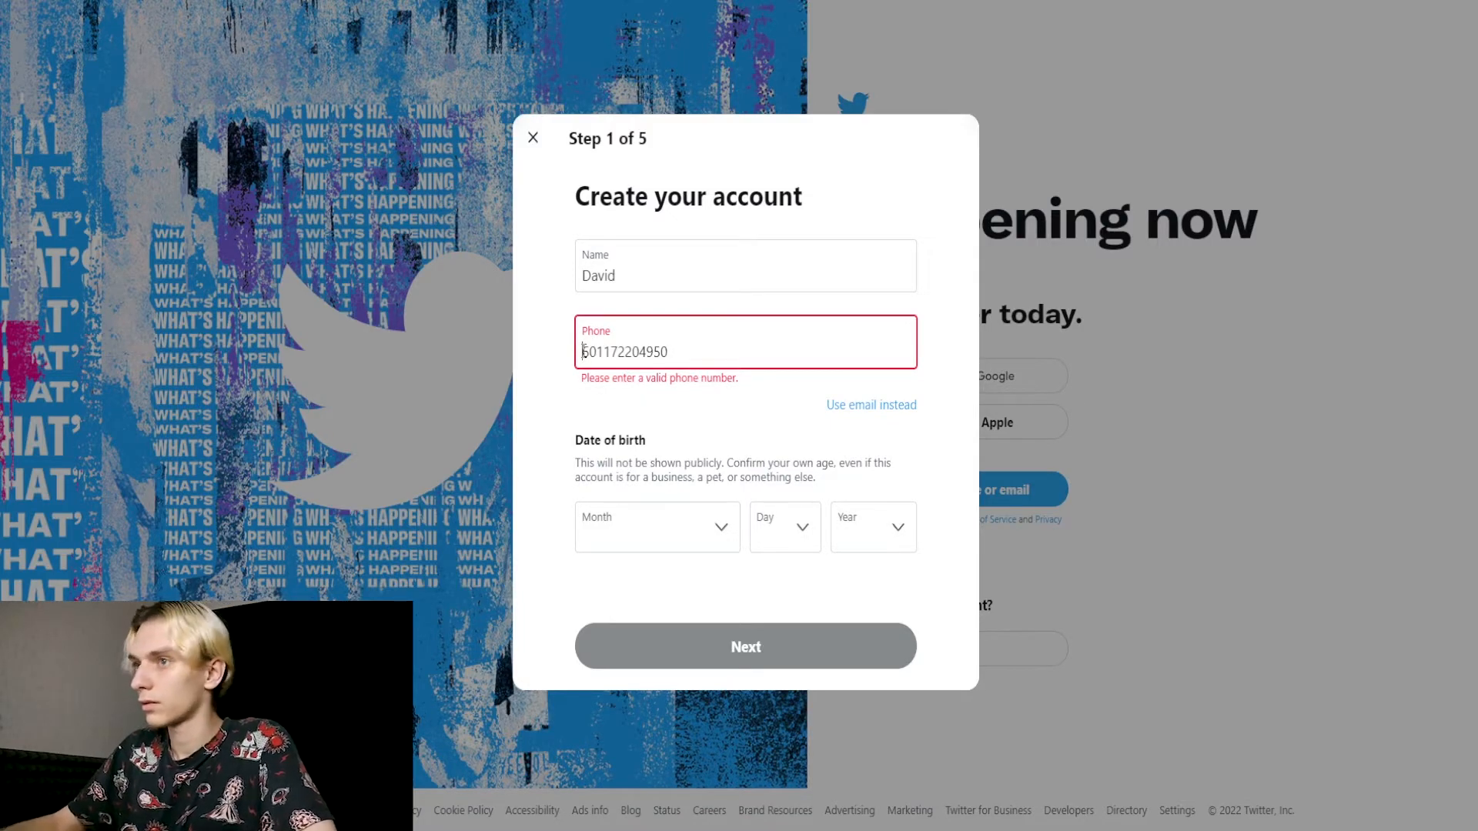
Set the birth date to April 20 and submit the first sign-up step.
click(656, 522)
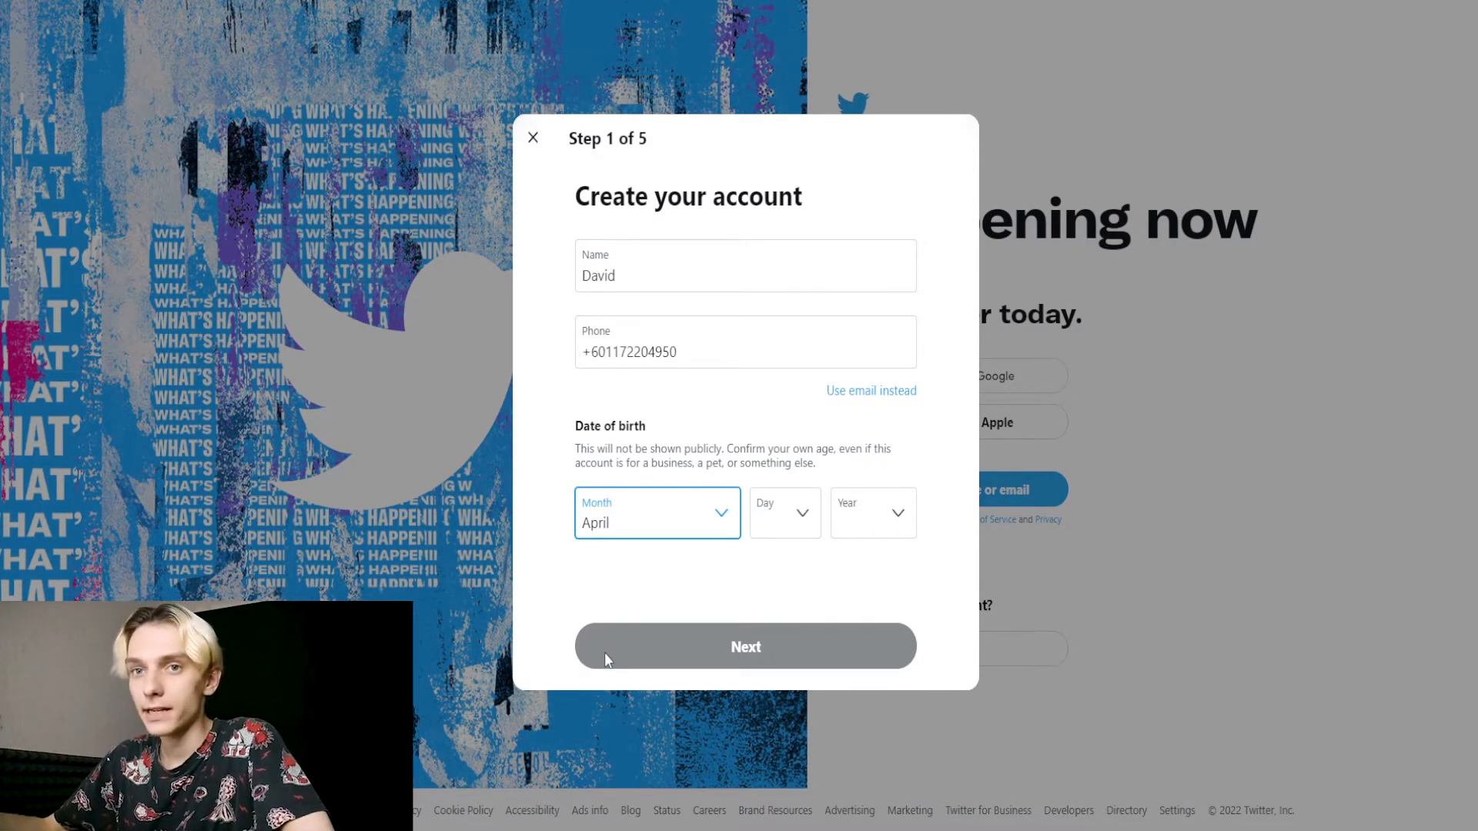
click(784, 513)
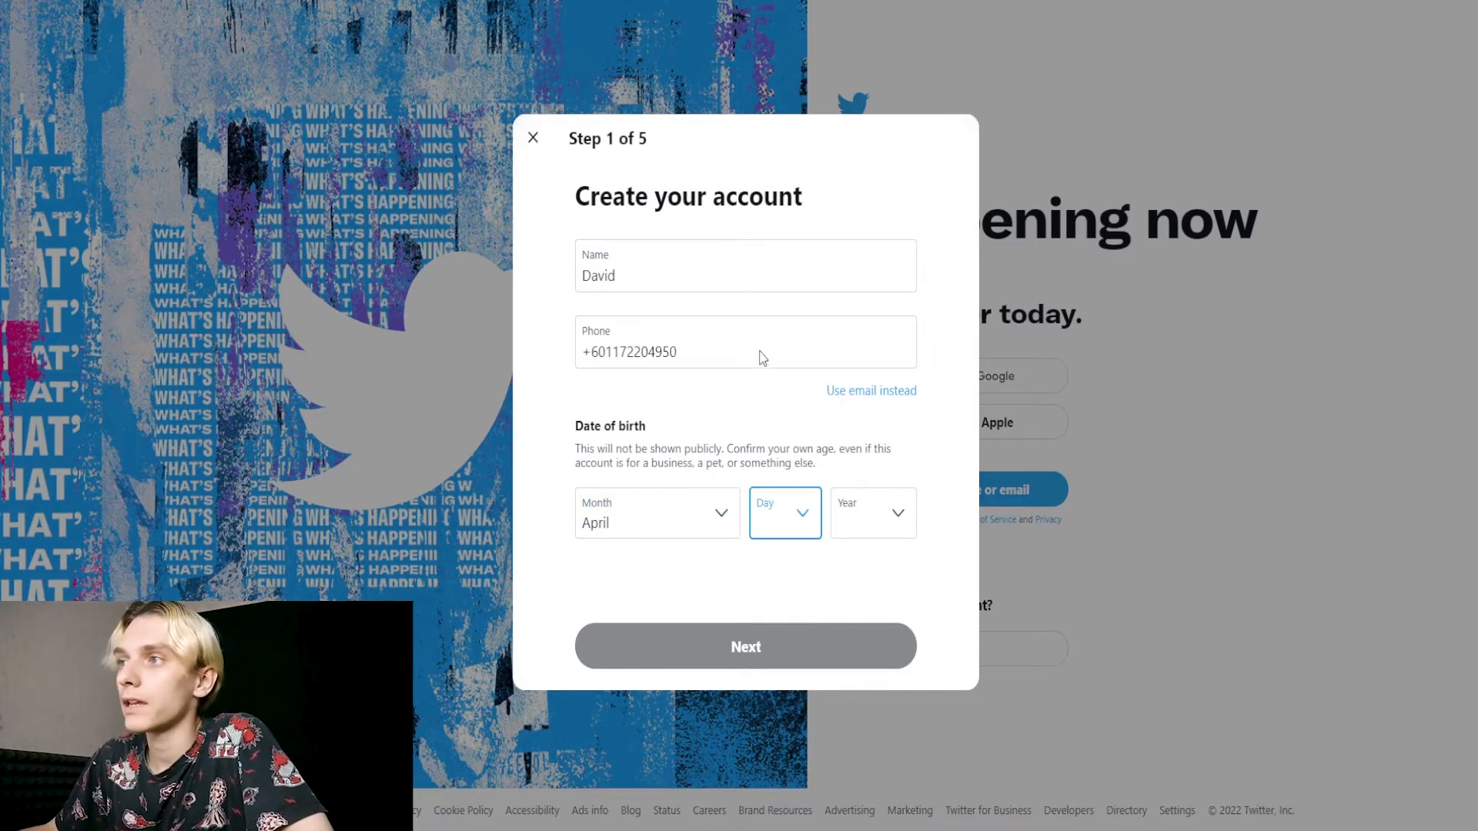
mouse_move(805, 266)
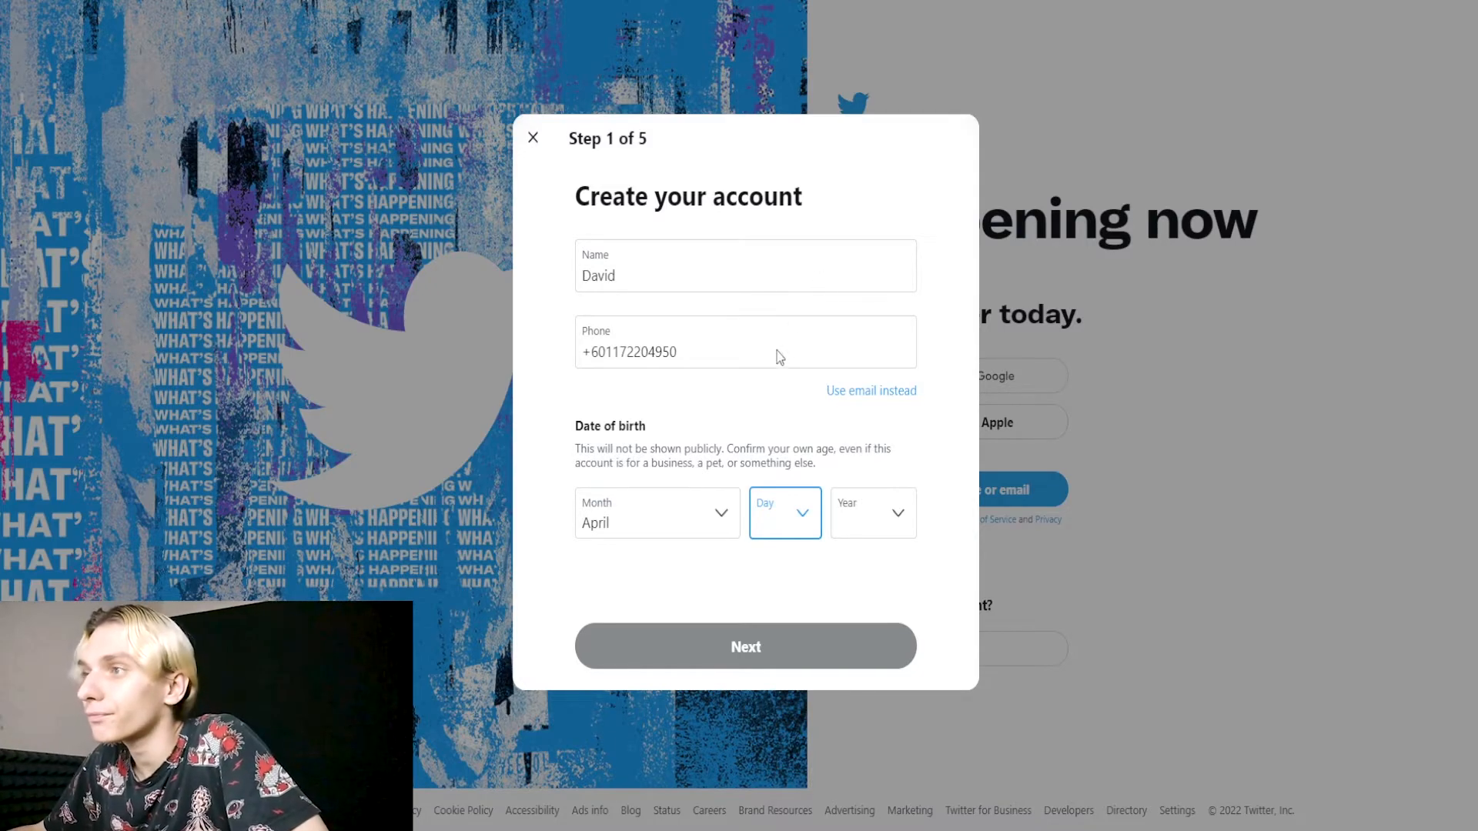
mouse_move(769, 294)
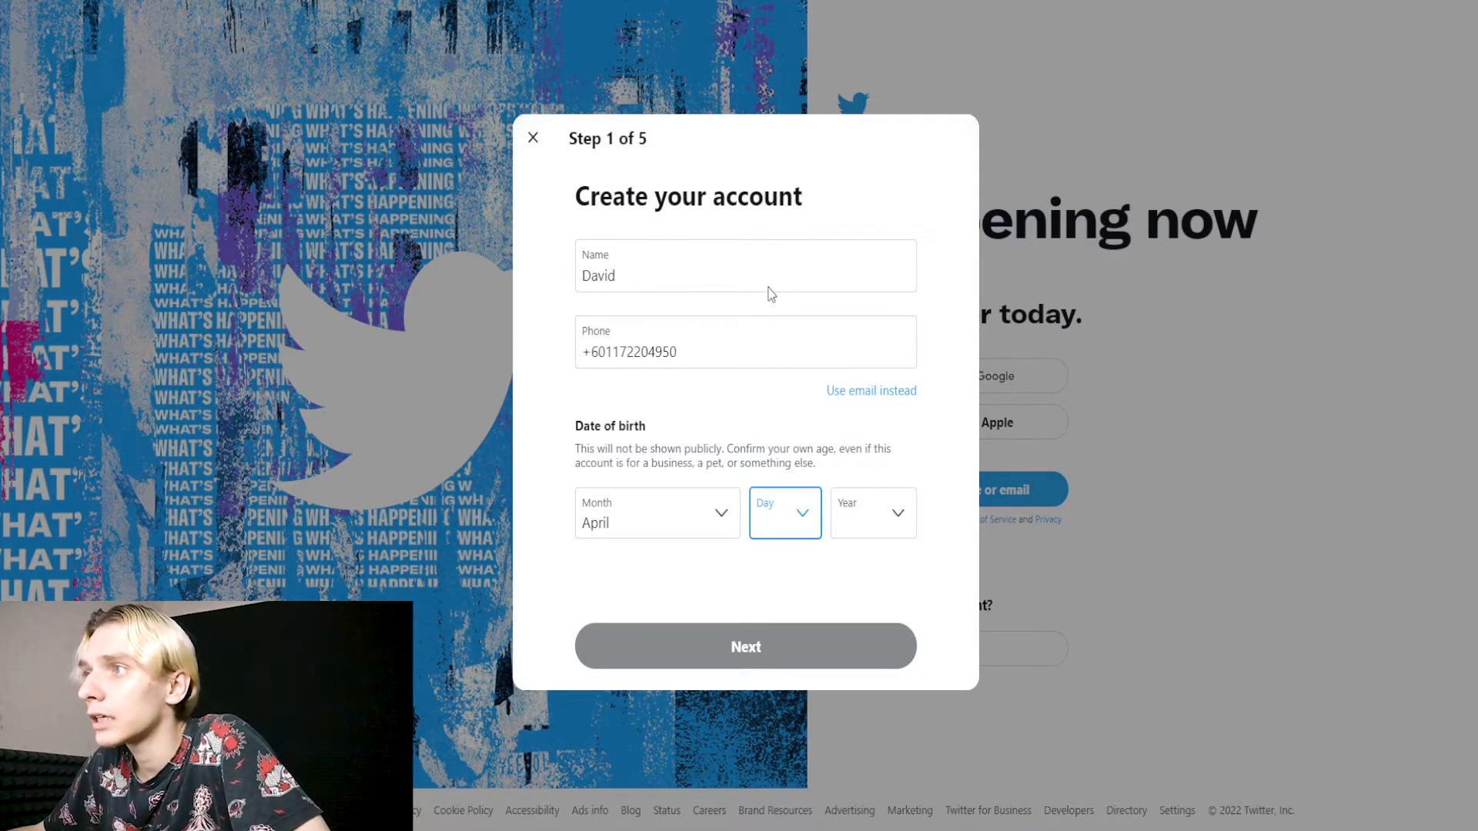
click(783, 521)
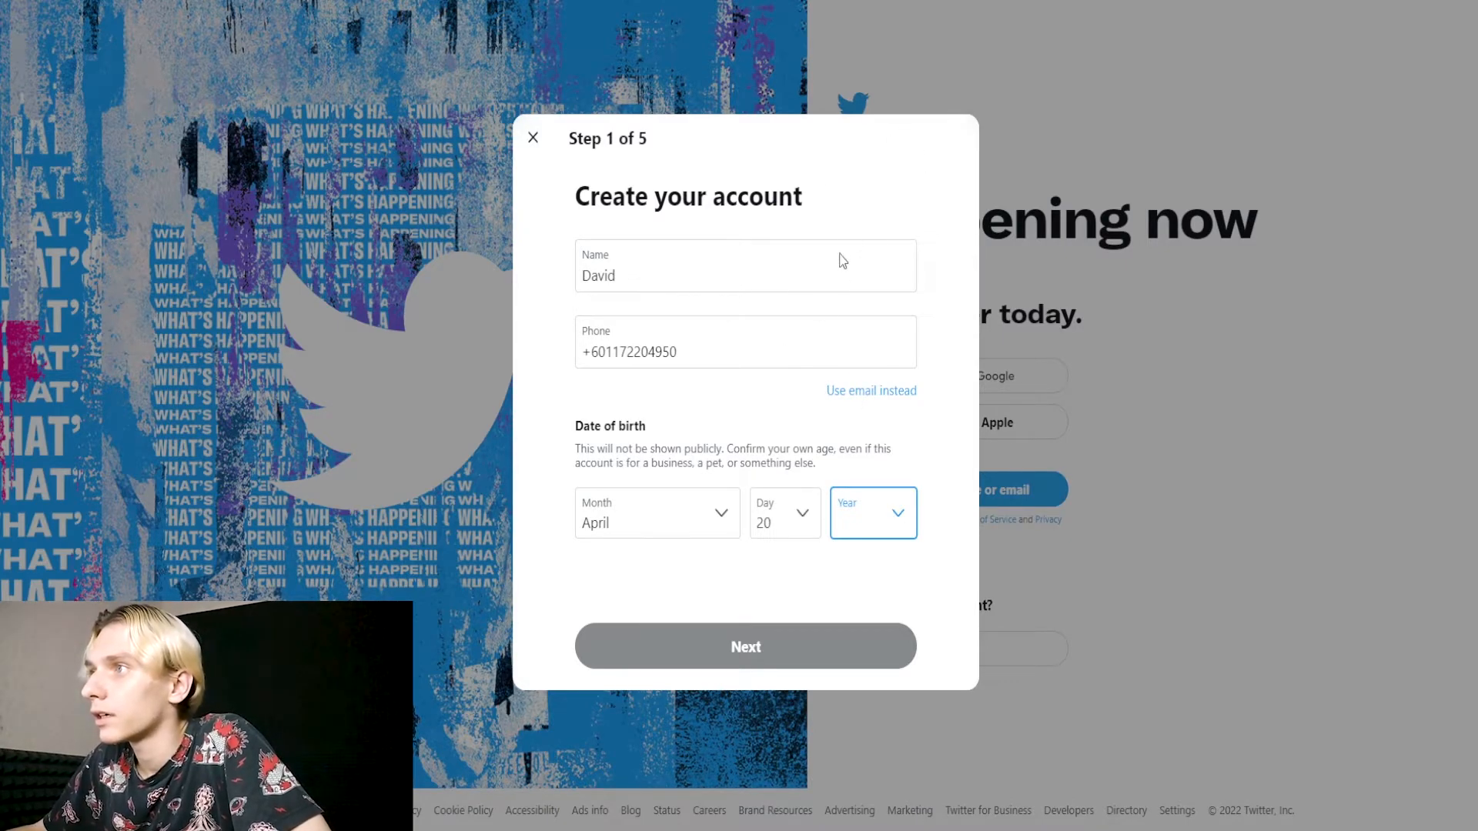
click(745, 646)
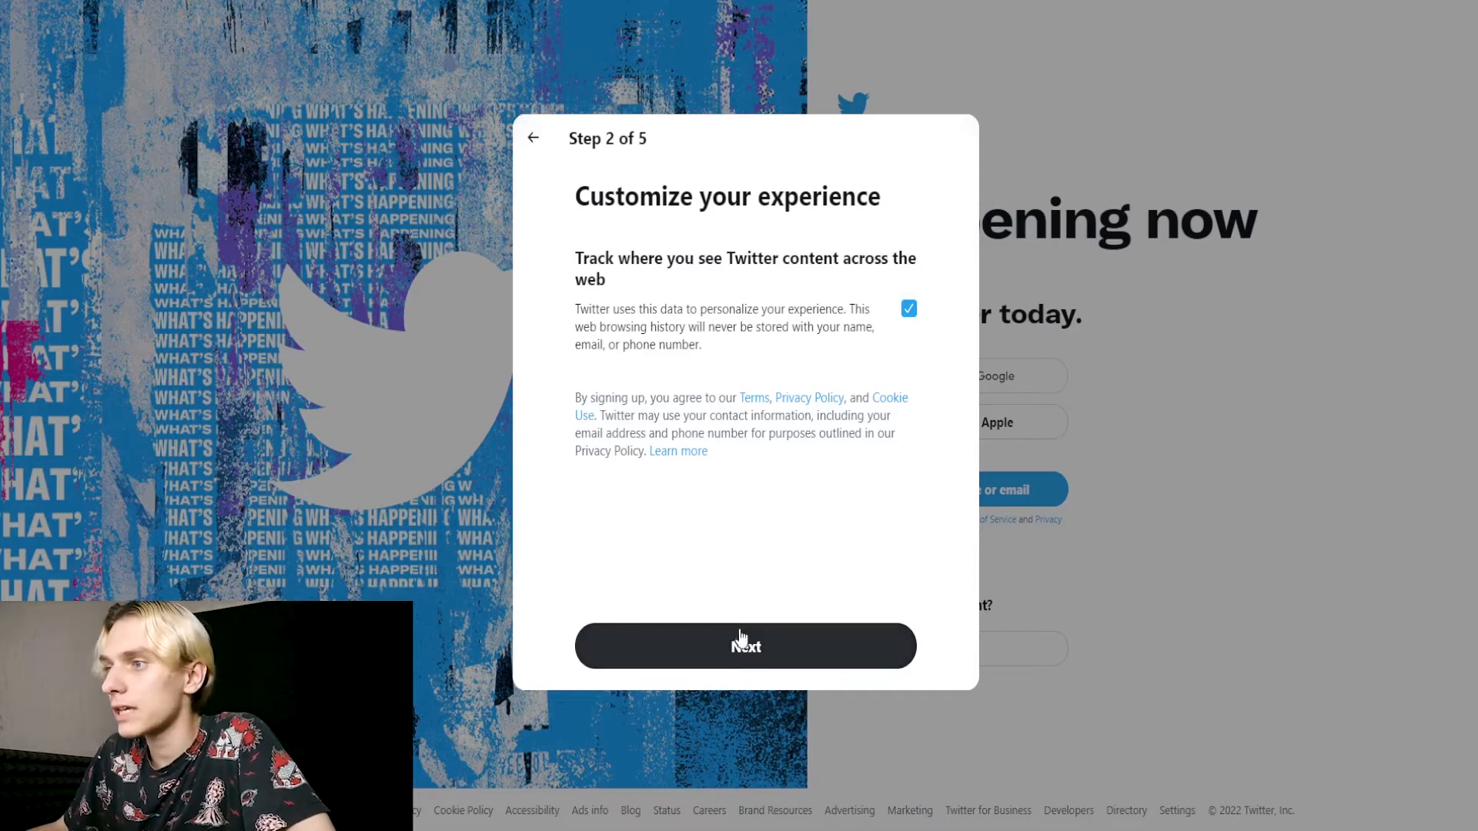
click(745, 645)
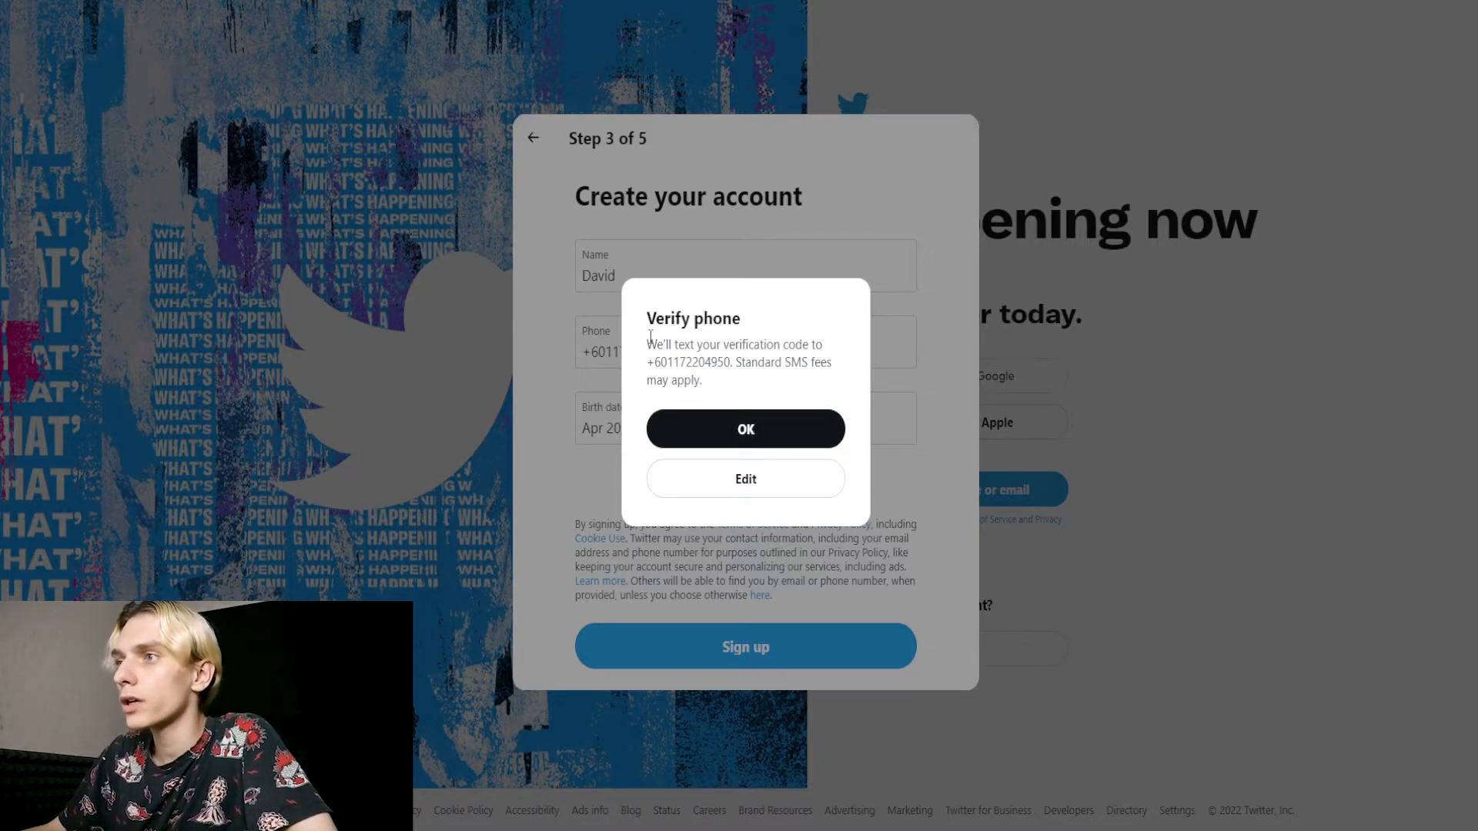
drag(648, 343, 731, 361)
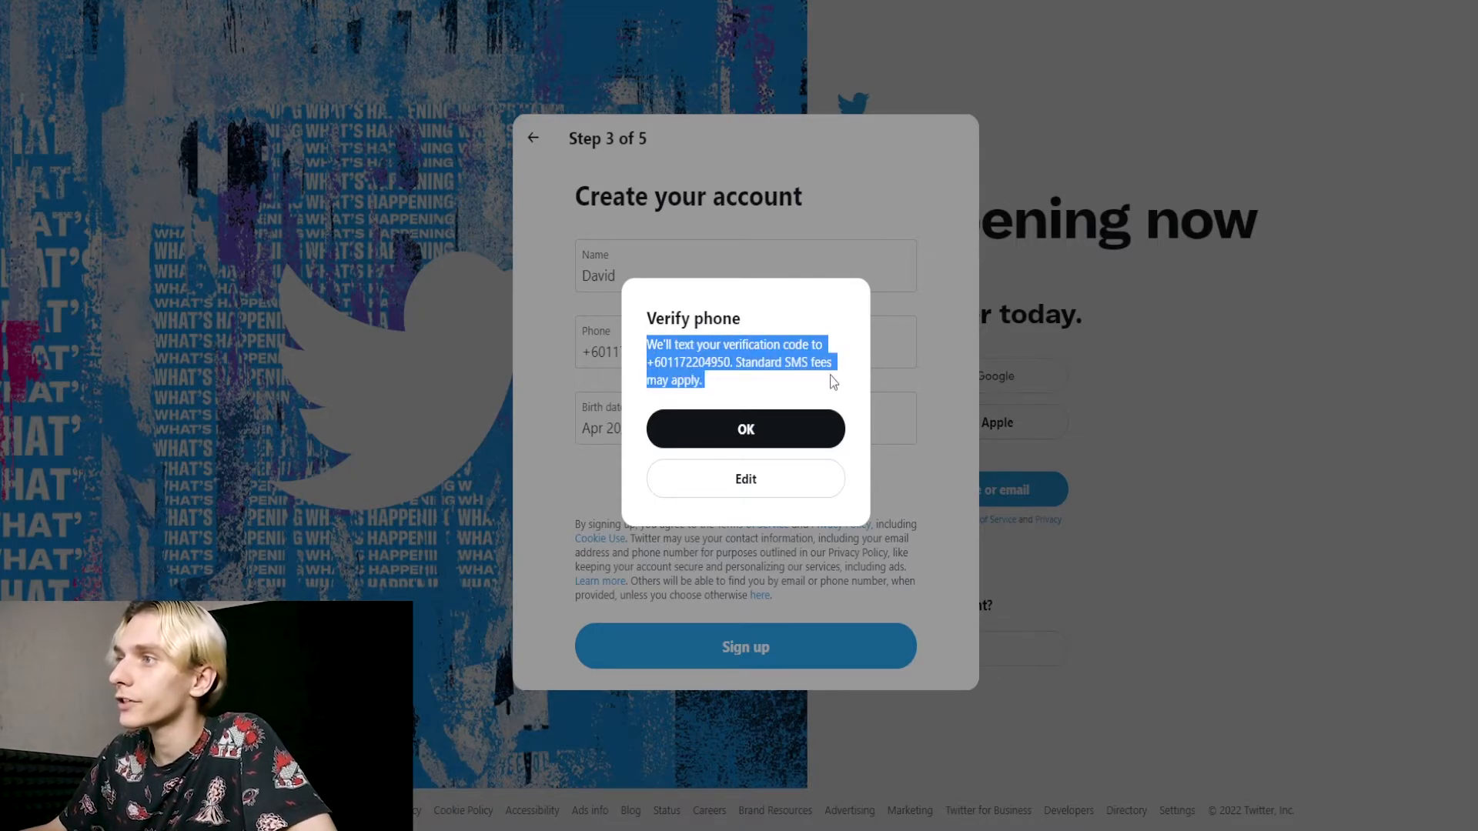
click(745, 430)
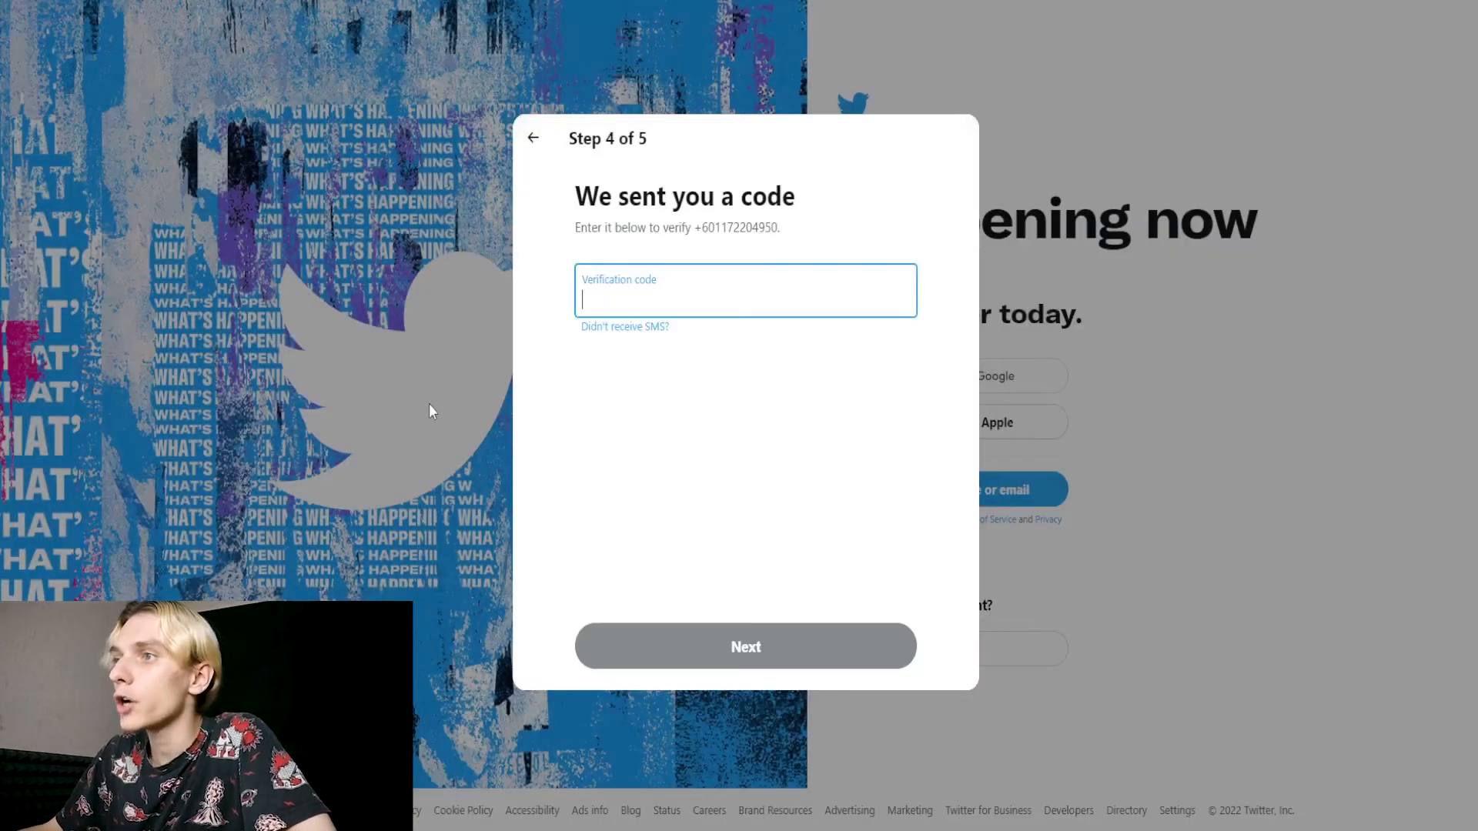
mouse_move(1105, 460)
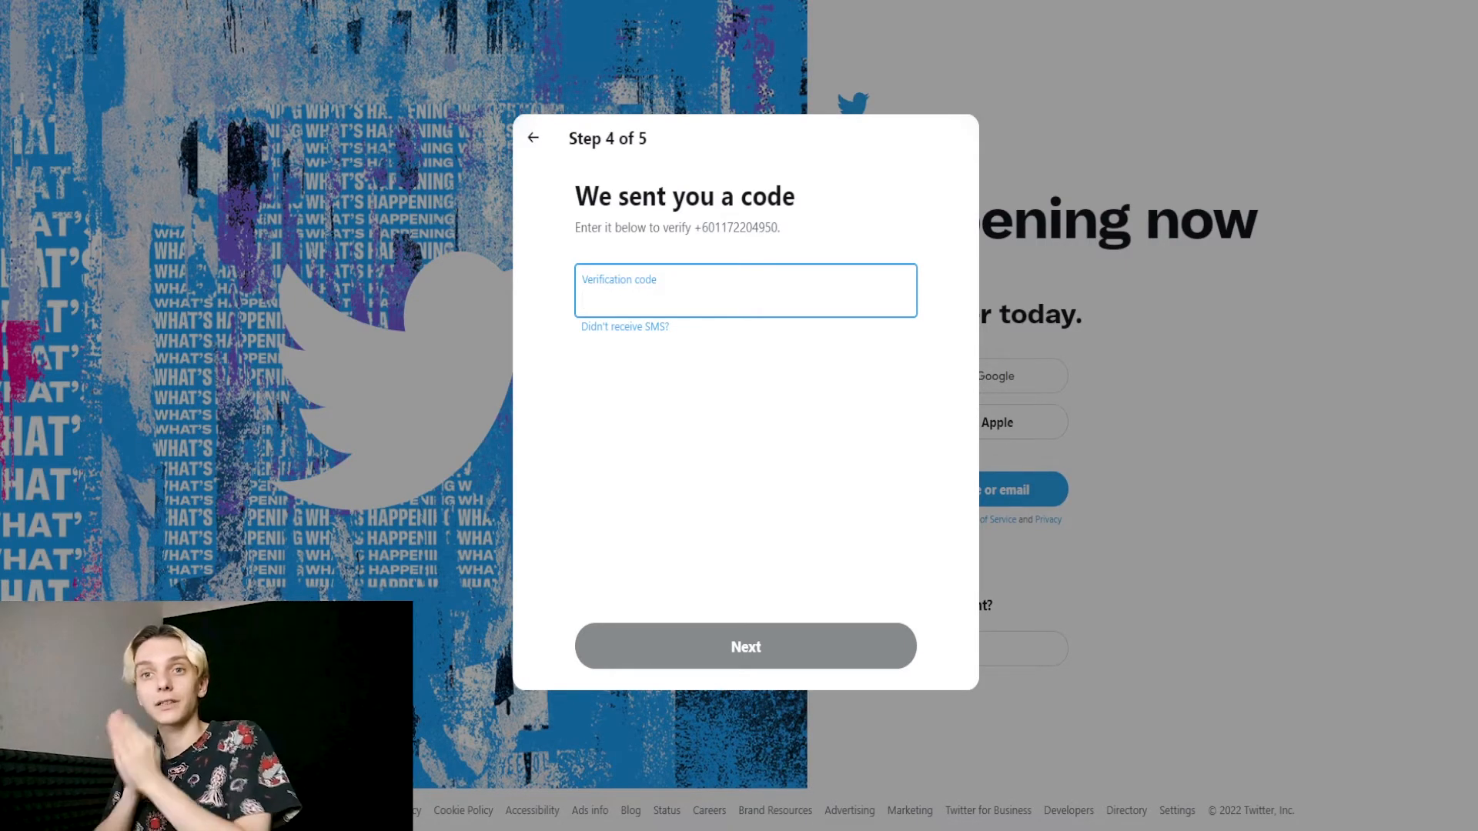
click(743, 291)
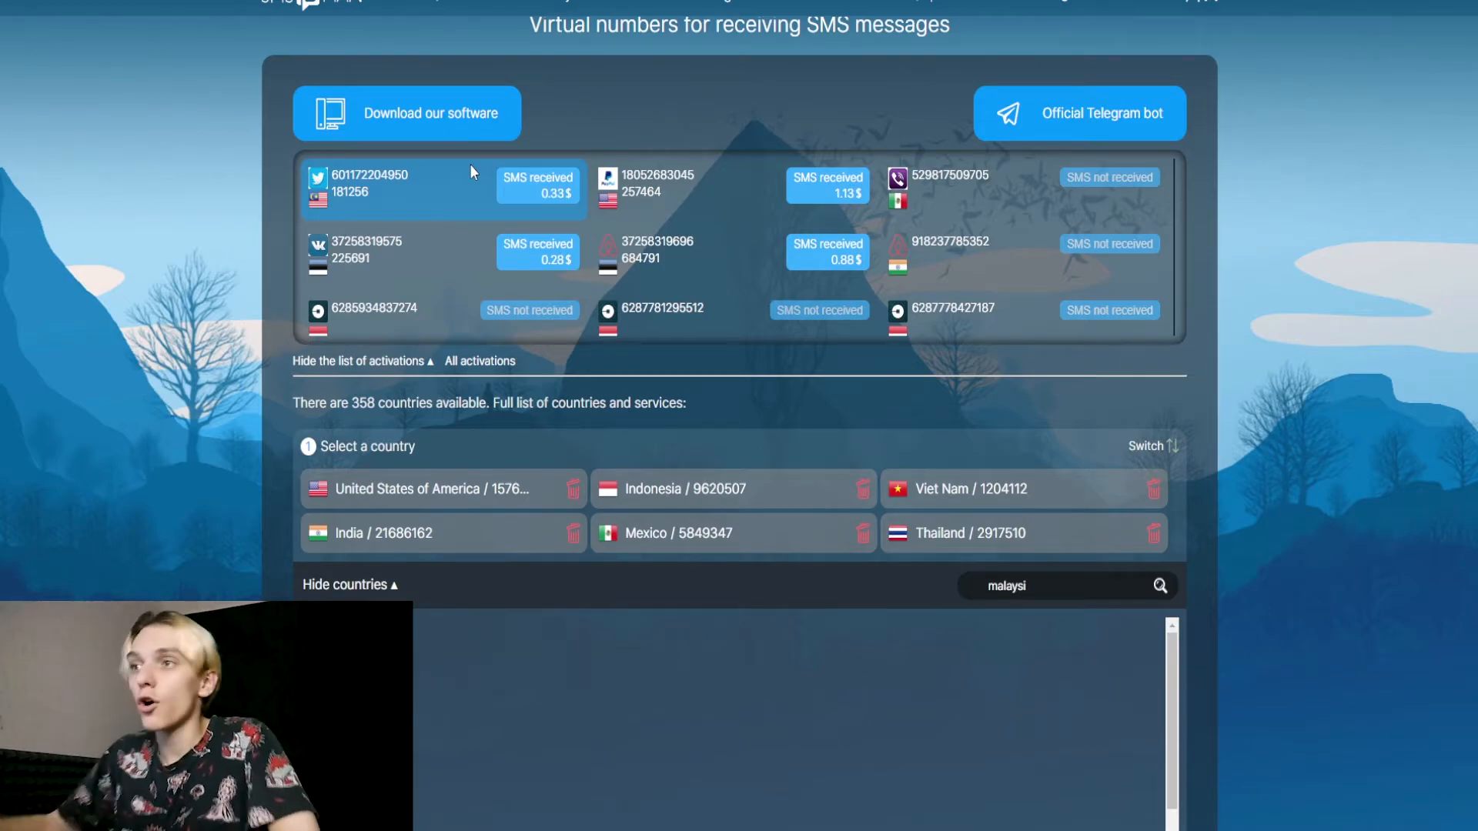
View the SMS received in SMS-MAN for the Twitter activation.
click(367, 191)
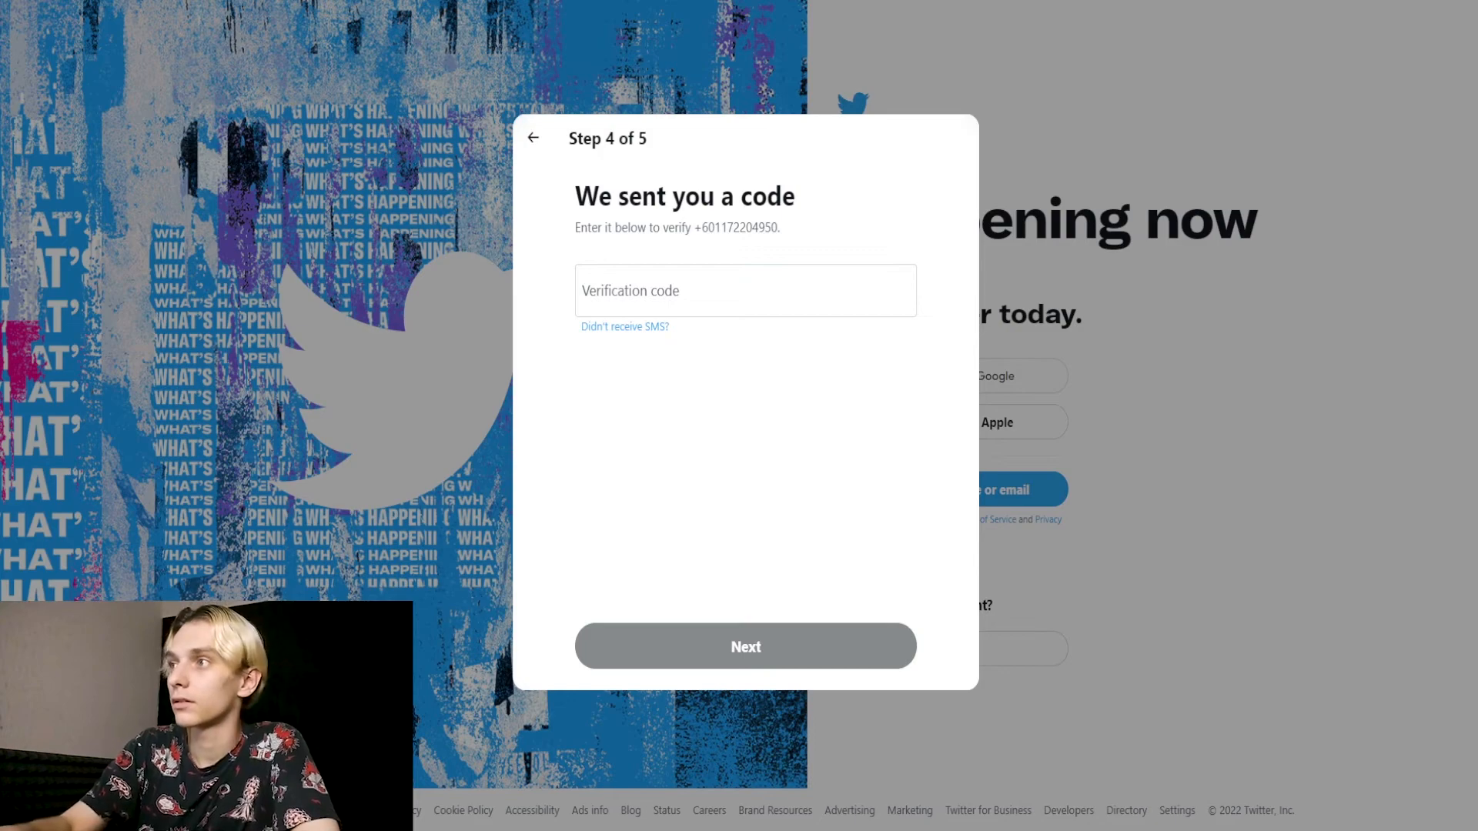
Submit the received verification code and a password to finish Twitter sign-up.
click(745, 290)
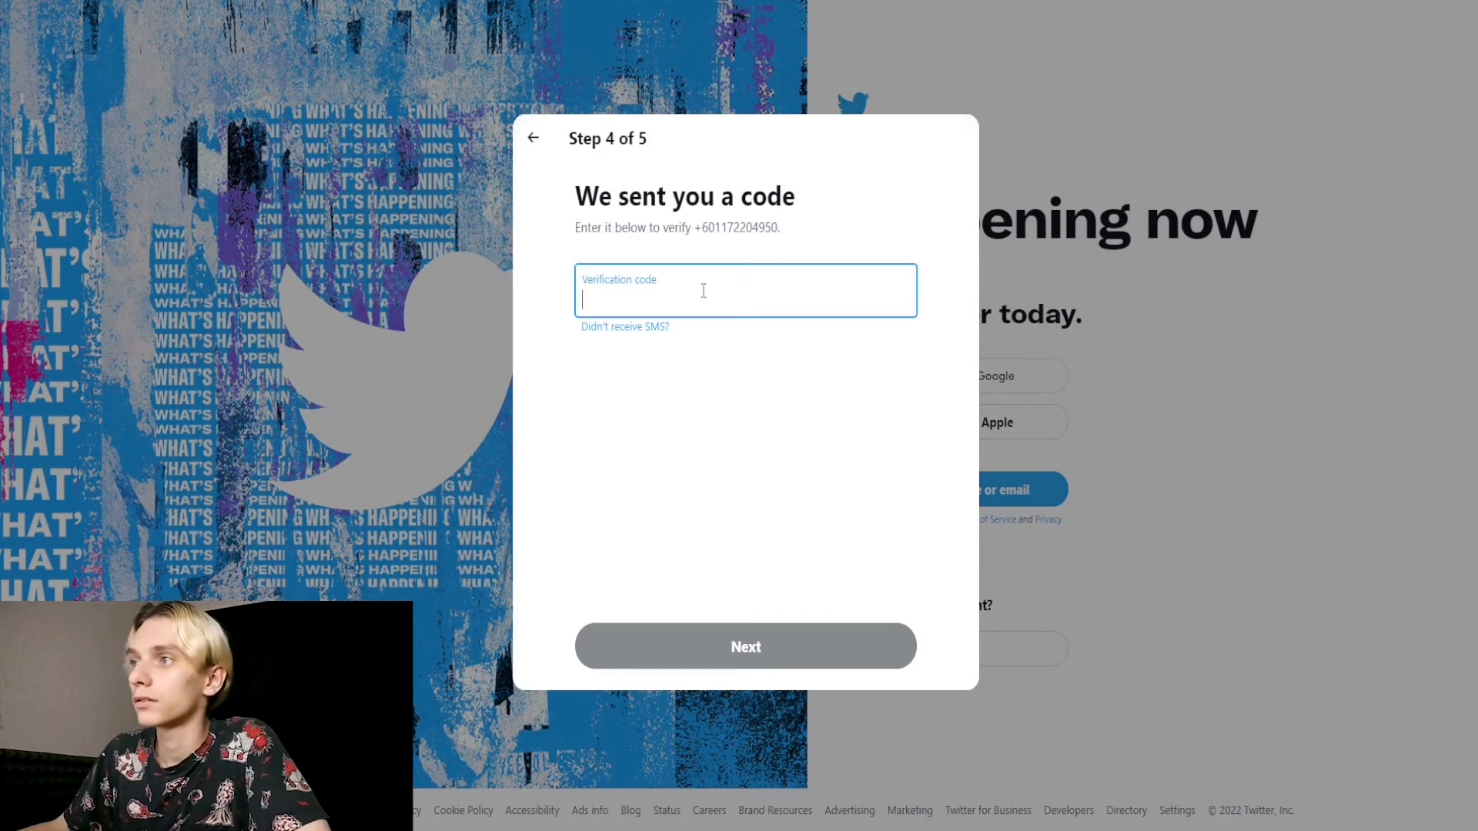
click(745, 645)
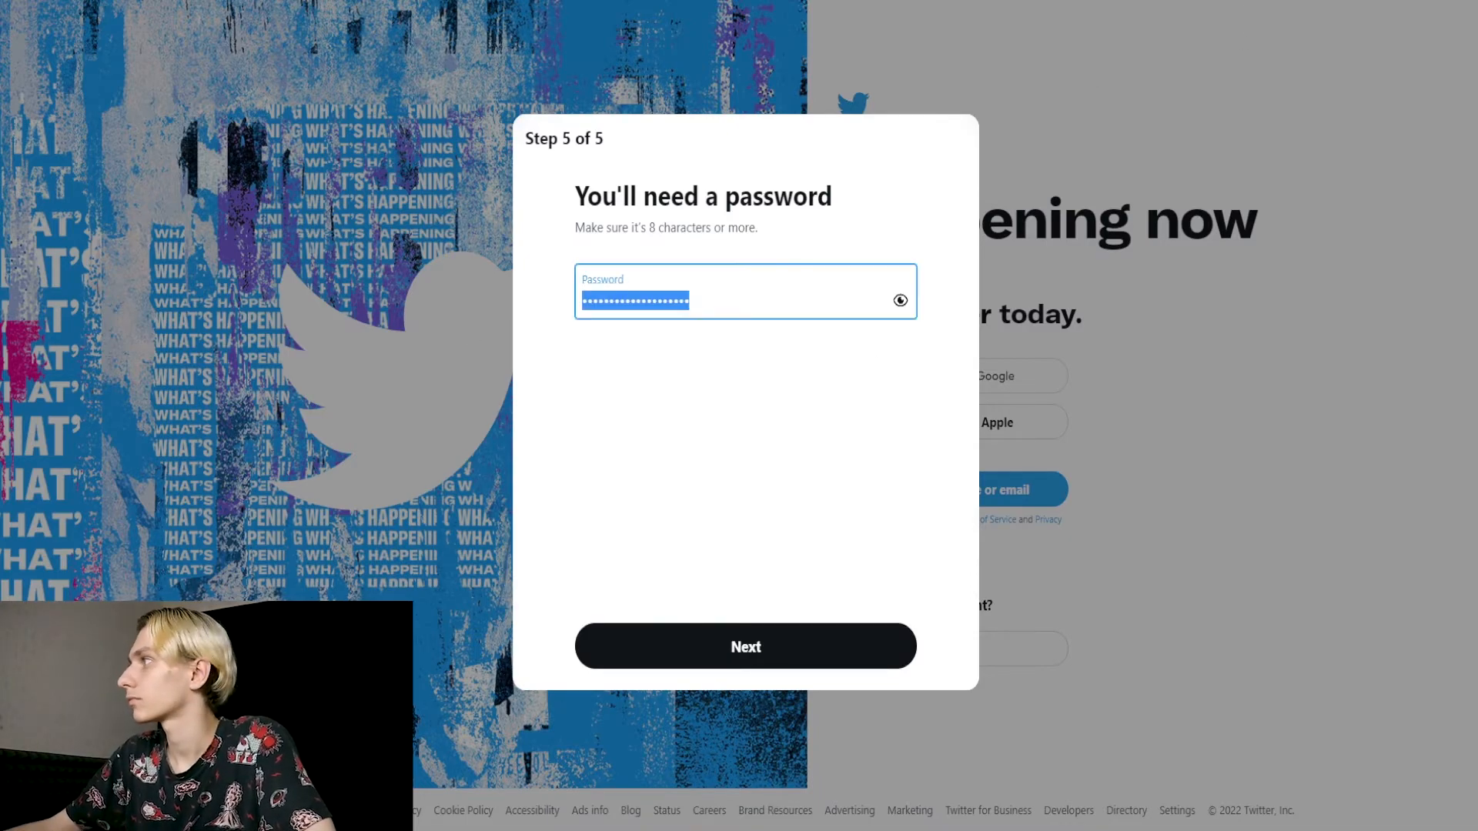
click(745, 647)
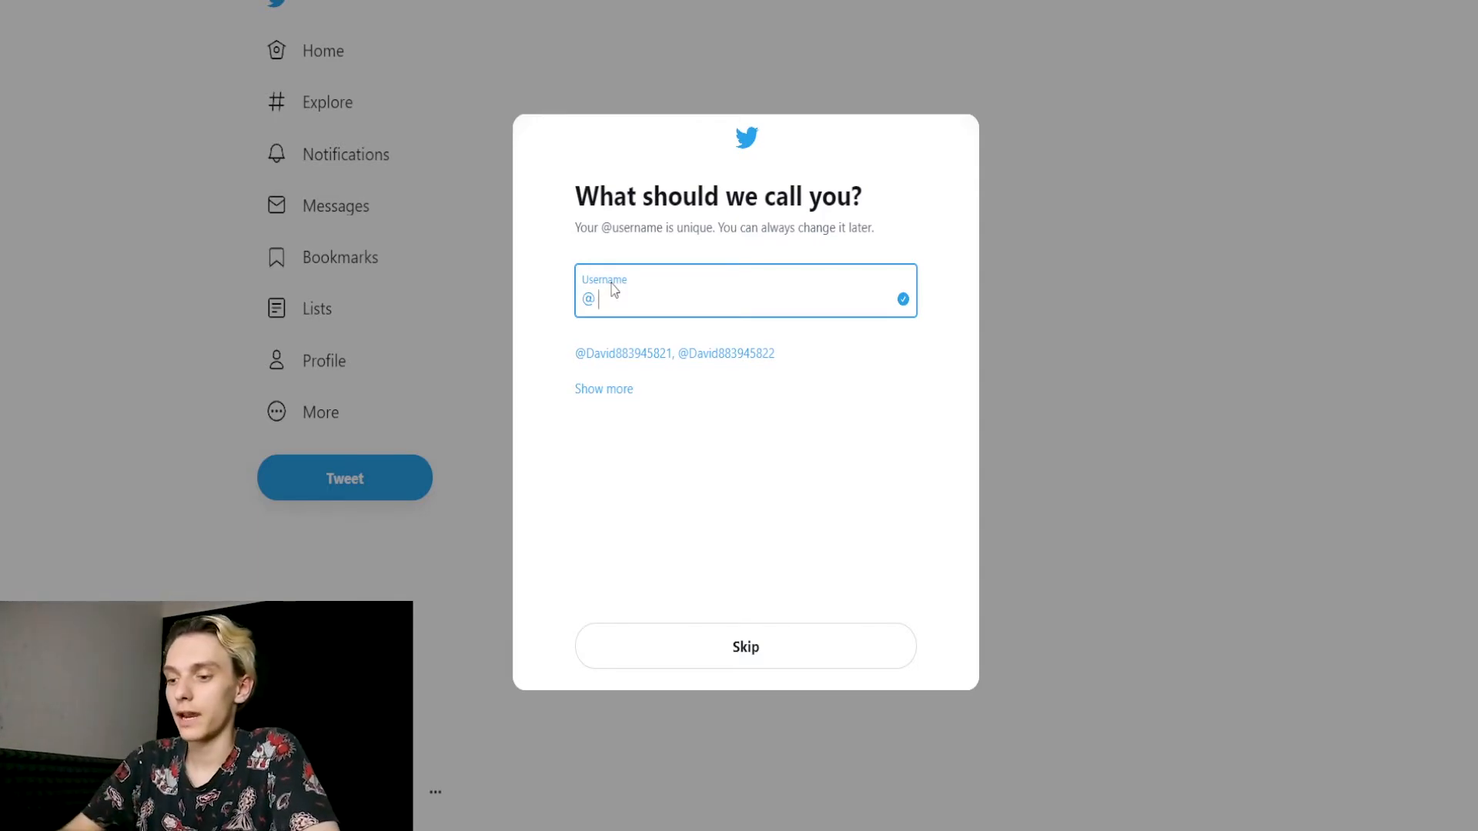
Set the Twitter username to davidsmsman.
text(david)
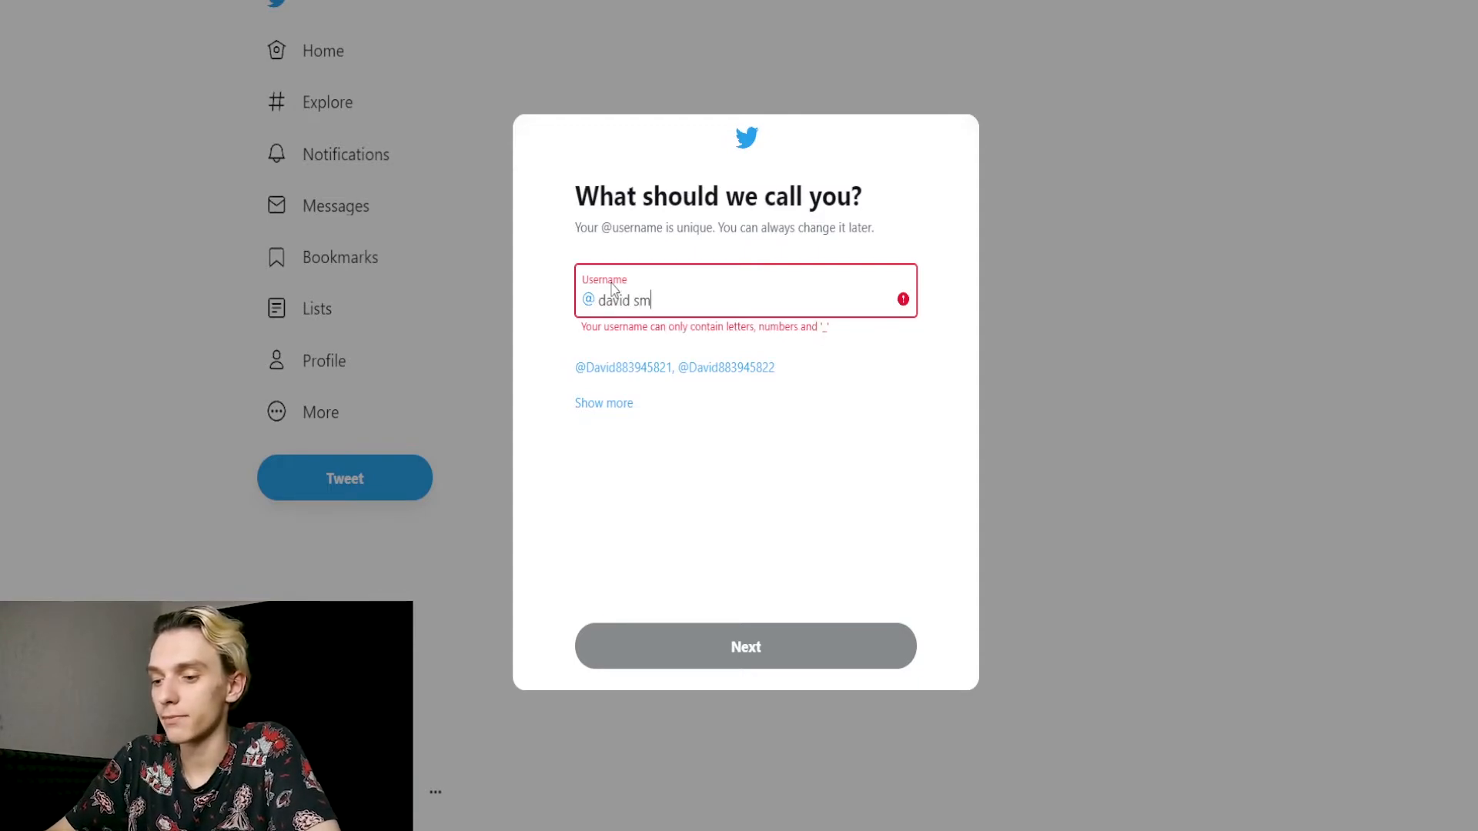
text(smab)
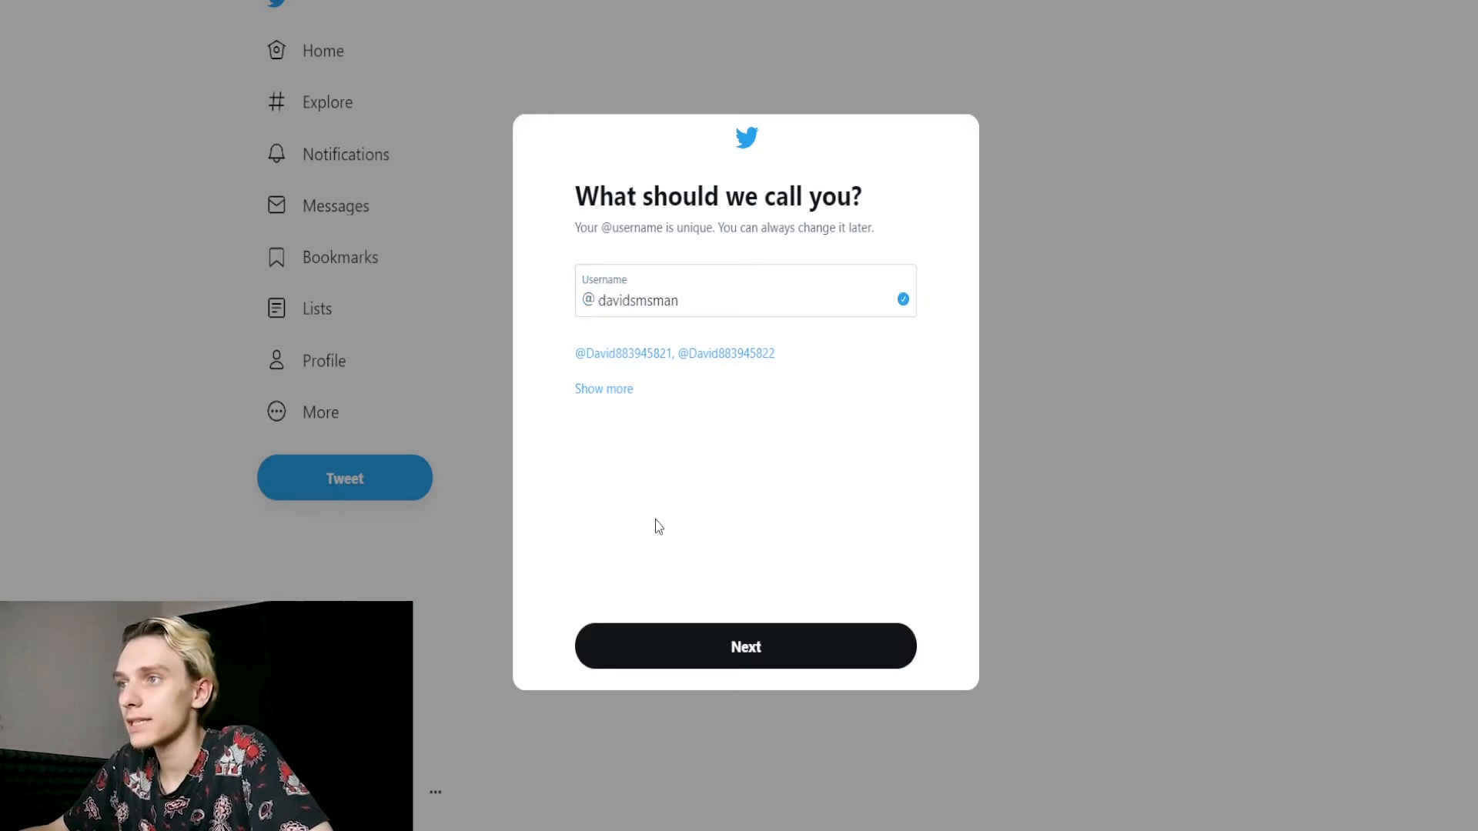
click(745, 647)
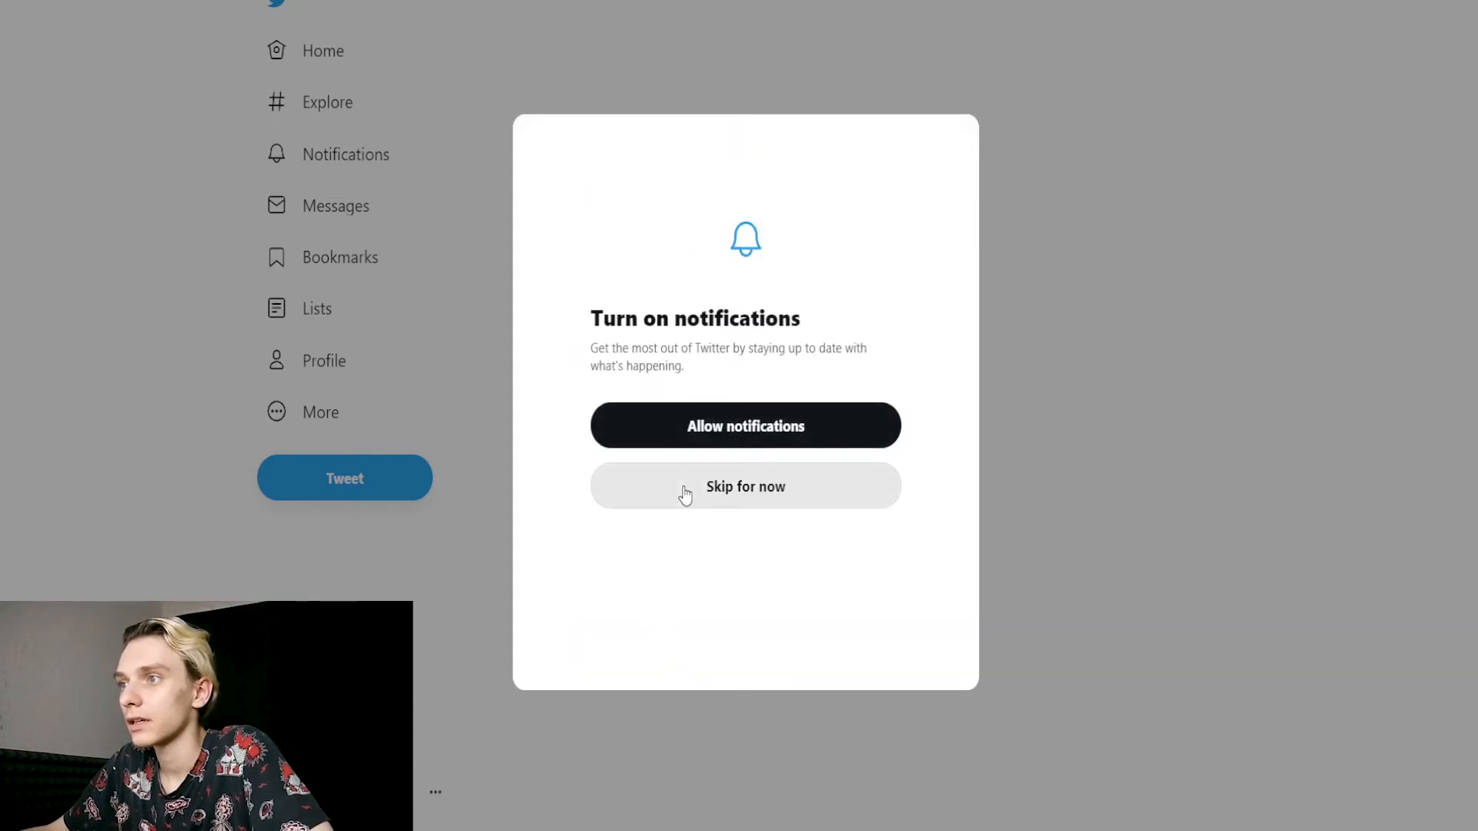
Skip notifications and choose English as a spoken language, continuing to interests.
click(745, 486)
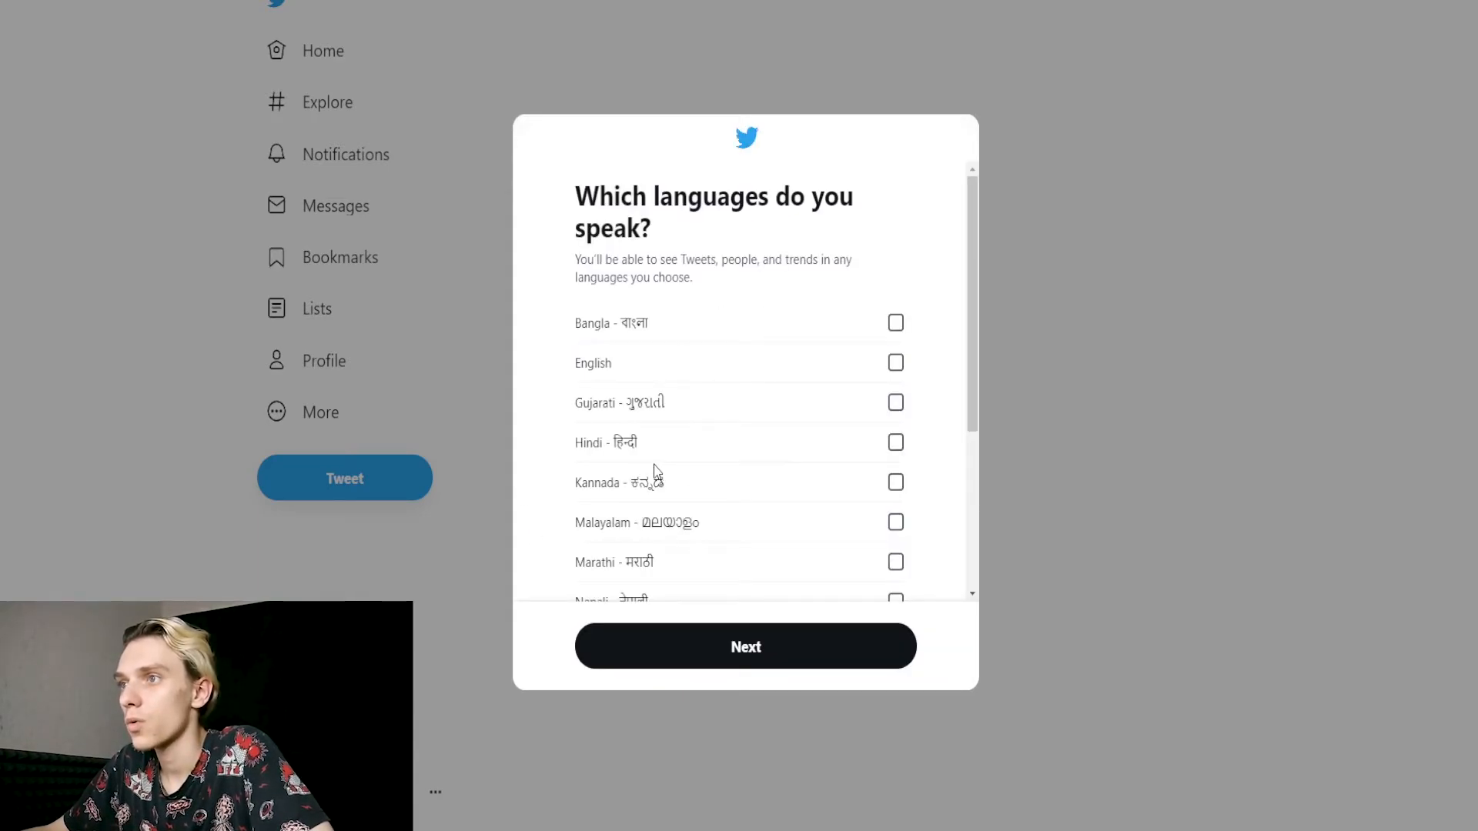
click(893, 362)
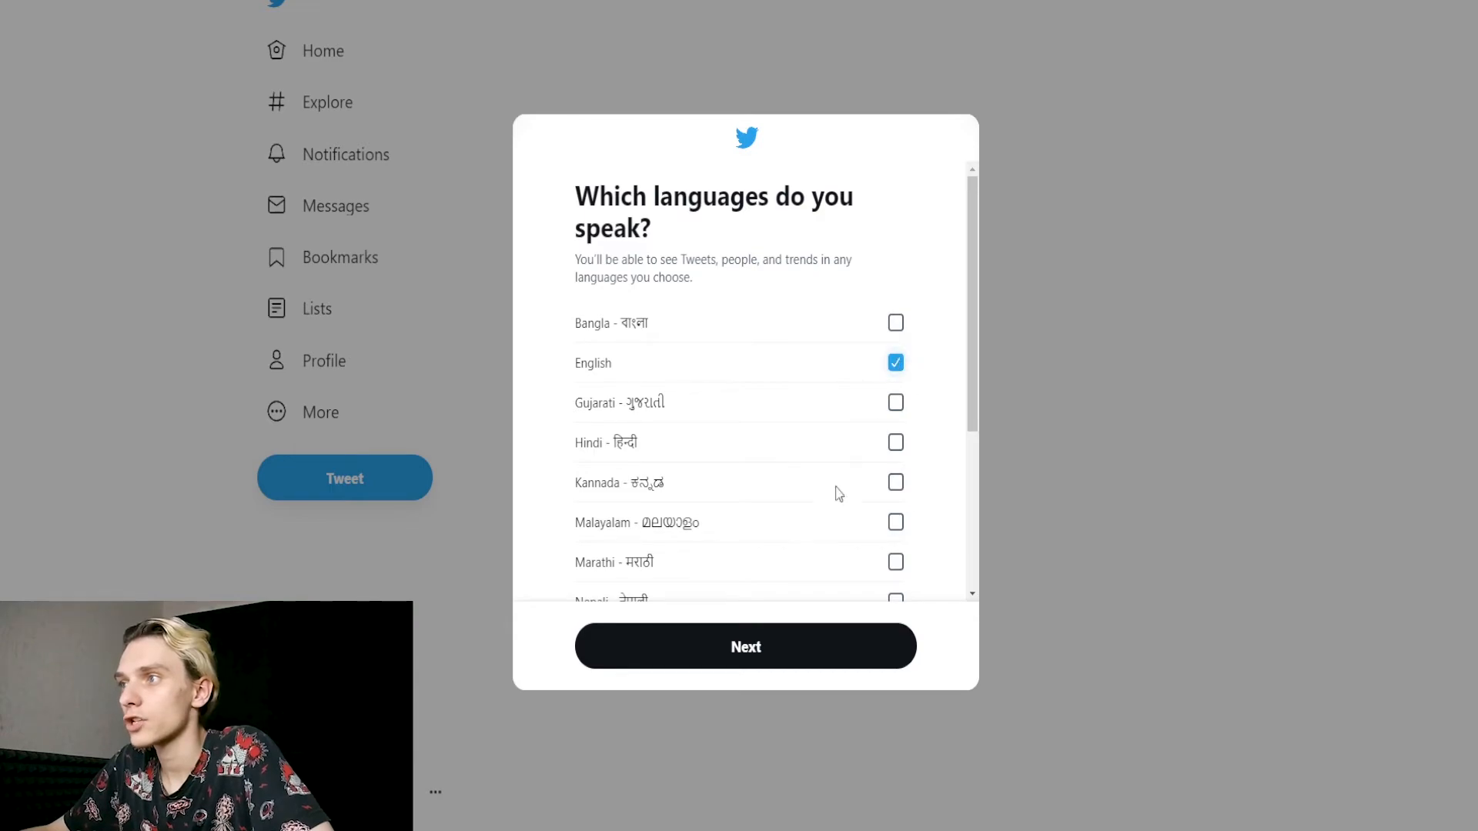
click(745, 646)
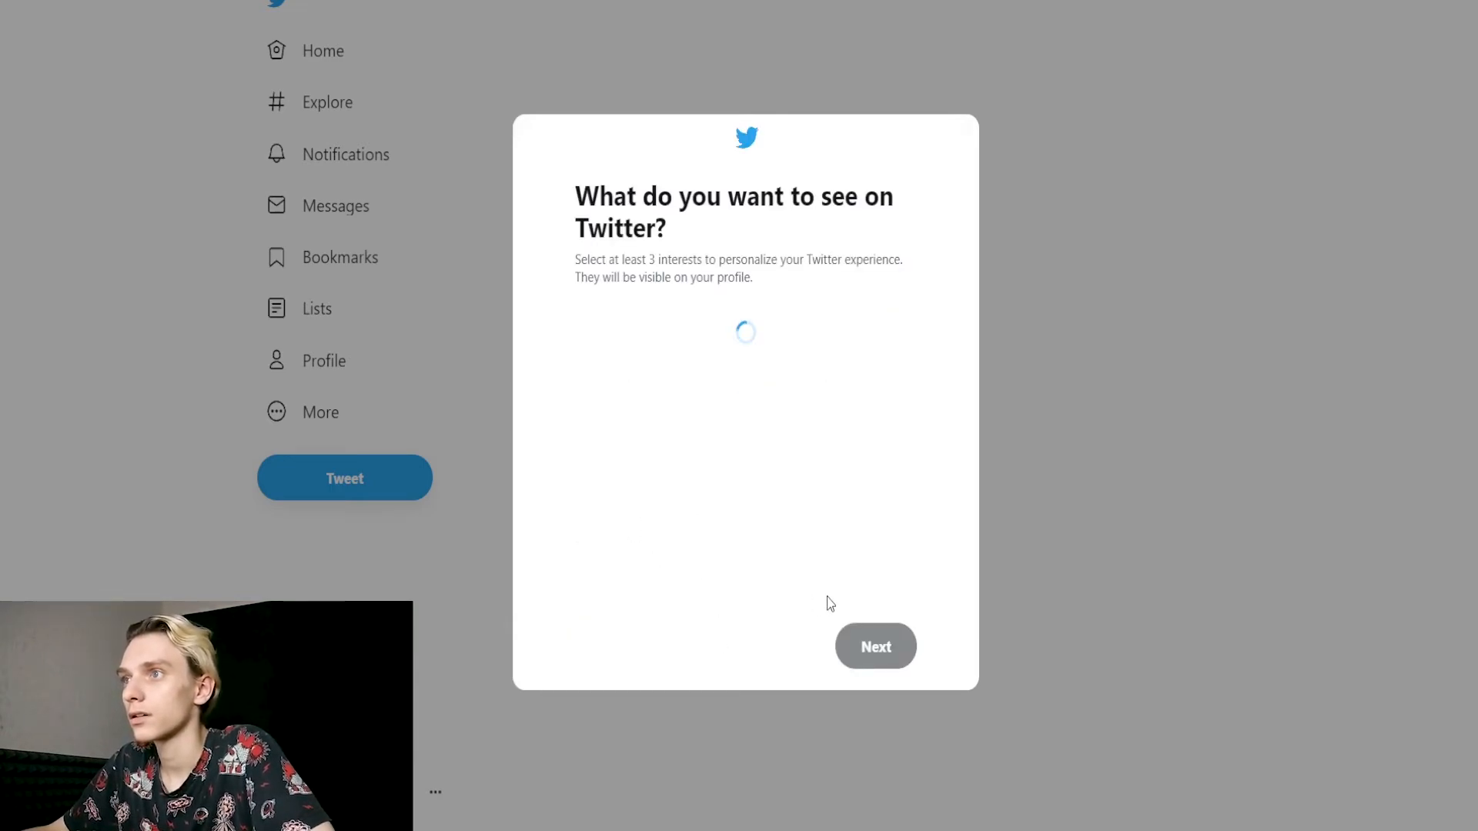